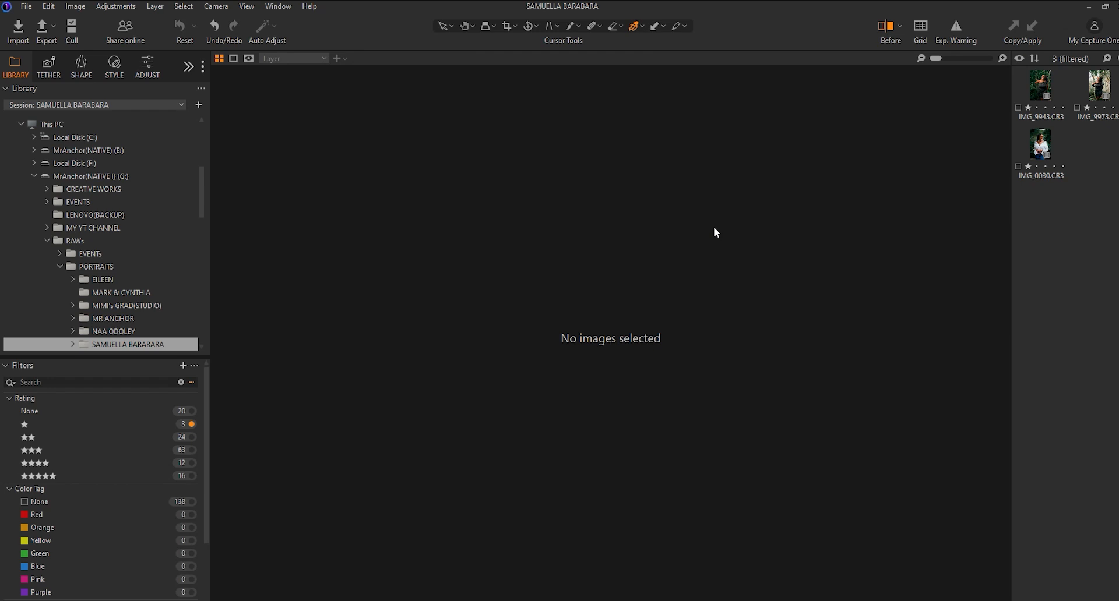
{"action": "mouse_move", "coordinate": [1039, 124]}
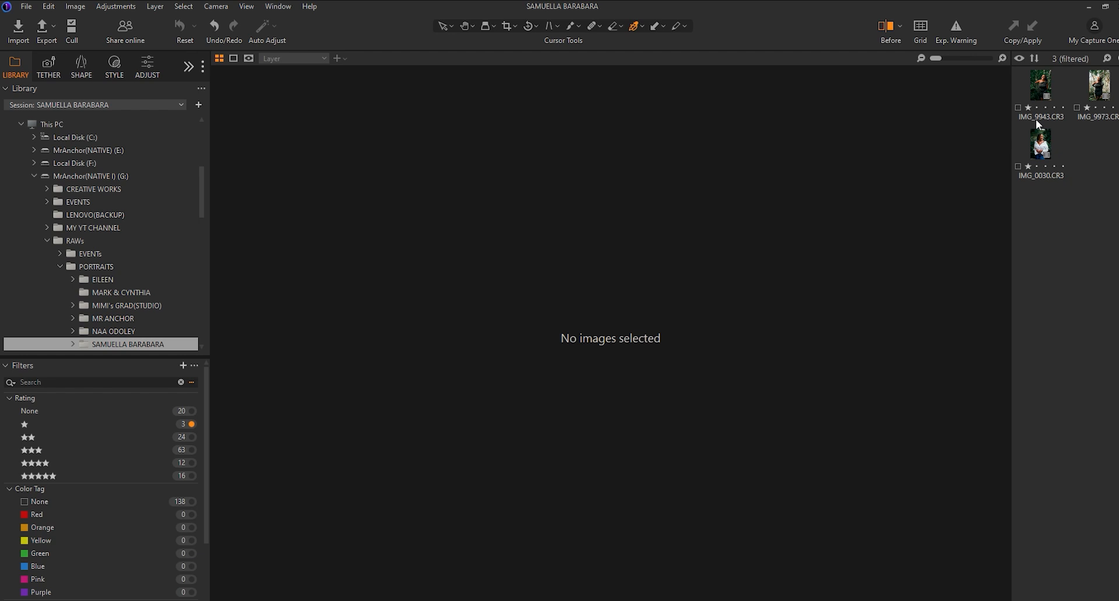
Browse the three portraits and compare the third one's grade against its original.
{"action": "left_click", "coordinate": [1041, 85]}
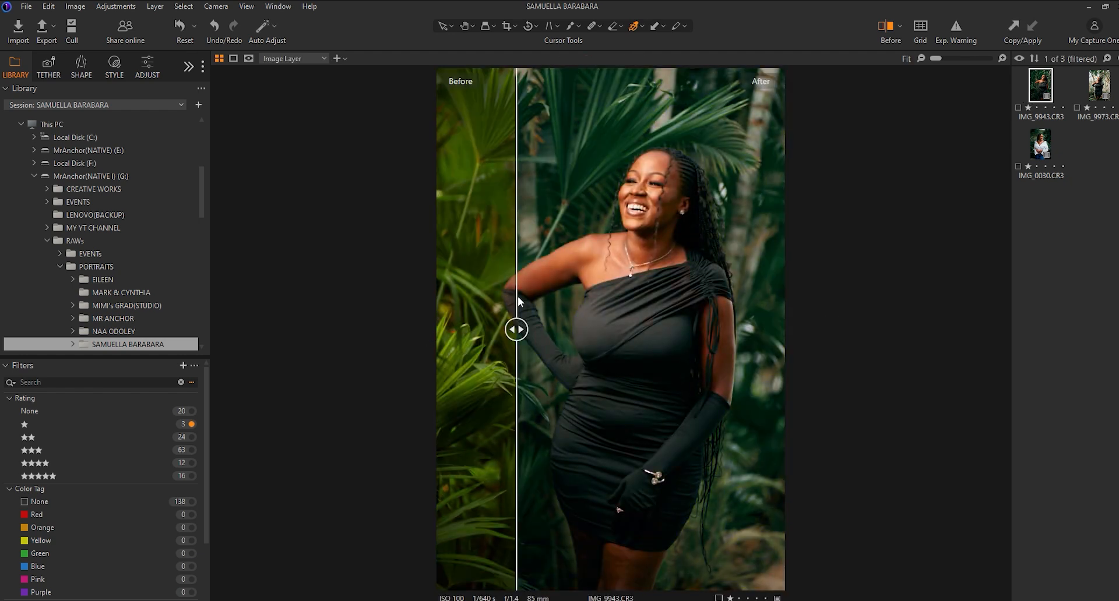
{"action": "left_click", "coordinate": [1095, 85]}
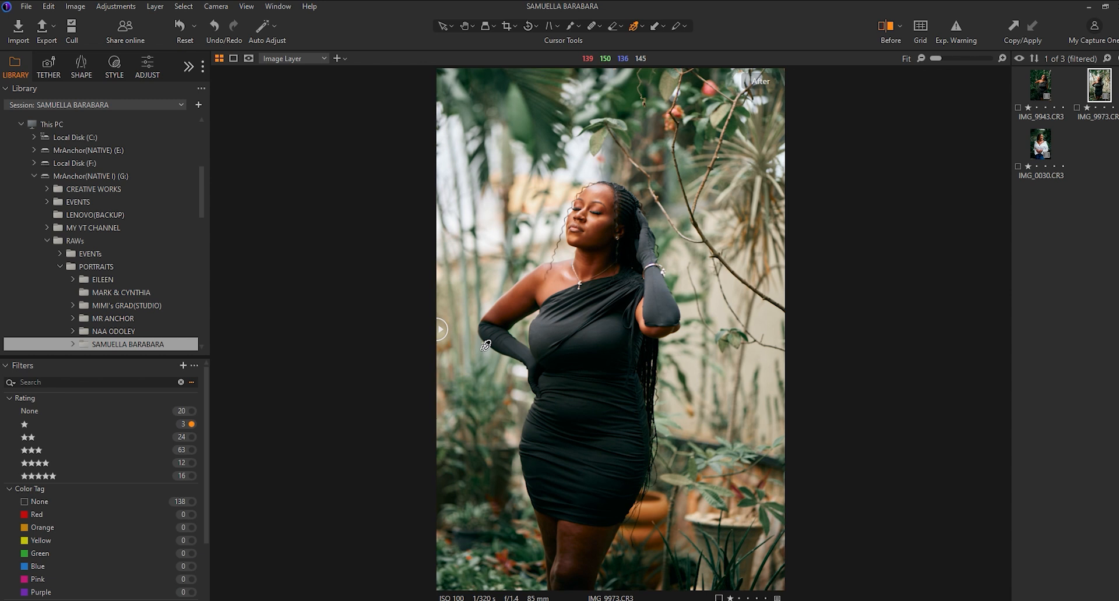
{"action": "mouse_move", "coordinate": [862, 185]}
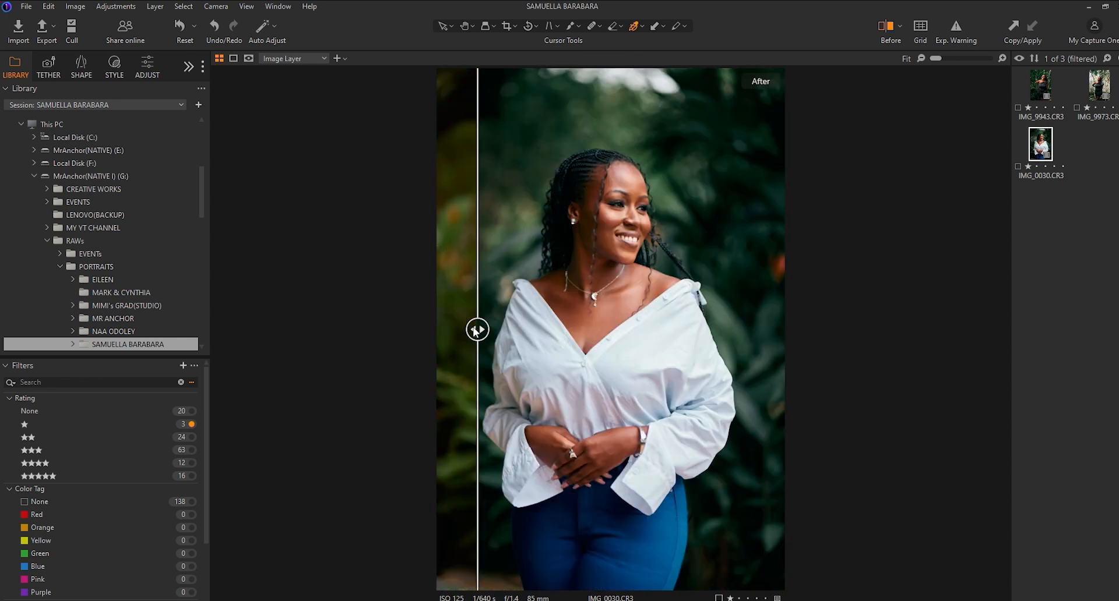
{"action": "left_click_drag", "start_coordinate": [478, 330], "coordinate": [491, 330]}
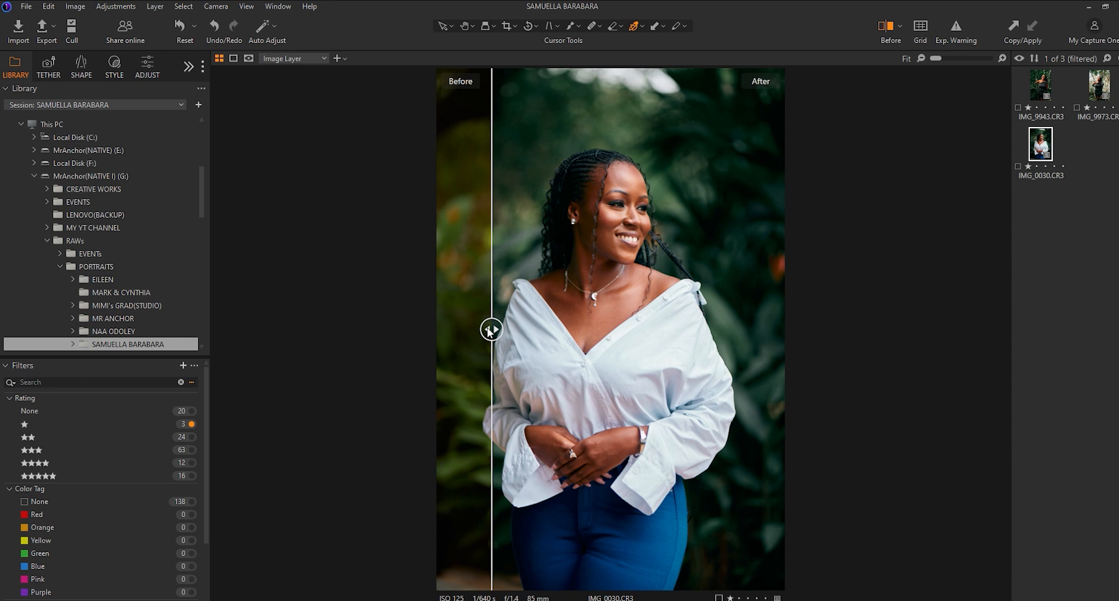
{"action": "left_click_drag", "start_coordinate": [490, 328], "coordinate": [439, 329]}
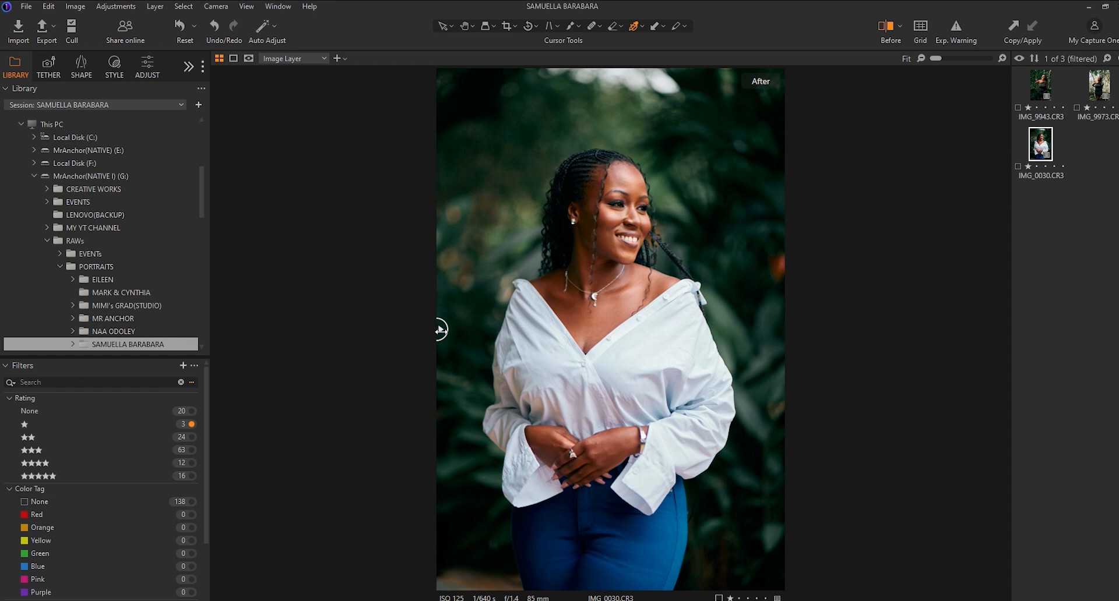
{"action": "left_click_drag", "start_coordinate": [441, 330], "coordinate": [777, 329]}
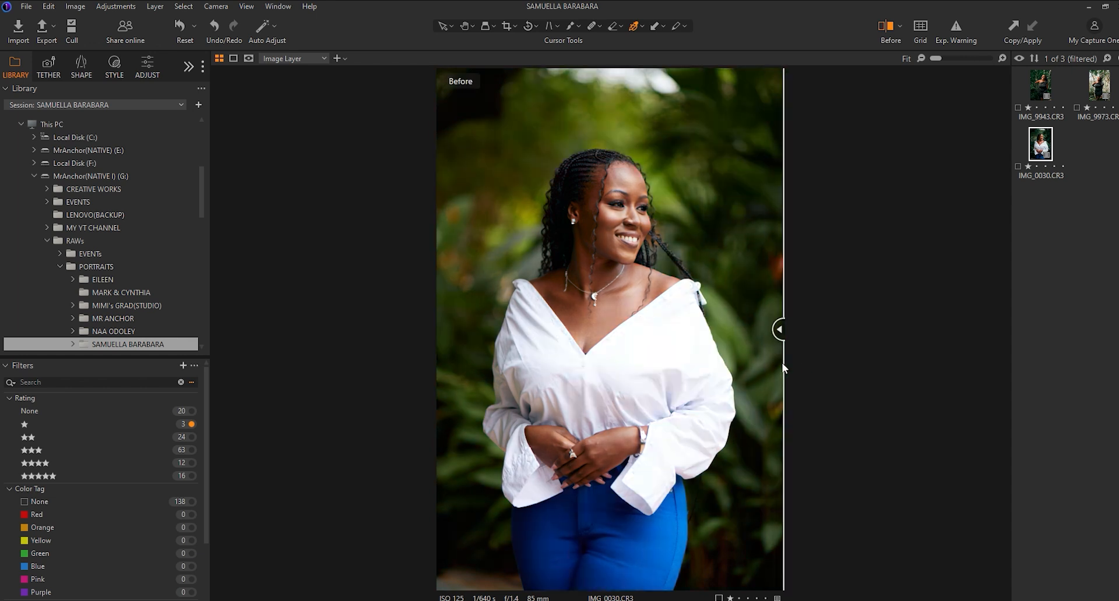
{"action": "left_click_drag", "start_coordinate": [777, 329], "coordinate": [440, 329]}
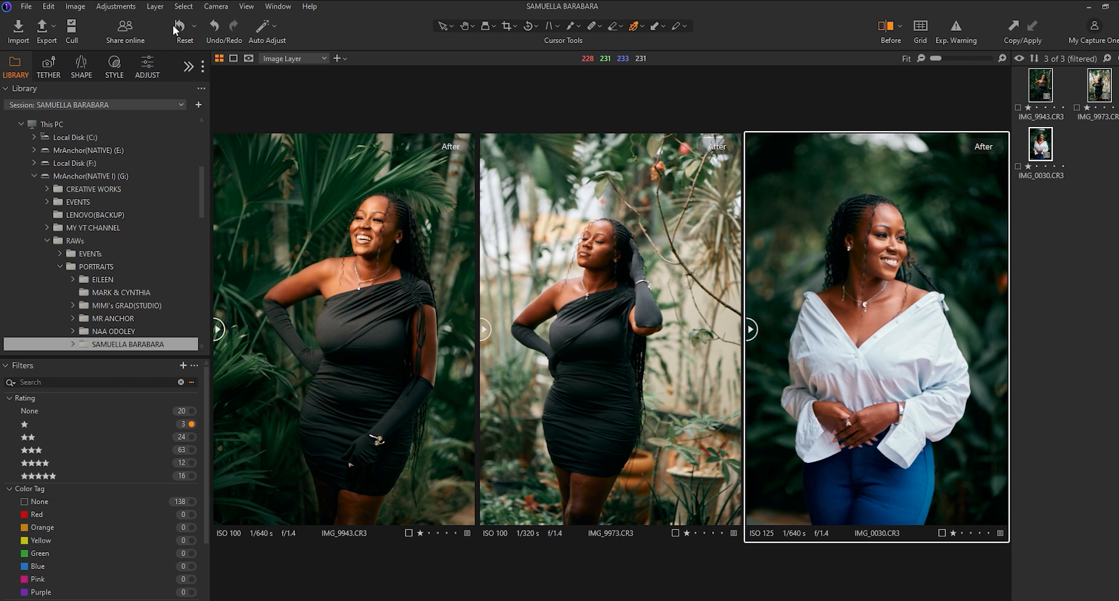
{"action": "mouse_move", "coordinate": [607, 339]}
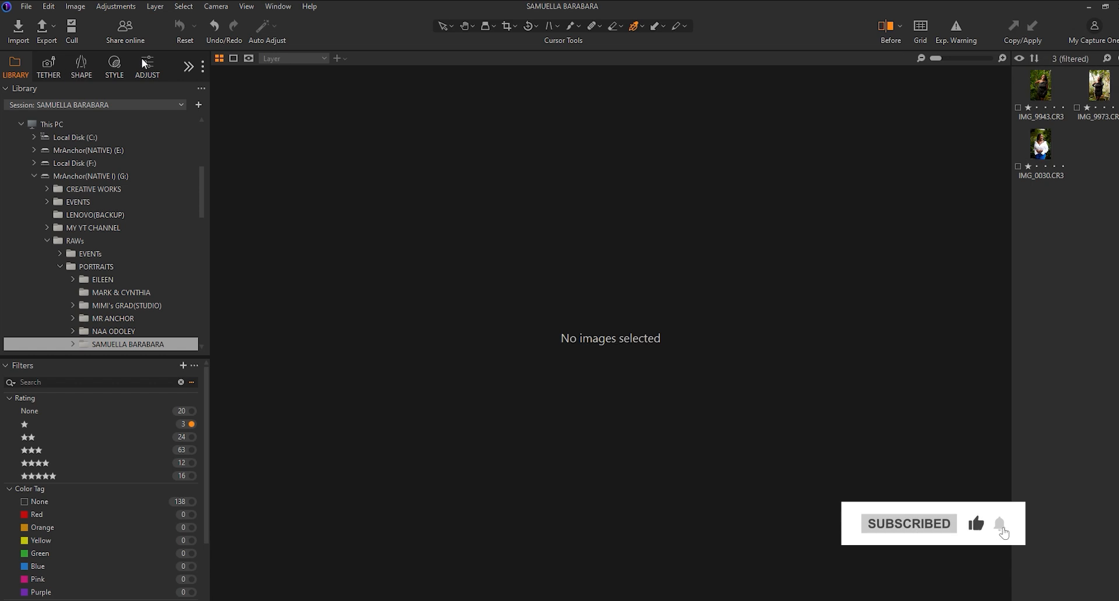
Select the first portrait and add a new filled adjustment layer at full opacity.
{"action": "left_click", "coordinate": [1040, 84]}
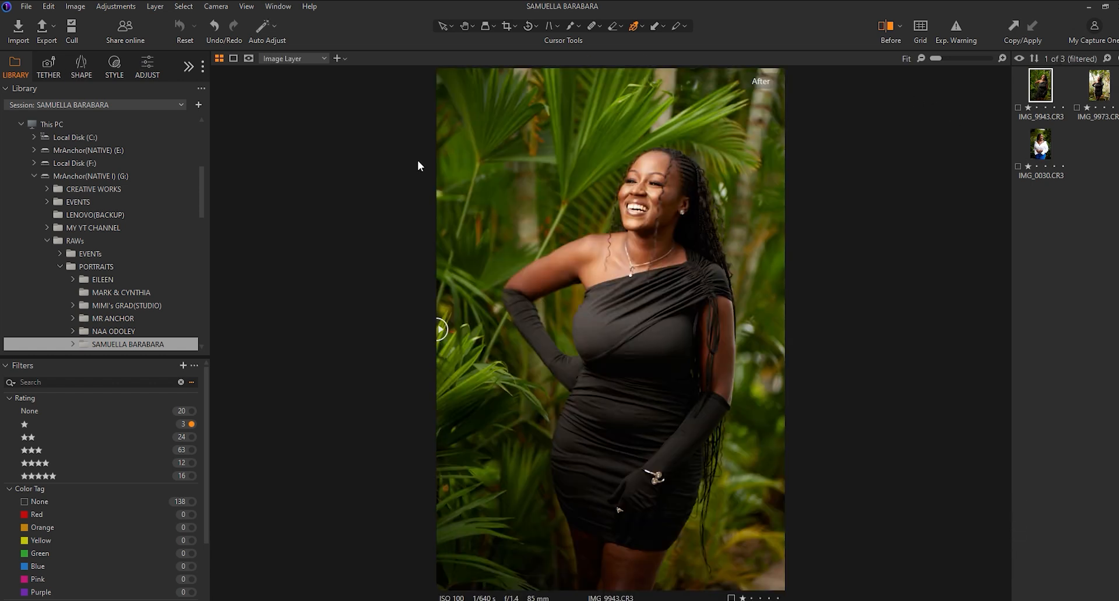
{"action": "left_click", "coordinate": [147, 68]}
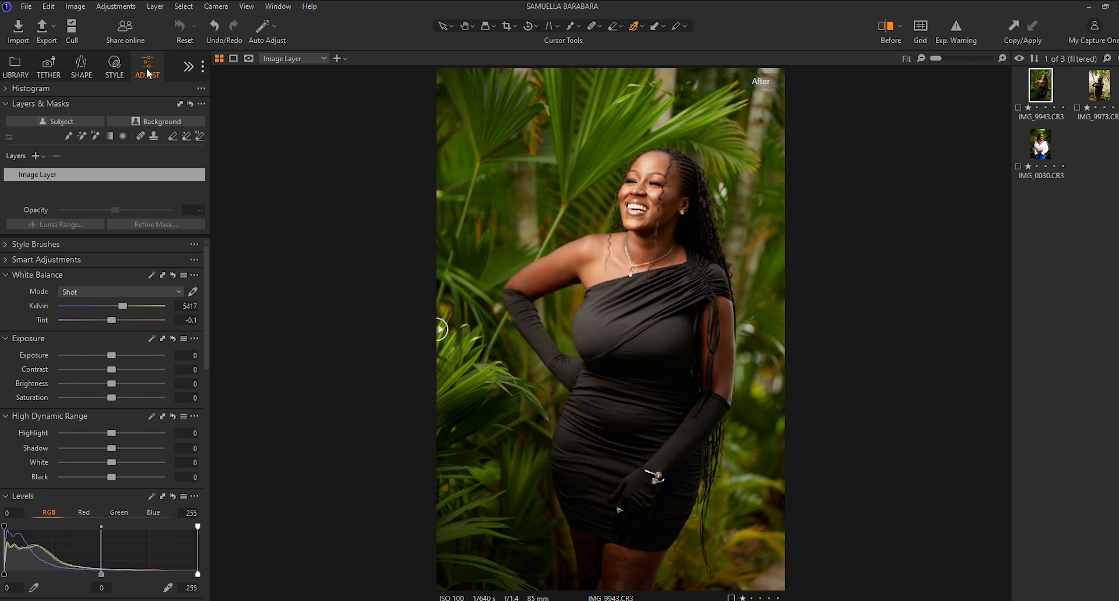
{"action": "mouse_move", "coordinate": [501, 190]}
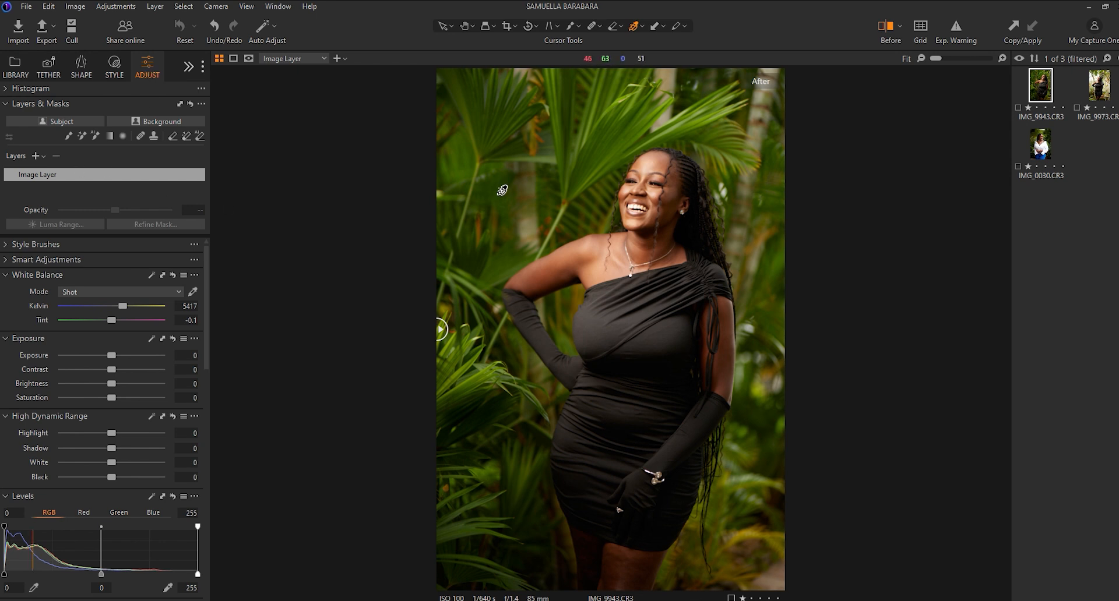
{"action": "mouse_move", "coordinate": [467, 366]}
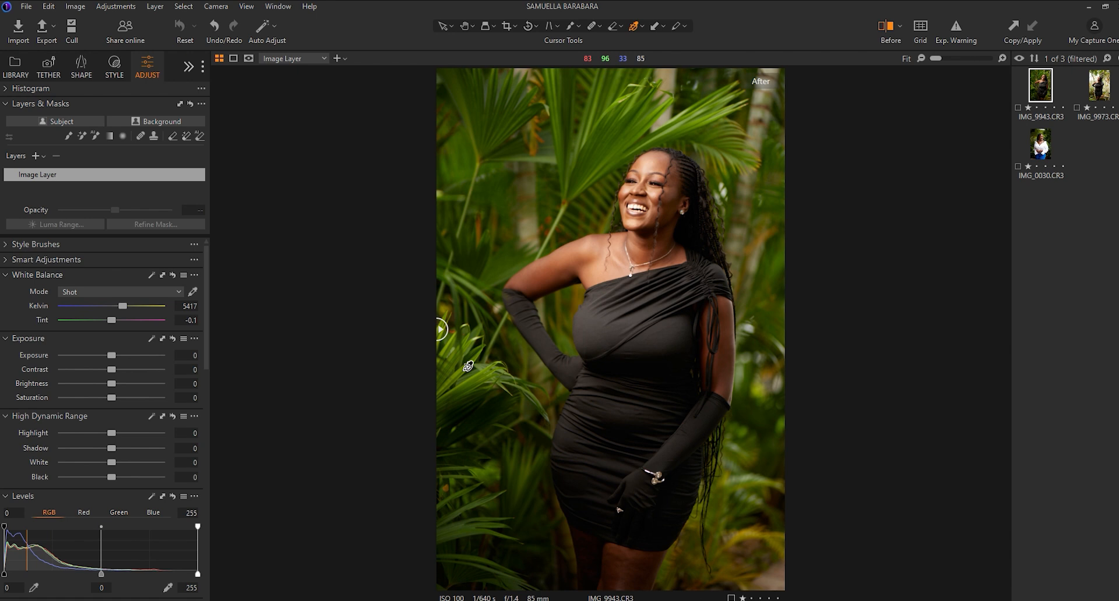
{"action": "mouse_move", "coordinate": [453, 288]}
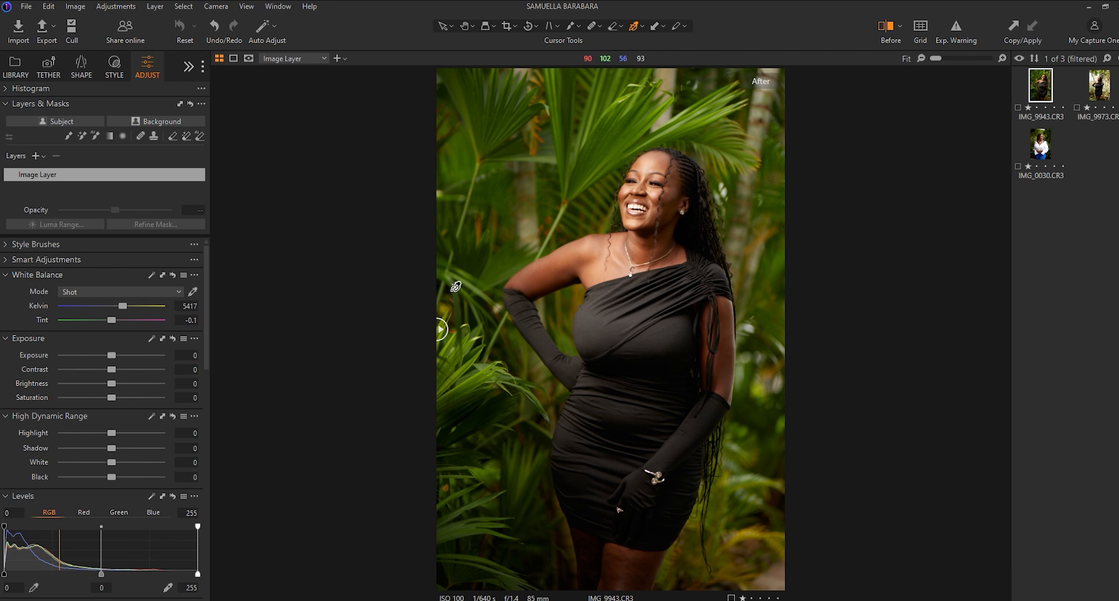
{"action": "mouse_move", "coordinate": [586, 346]}
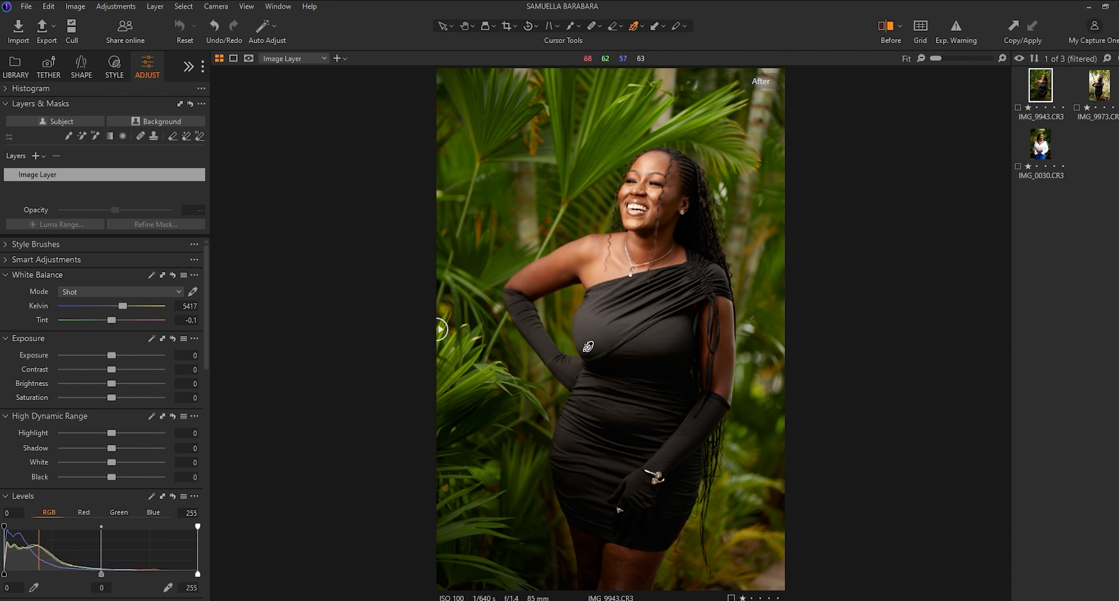
{"action": "mouse_move", "coordinate": [329, 215]}
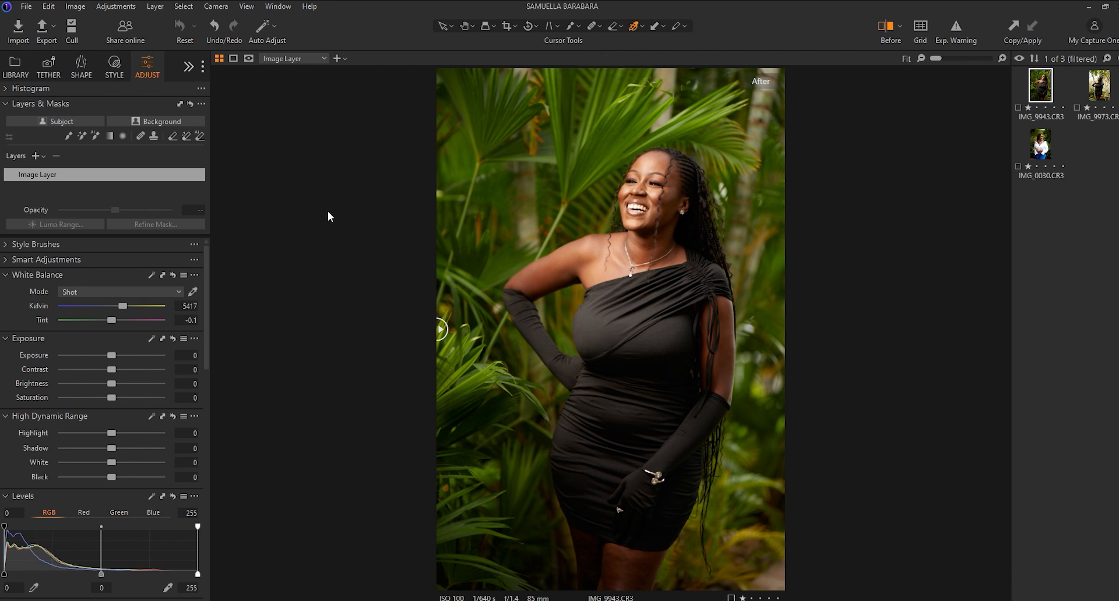
{"action": "mouse_move", "coordinate": [59, 164]}
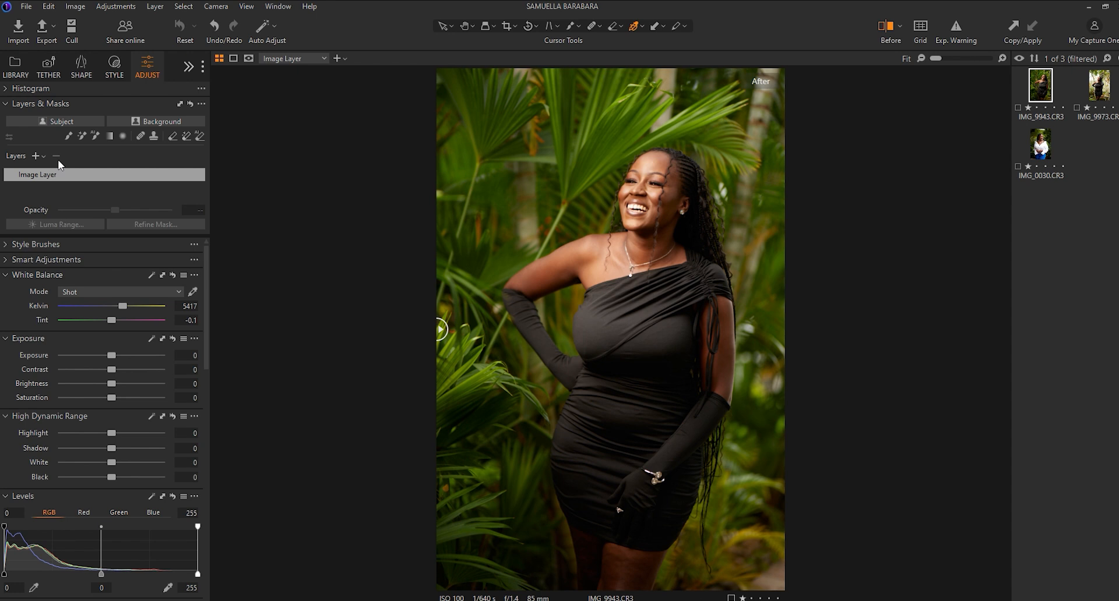
{"action": "mouse_move", "coordinate": [59, 167]}
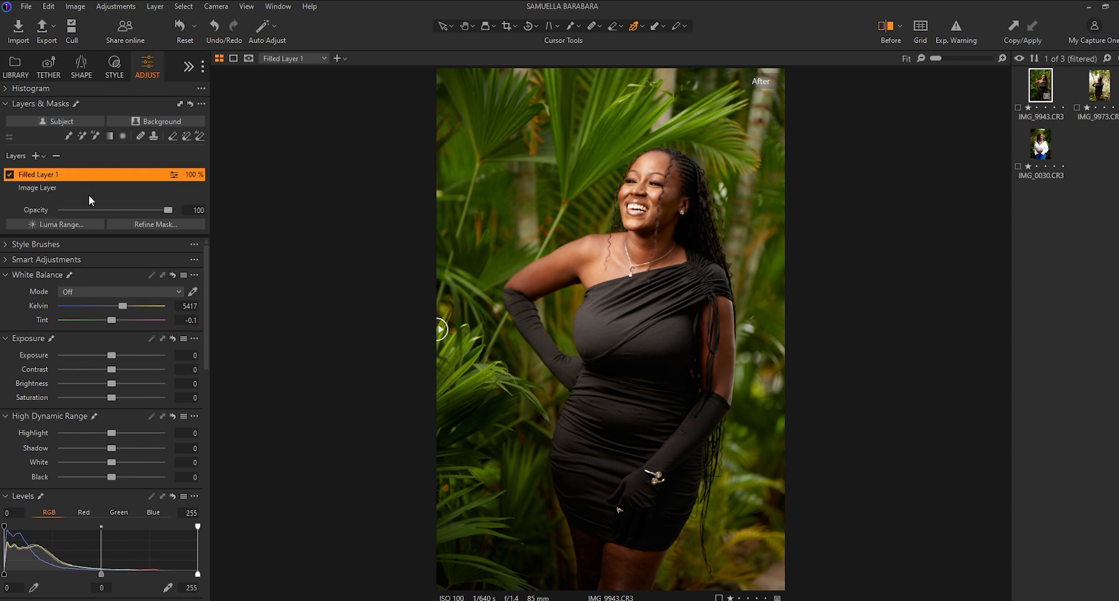
{"action": "scroll", "scroll_direction": "down", "scroll_amount": 3}
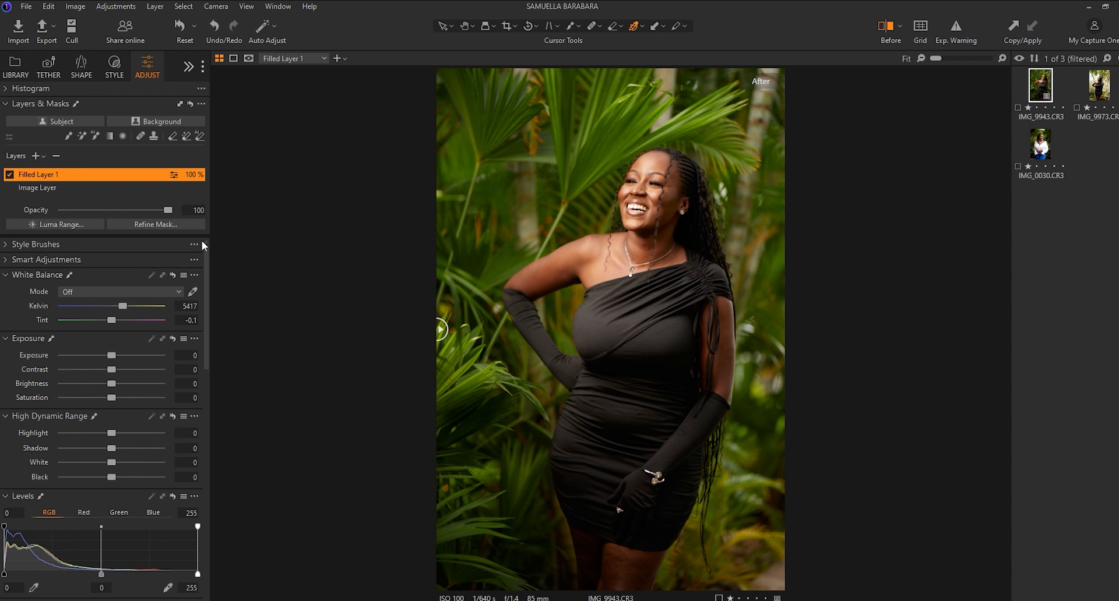
{"action": "mouse_move", "coordinate": [203, 246]}
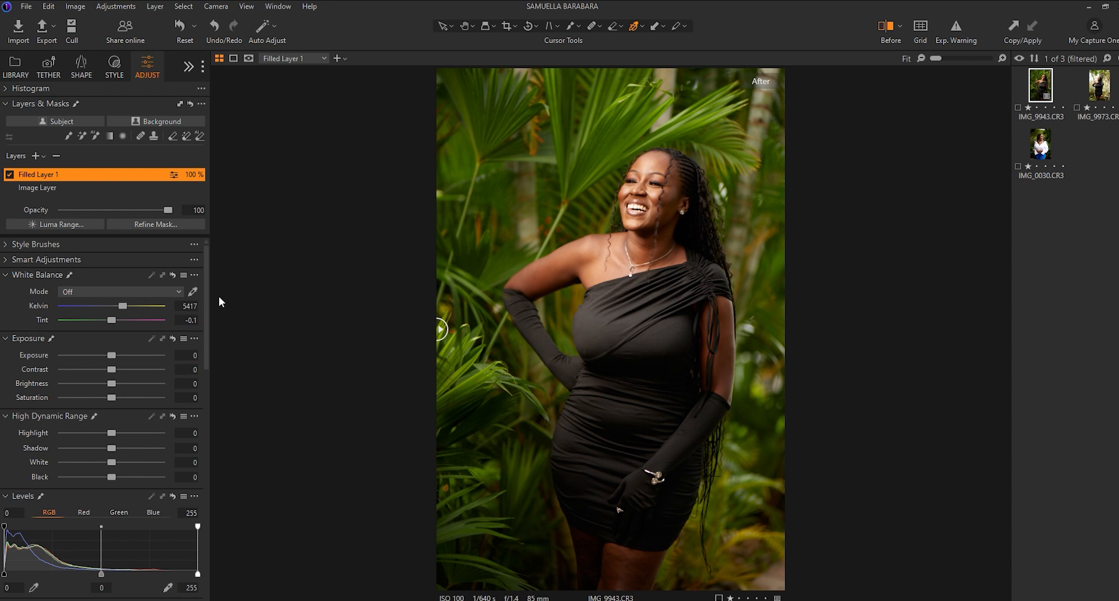
{"action": "mouse_move", "coordinate": [269, 296]}
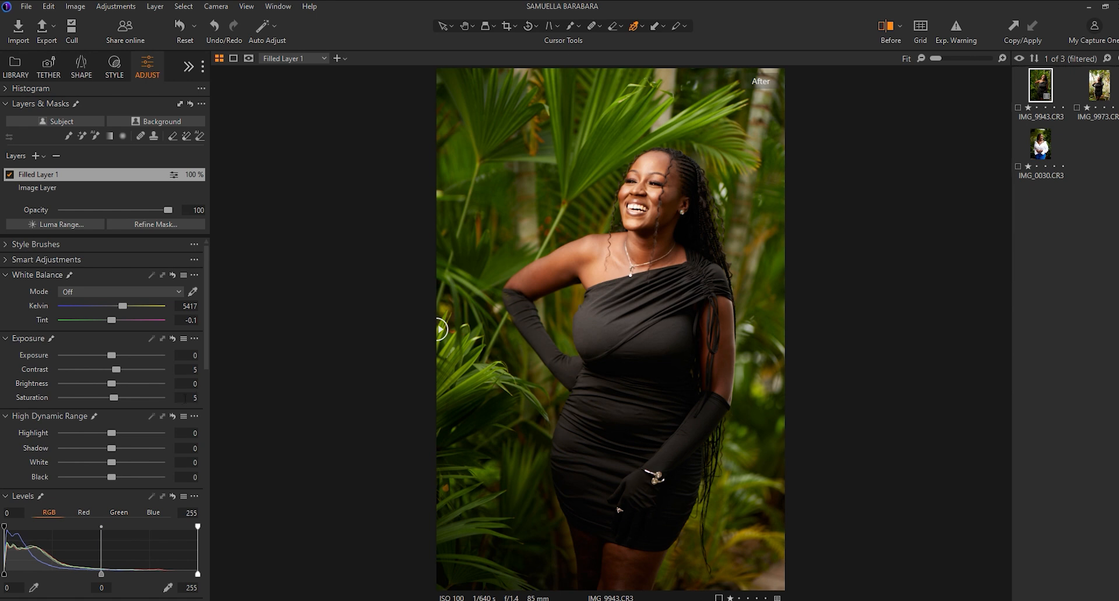
On the new layer set Contrast 5, Saturation 5, Highlight -50 and Shadow 5, checking against the original.
{"action": "left_click_drag", "start_coordinate": [441, 330], "coordinate": [769, 330]}
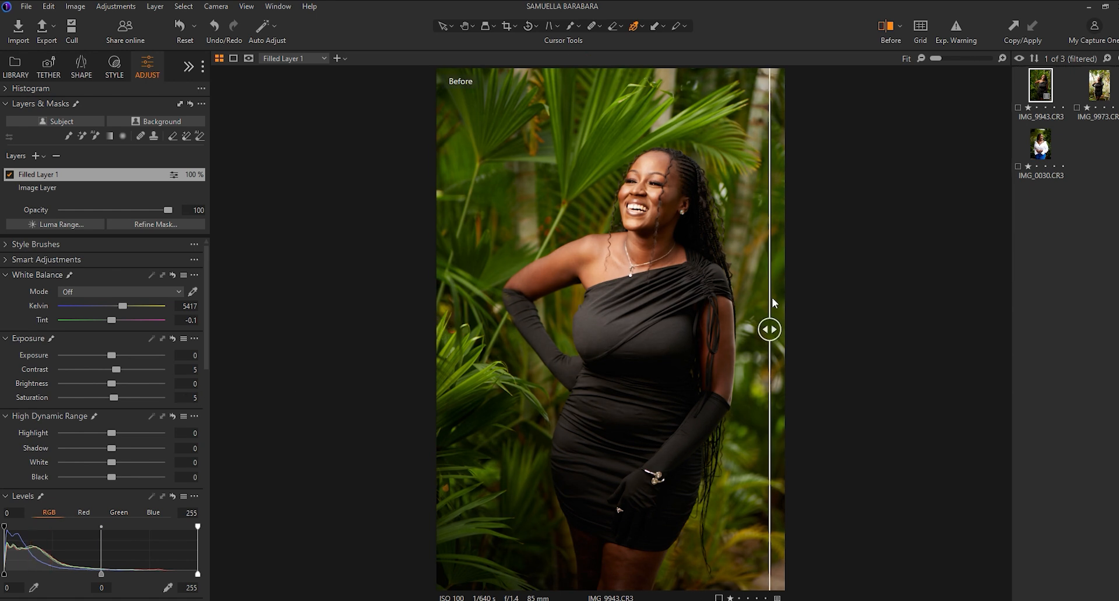
{"action": "left_click_drag", "start_coordinate": [769, 330], "coordinate": [724, 330]}
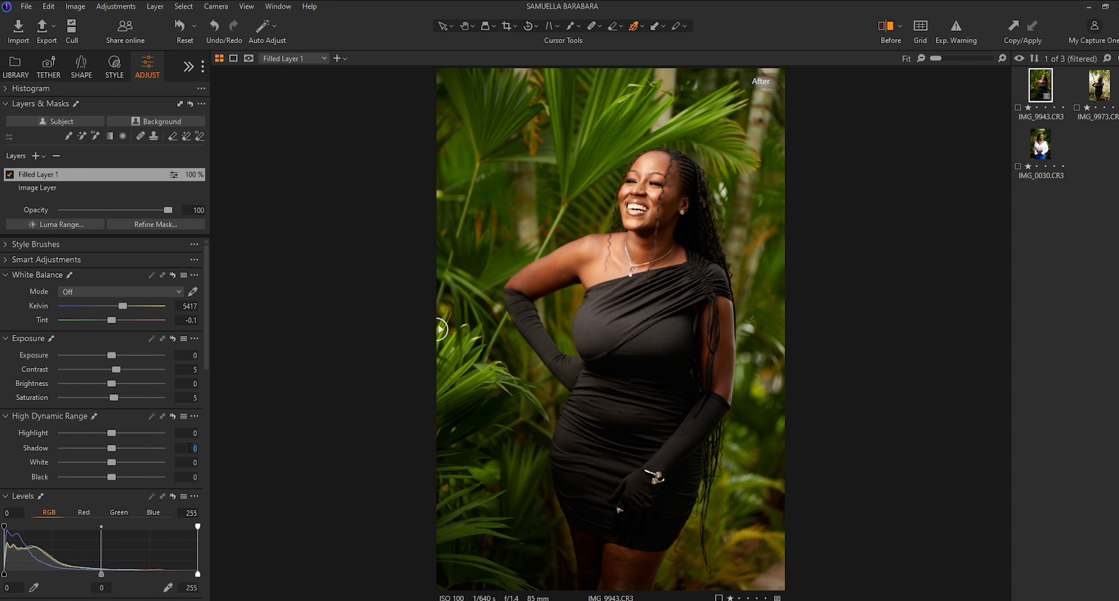
{"action": "left_click_drag", "start_coordinate": [109, 448], "coordinate": [114, 447]}
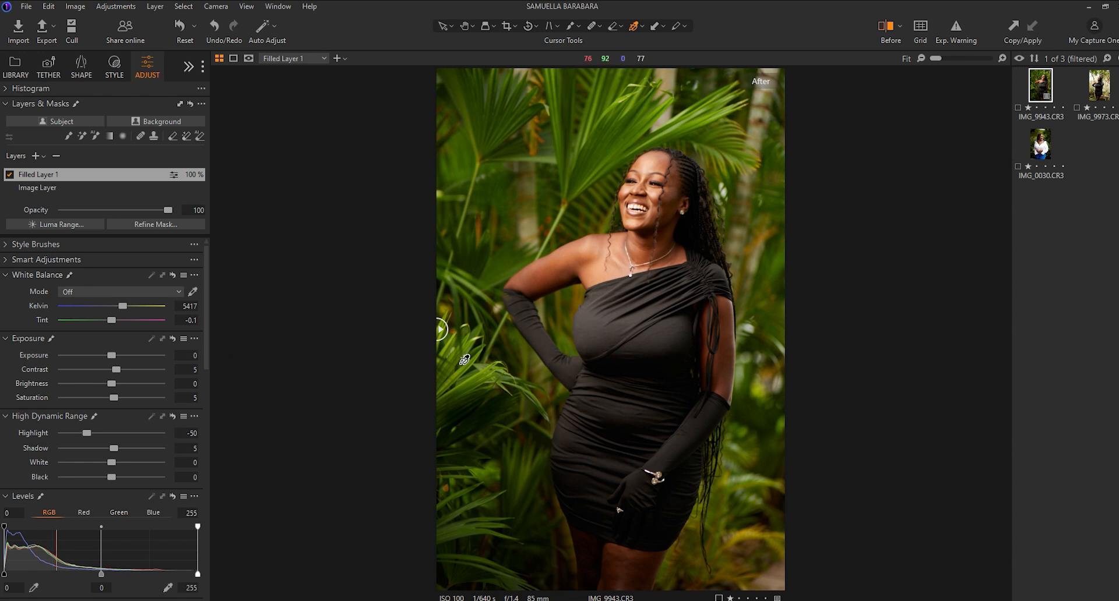
{"action": "mouse_move", "coordinate": [366, 305]}
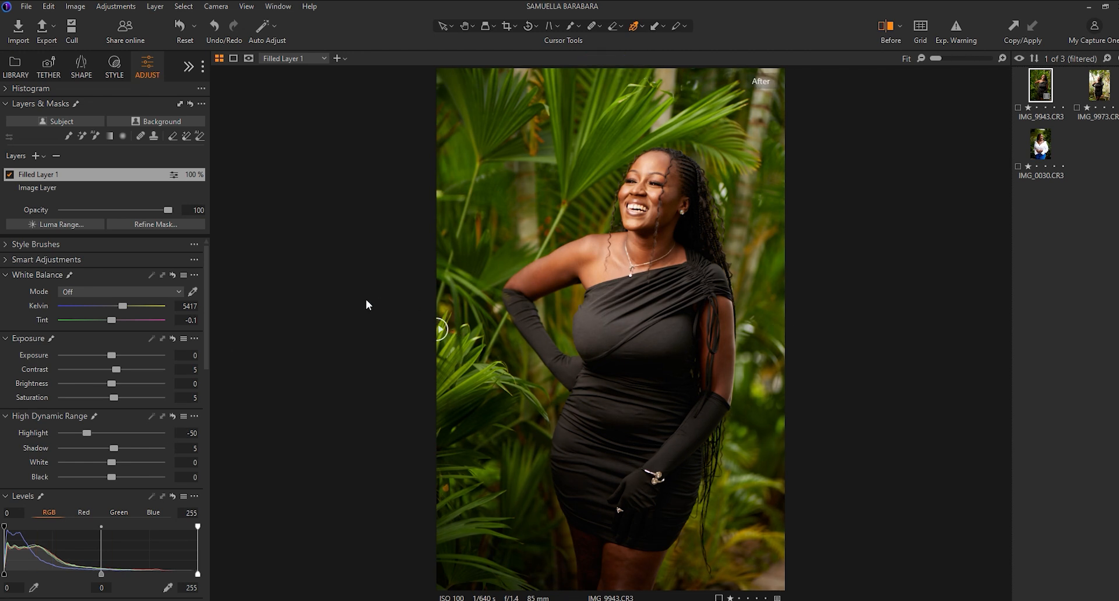
{"action": "mouse_move", "coordinate": [201, 306]}
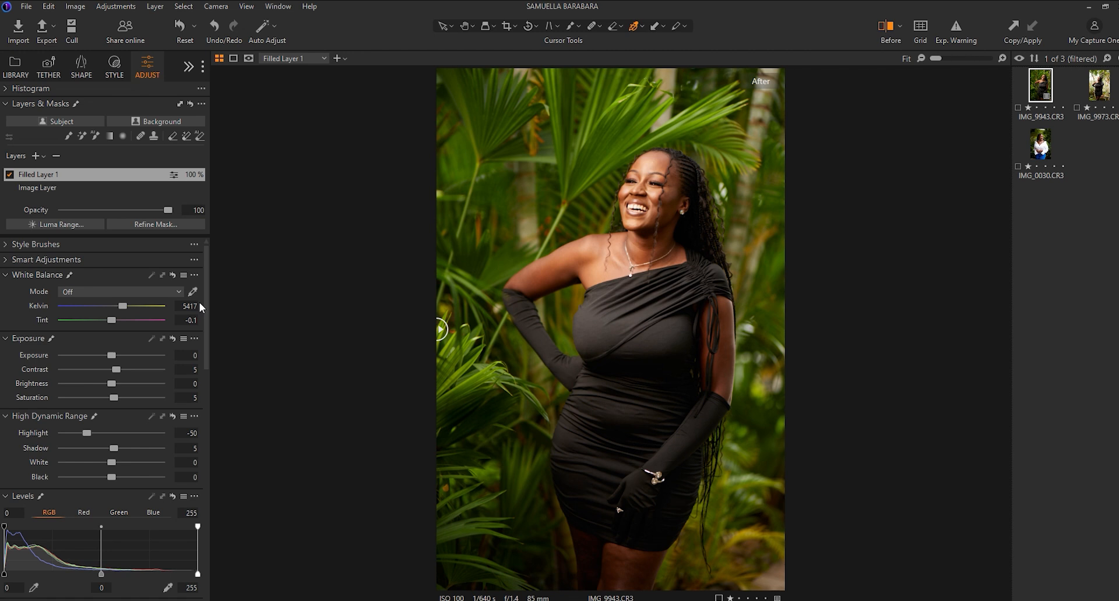
In Color Editor Basic, preview the red range from fully desaturated to maximum and return it to neutral.
{"action": "scroll", "scroll_direction": "down", "scroll_amount": 3}
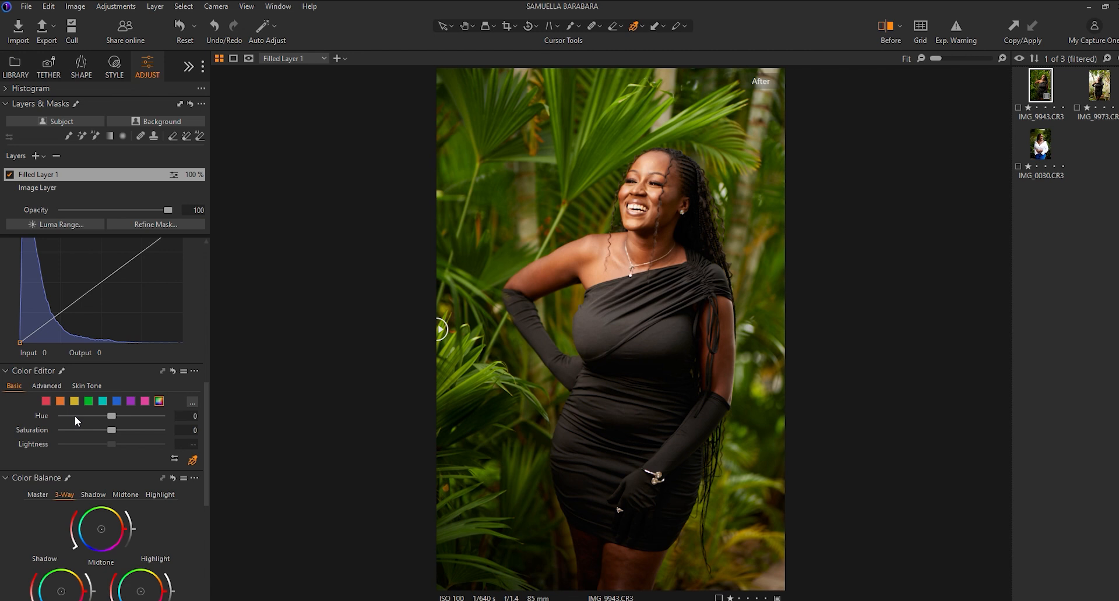
{"action": "left_click", "coordinate": [46, 401]}
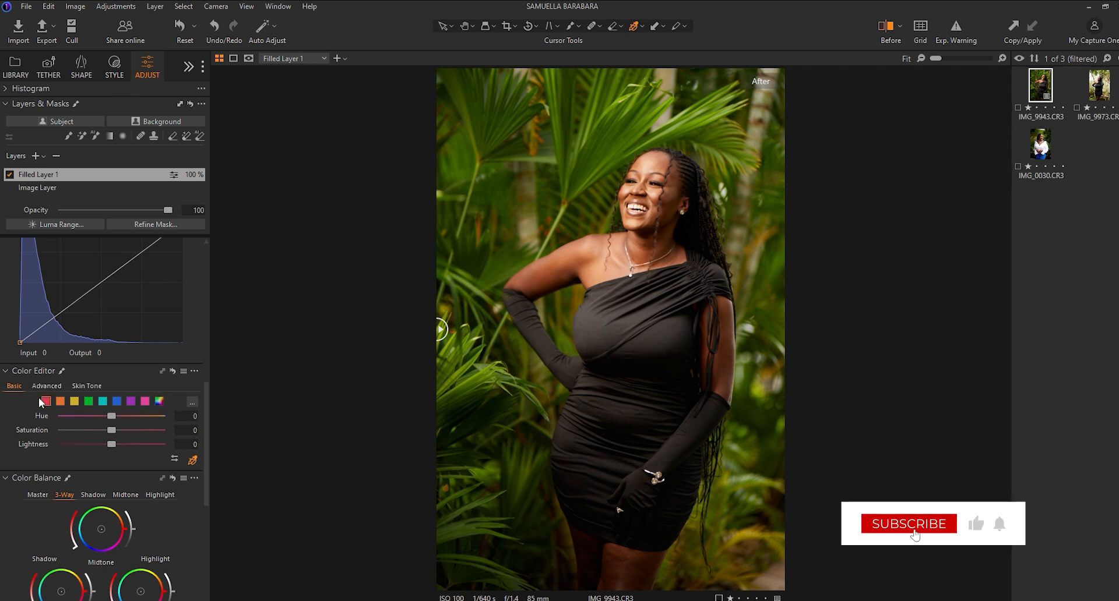
{"action": "left_click", "coordinate": [907, 523]}
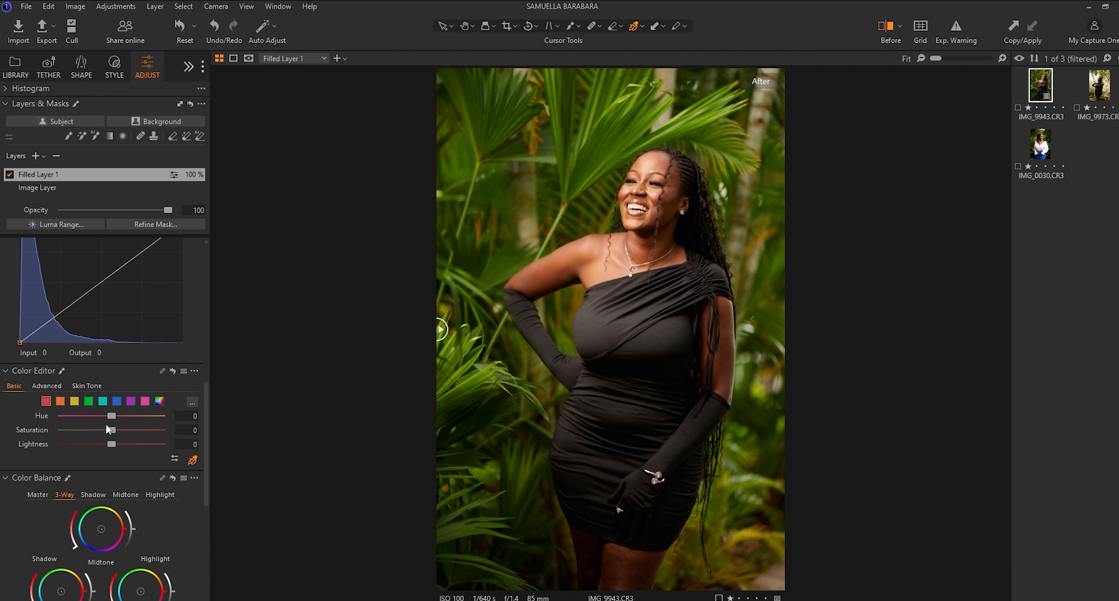
{"action": "left_click_drag", "start_coordinate": [109, 430], "coordinate": [61, 430]}
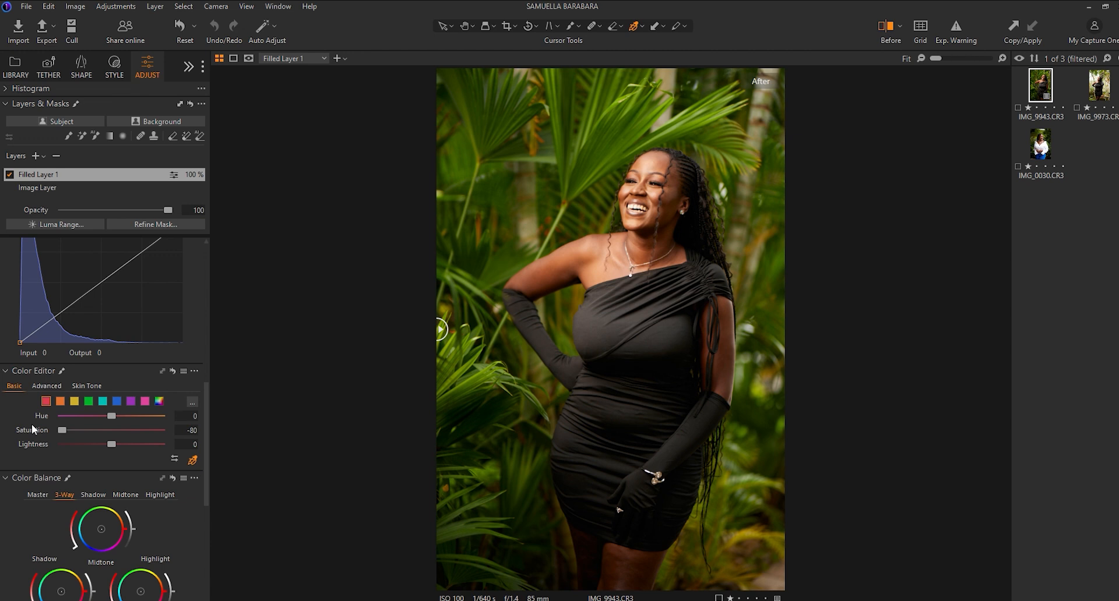
{"action": "left_click_drag", "start_coordinate": [61, 430], "coordinate": [161, 430]}
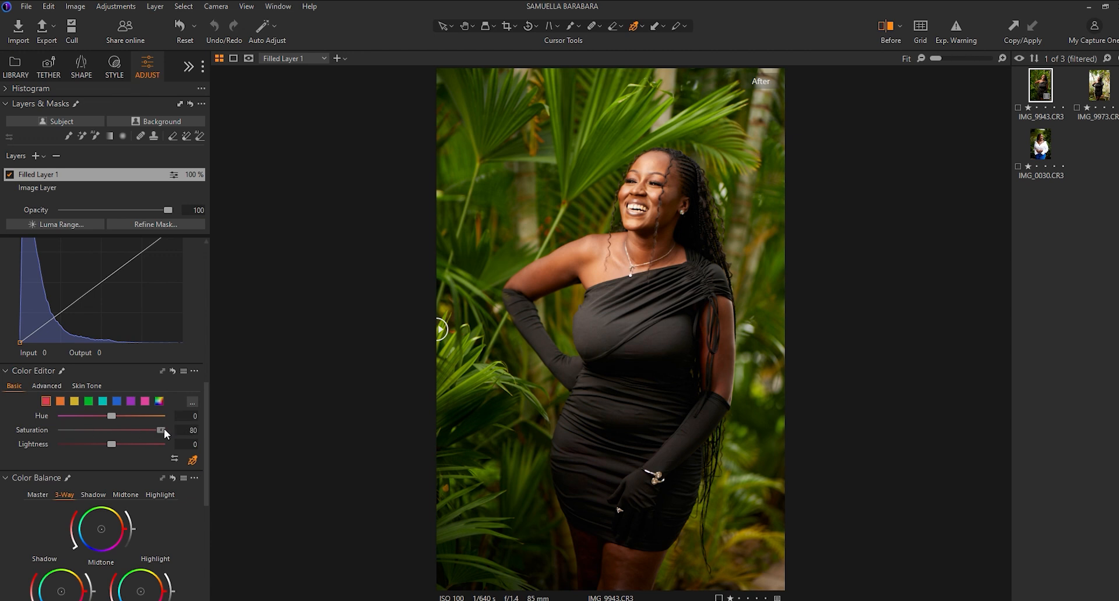
{"action": "left_click_drag", "start_coordinate": [162, 430], "coordinate": [110, 430]}
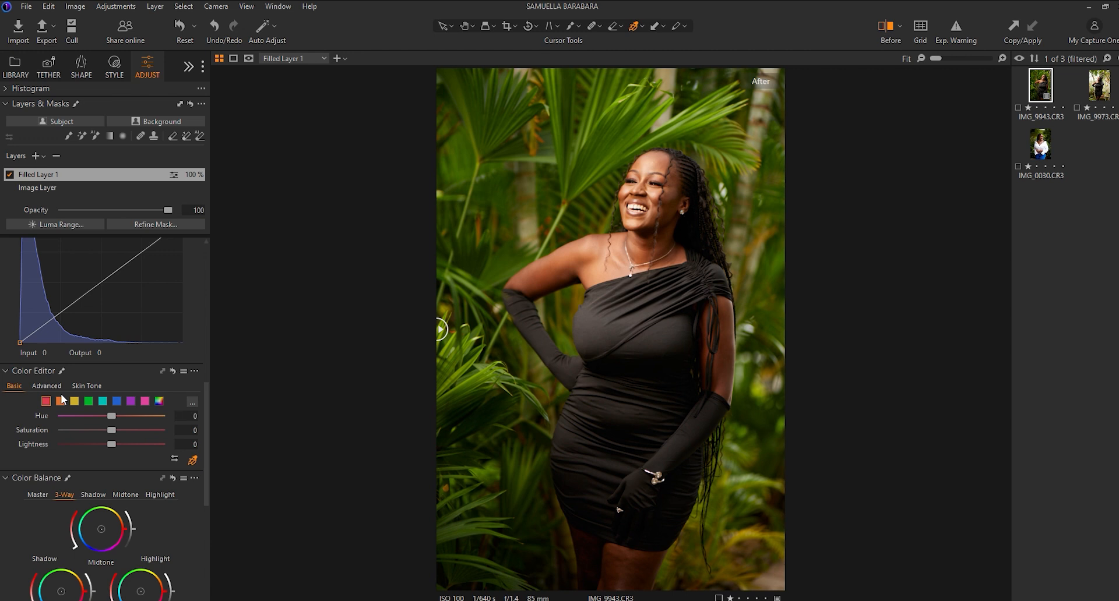
Enrich the orange skin-tone range with a slight saturation boost and a touch of darkening.
{"action": "left_click", "coordinate": [59, 401]}
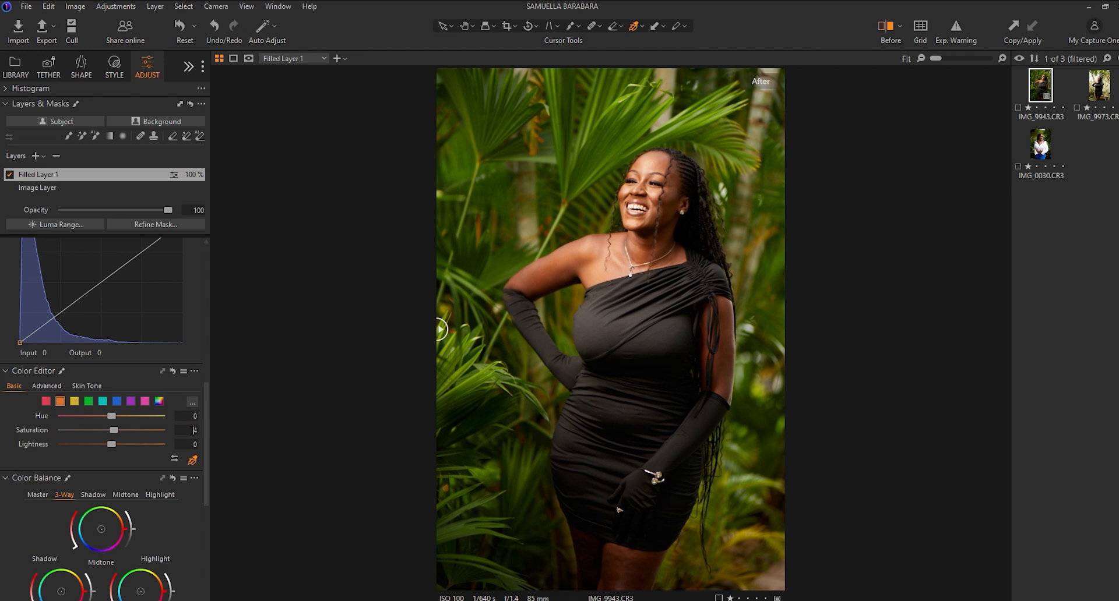
{"action": "left_click_drag", "start_coordinate": [111, 430], "coordinate": [116, 430]}
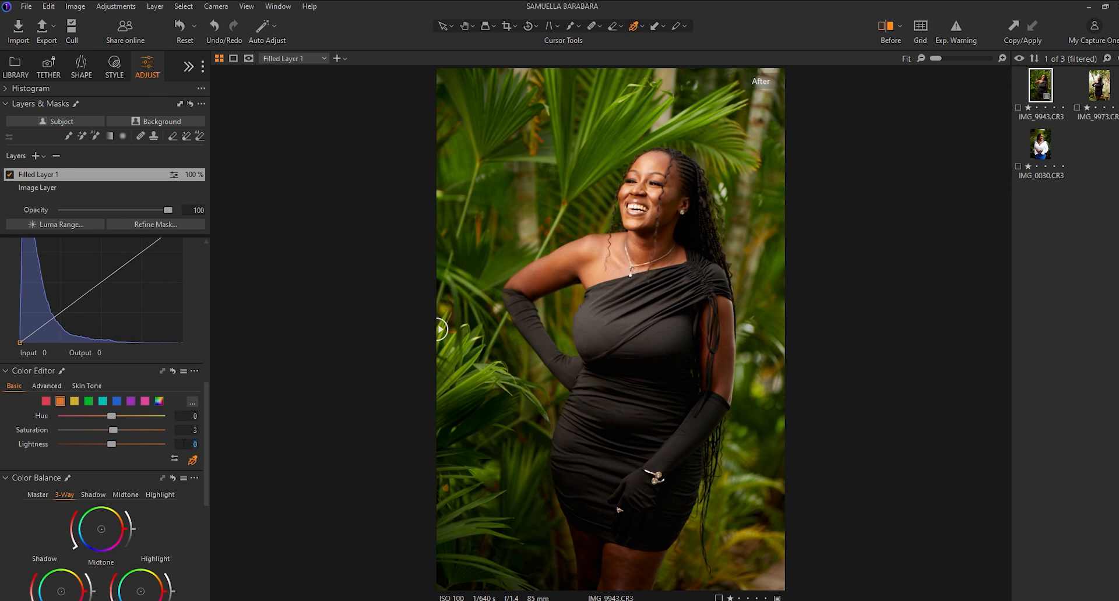
{"action": "left_click_drag", "start_coordinate": [110, 444], "coordinate": [107, 444]}
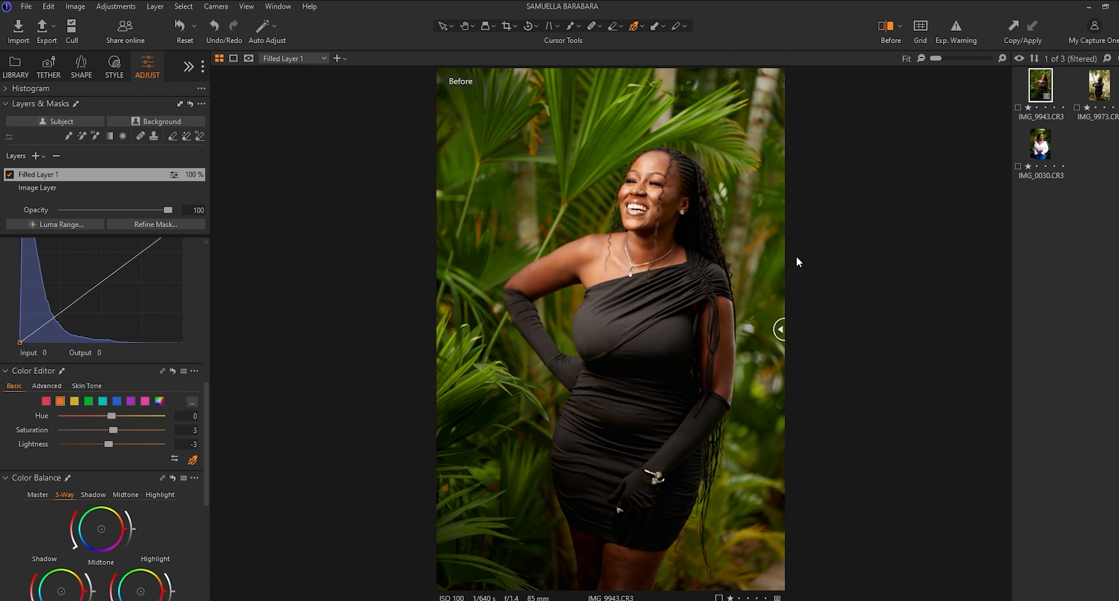
{"action": "left_click", "coordinate": [780, 330]}
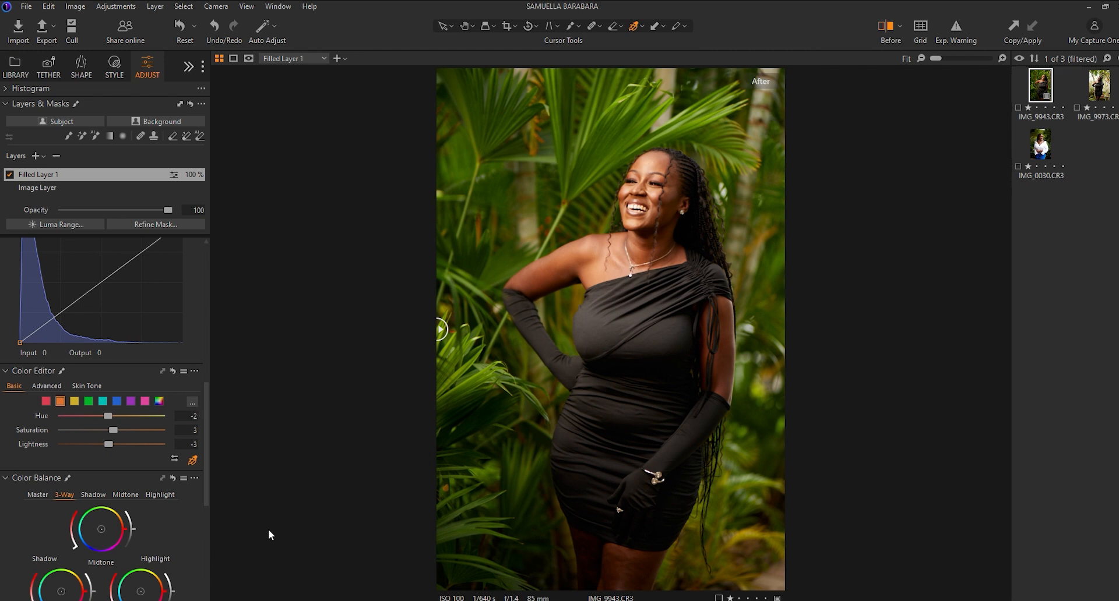
{"action": "left_click", "coordinate": [780, 329]}
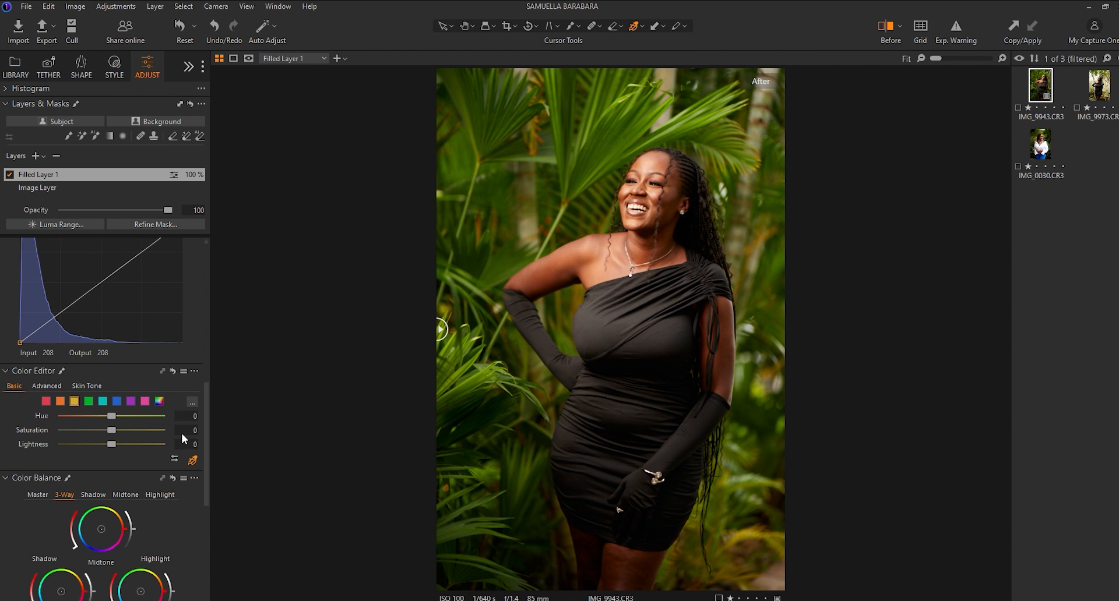
Mute the foliage yellows to saturation -60 and darken their lightness.
{"action": "left_click_drag", "start_coordinate": [110, 430], "coordinate": [94, 430]}
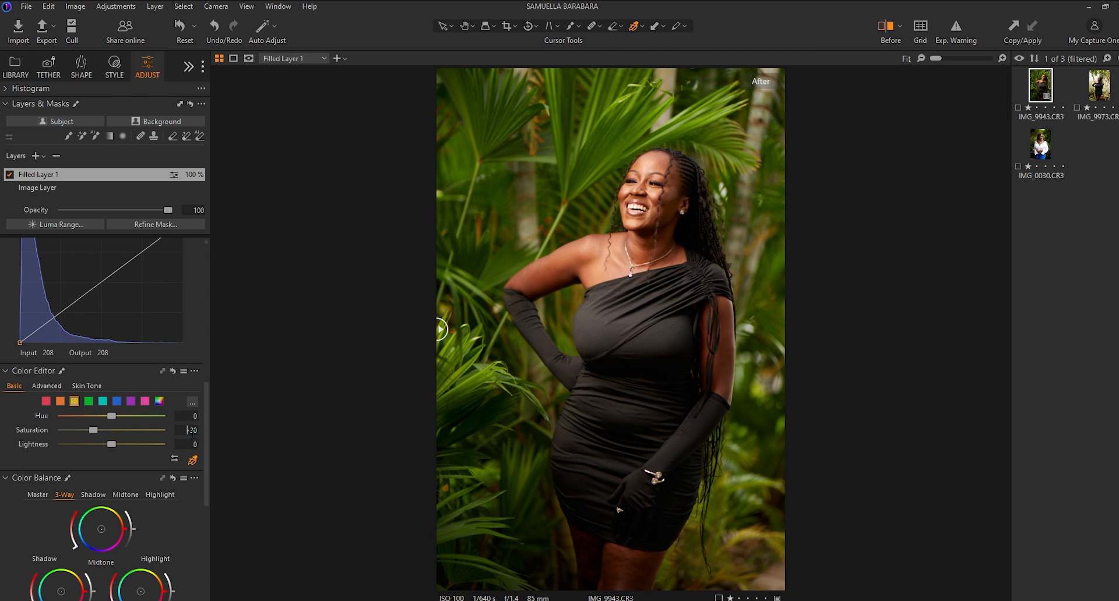
{"action": "left_click_drag", "start_coordinate": [94, 430], "coordinate": [94, 430]}
{"action": "type", "text": "-60"}
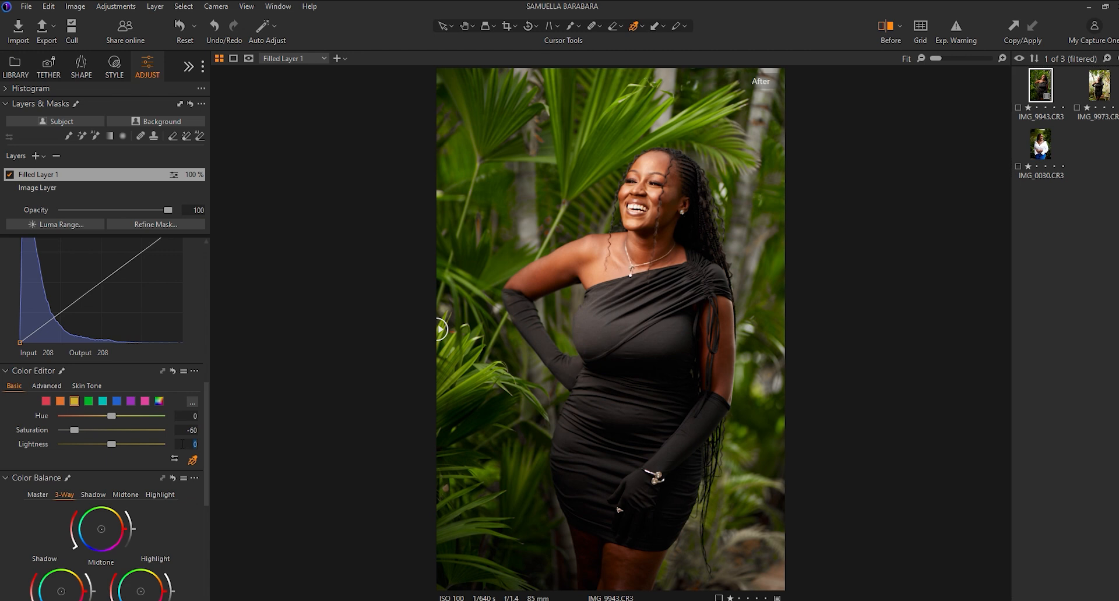
{"action": "left_click_drag", "start_coordinate": [110, 444], "coordinate": [90, 444]}
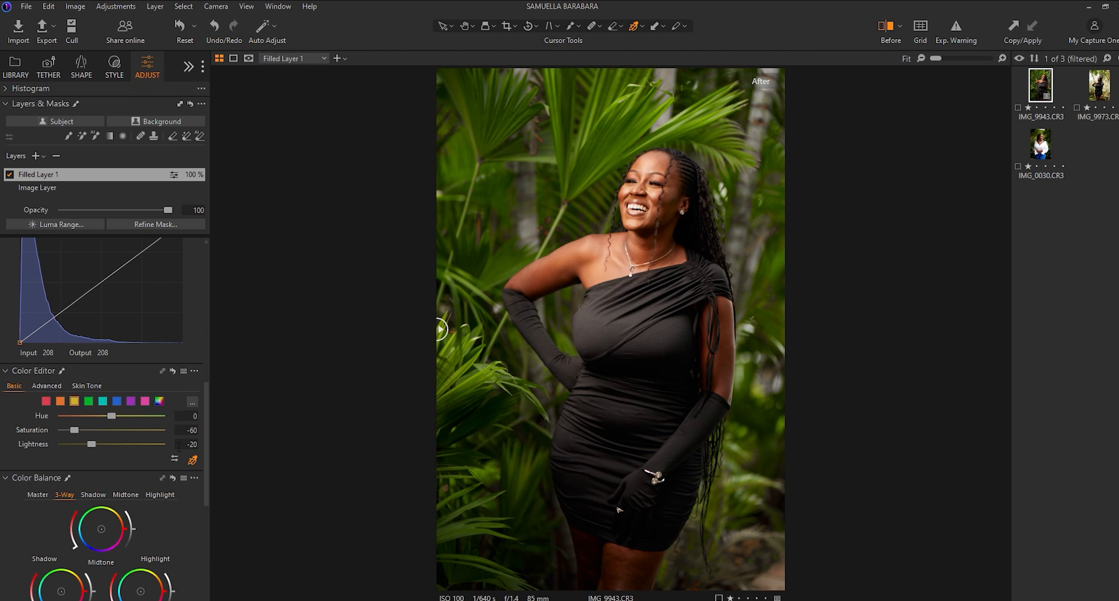
{"action": "left_click_drag", "start_coordinate": [90, 444], "coordinate": [91, 444]}
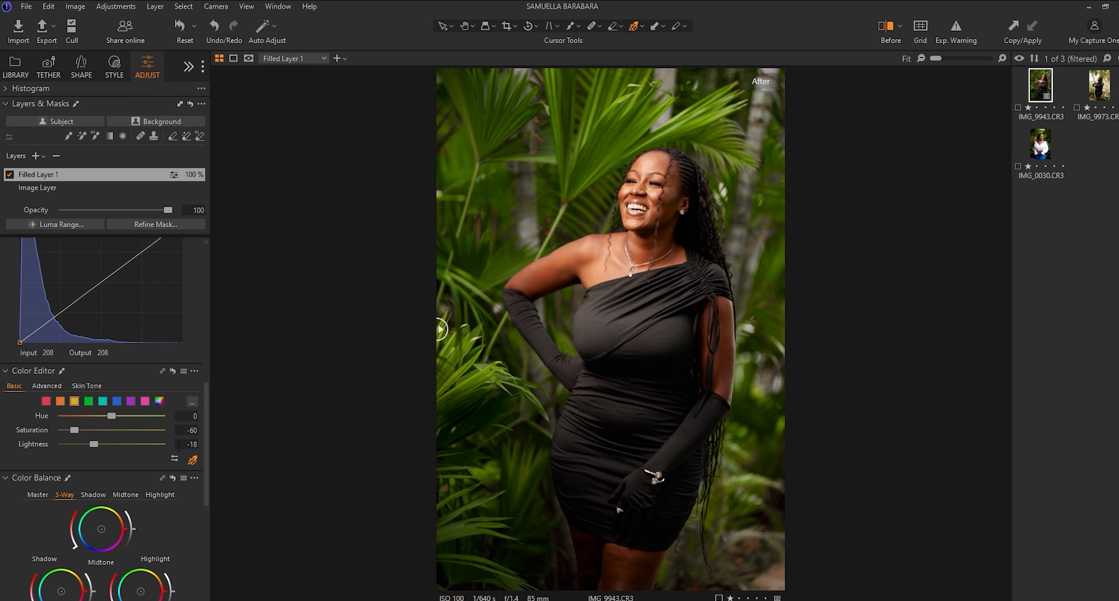
{"action": "left_click_drag", "start_coordinate": [441, 329], "coordinate": [453, 329]}
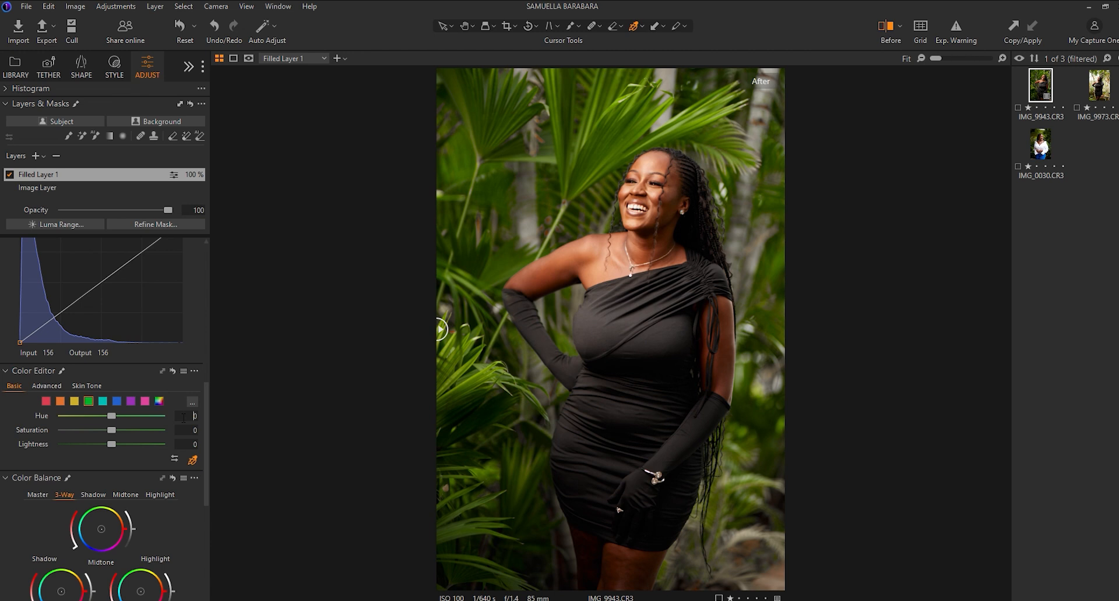
Set the greens to hue 15, saturation -35 and lightness -25.
{"action": "left_click_drag", "start_coordinate": [109, 416], "coordinate": [142, 416]}
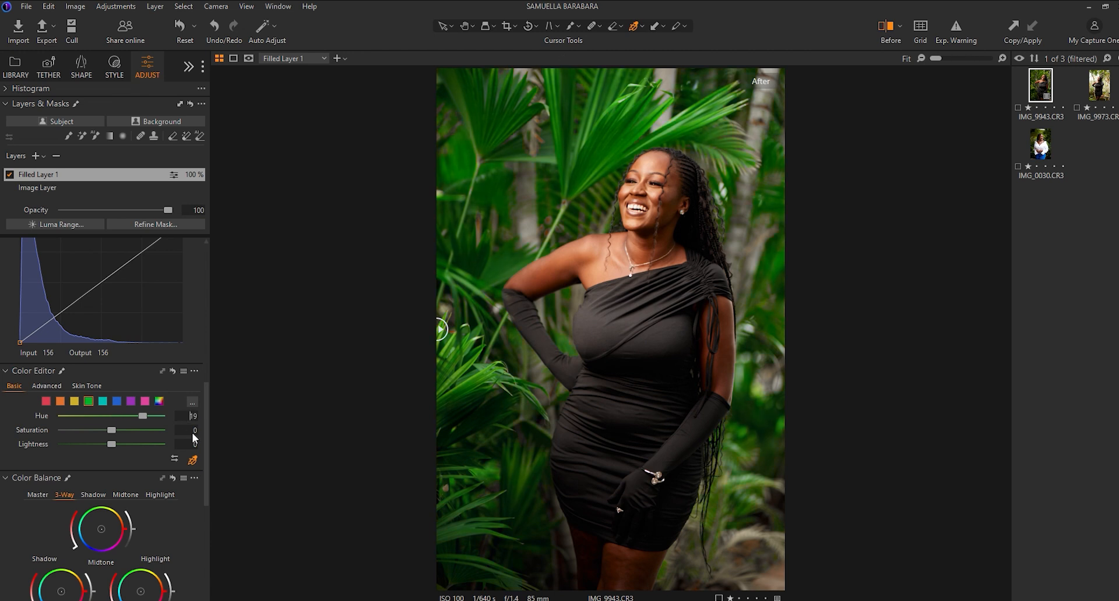
{"action": "left_click_drag", "start_coordinate": [143, 416], "coordinate": [136, 416]}
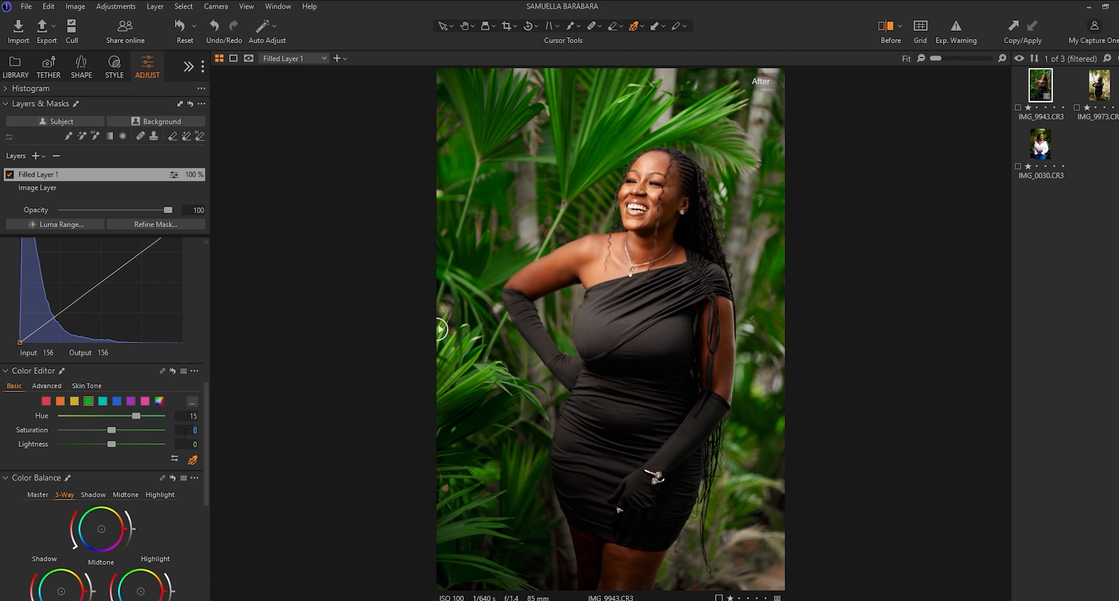
{"action": "left_click_drag", "start_coordinate": [111, 429], "coordinate": [98, 429]}
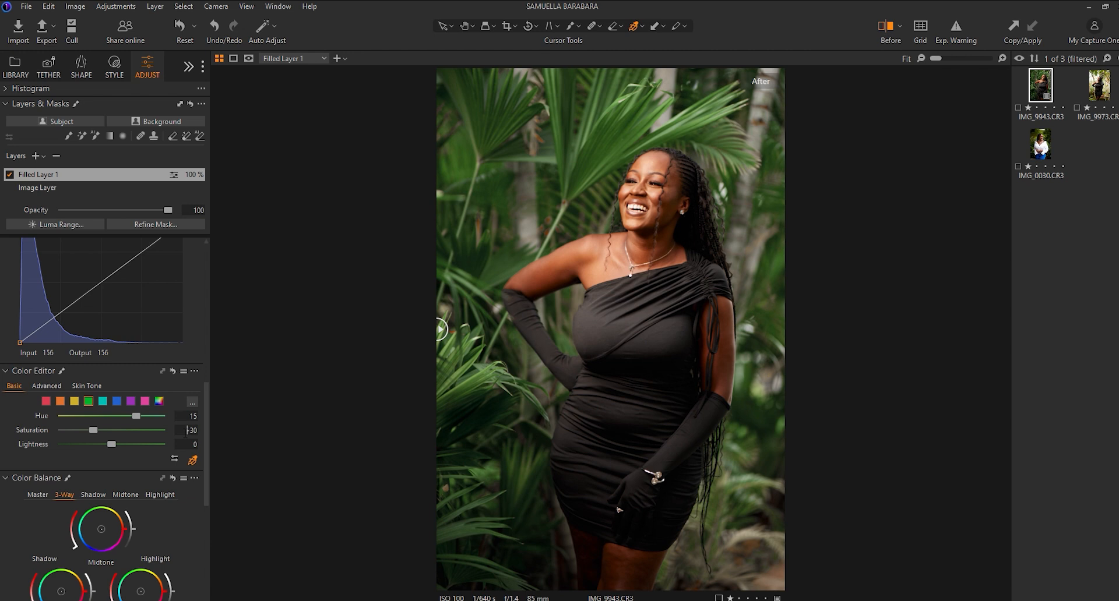
{"action": "left_click_drag", "start_coordinate": [94, 430], "coordinate": [90, 430]}
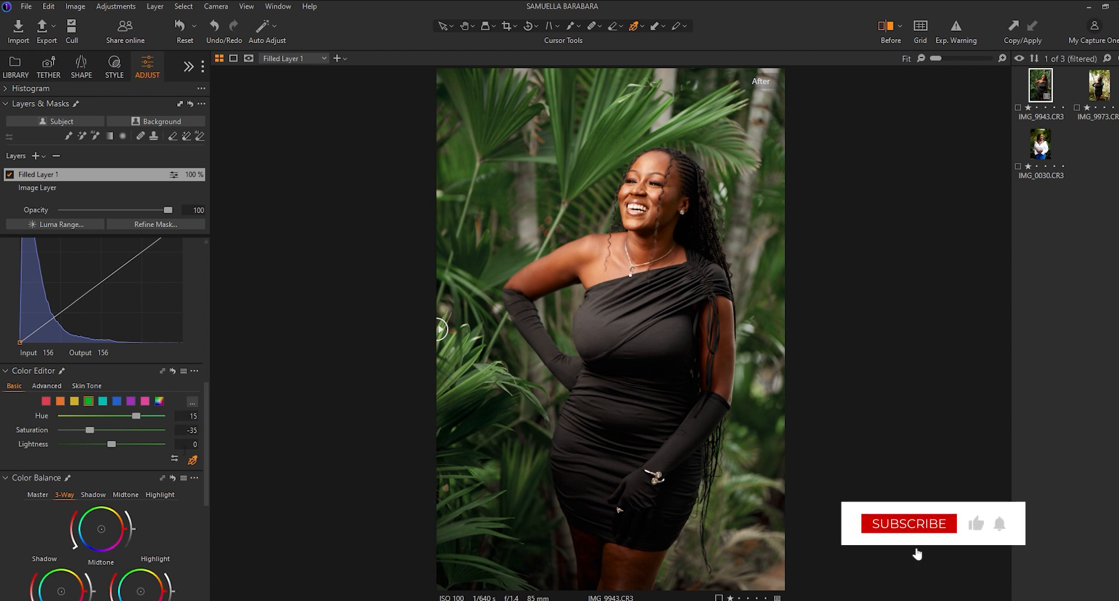
{"action": "left_click", "coordinate": [907, 523]}
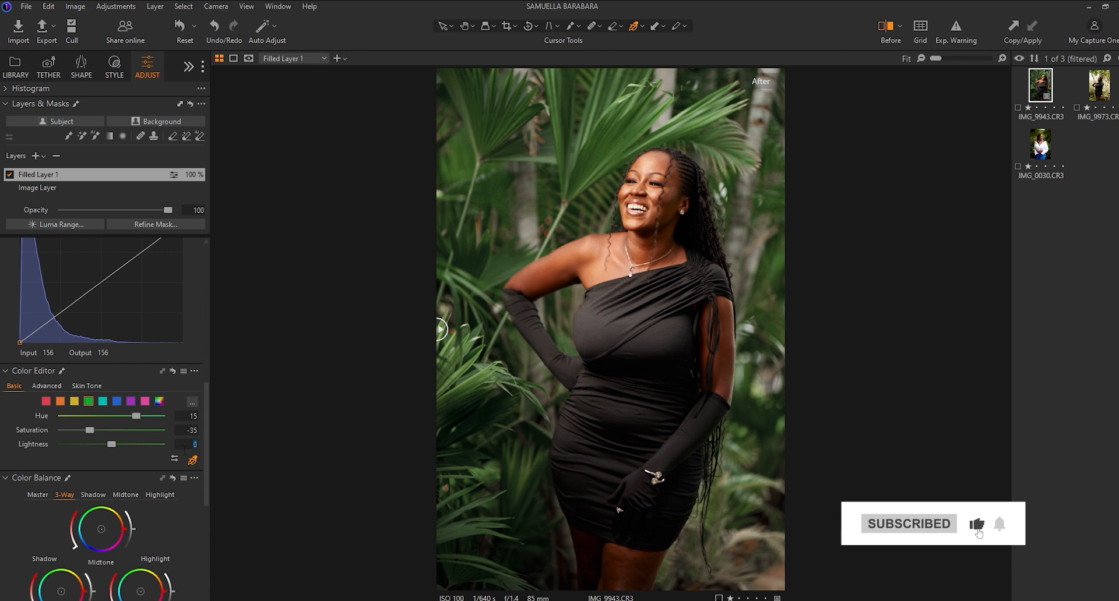
{"action": "left_click_drag", "start_coordinate": [111, 444], "coordinate": [91, 444]}
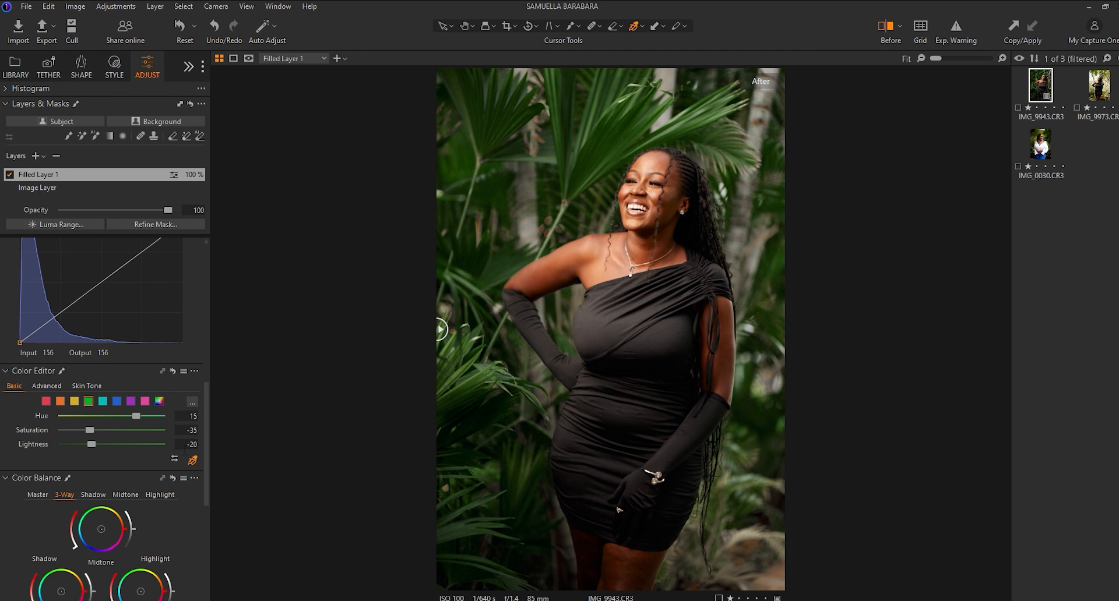
{"action": "left_click_drag", "start_coordinate": [90, 444], "coordinate": [88, 444]}
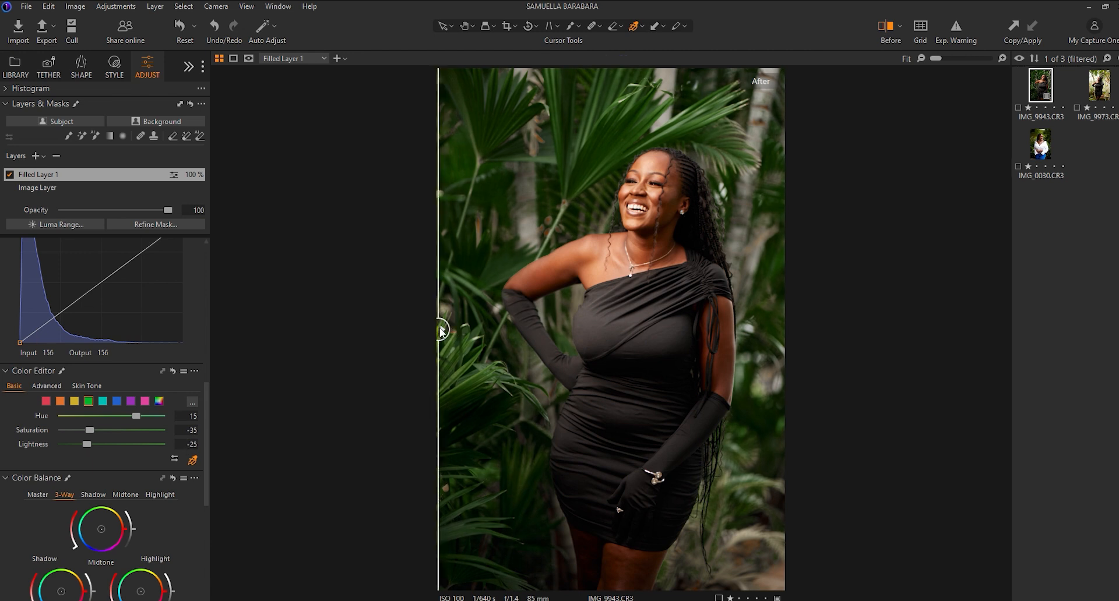
Sweep the Before/After split across the subject to compare the grade with the original.
{"action": "left_click_drag", "start_coordinate": [441, 330], "coordinate": [732, 330]}
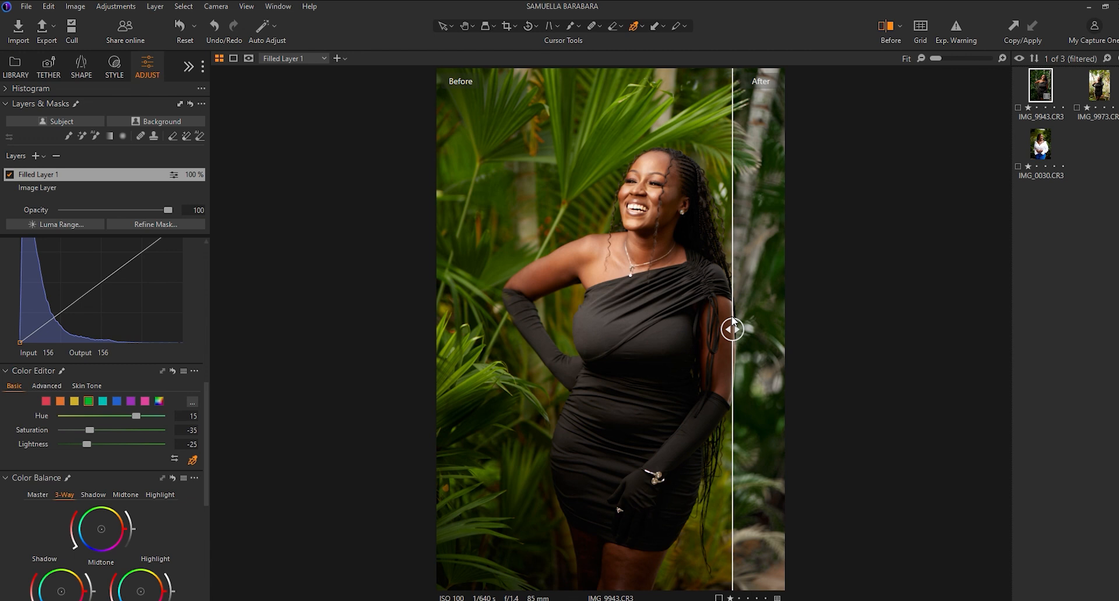
{"action": "left_click_drag", "start_coordinate": [731, 329], "coordinate": [548, 328]}
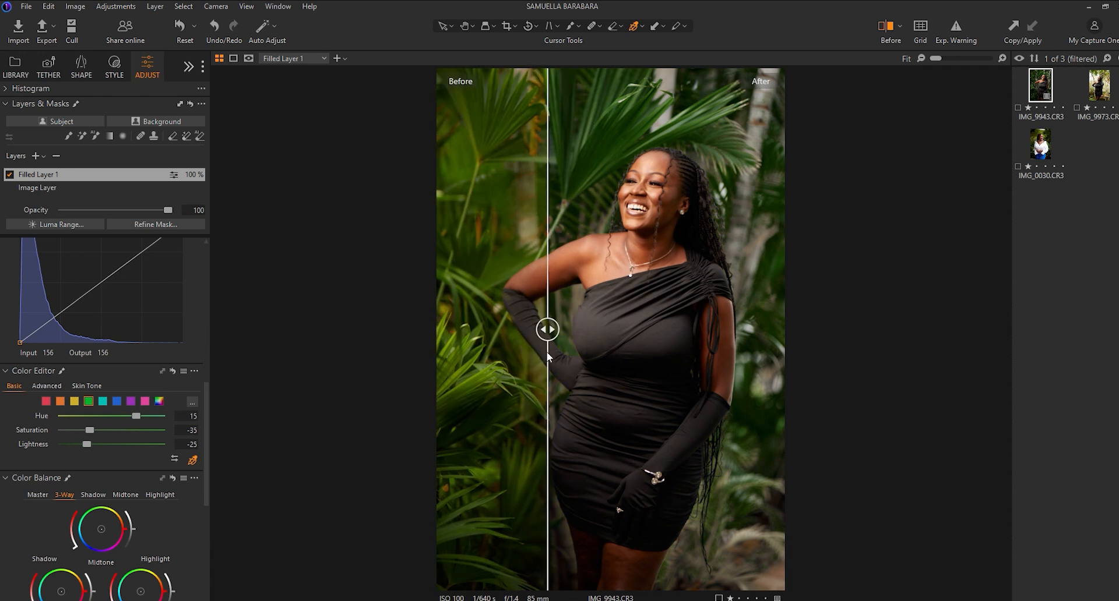
{"action": "left_click_drag", "start_coordinate": [547, 328], "coordinate": [440, 328]}
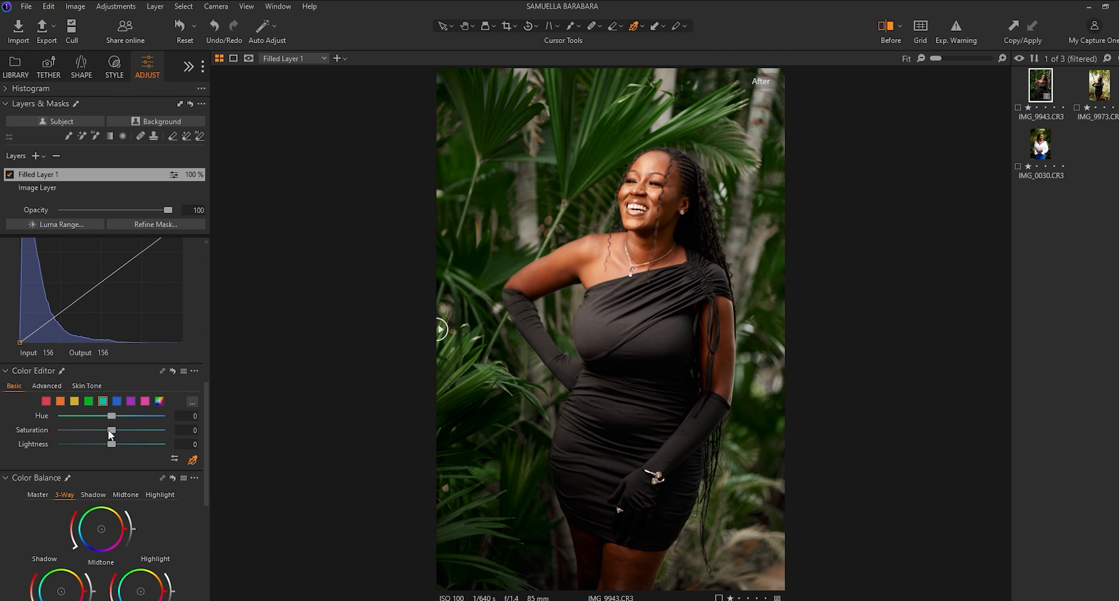
Test saturation on the cyan, blue and magenta ranges and leave them all at neutral.
{"action": "left_click_drag", "start_coordinate": [109, 430], "coordinate": [62, 430]}
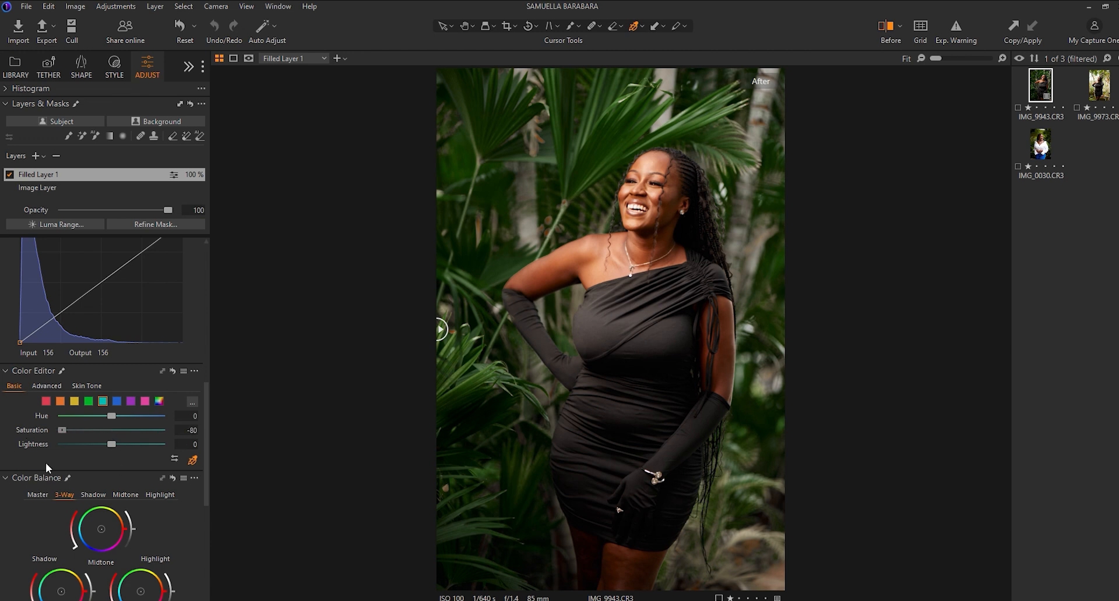
{"action": "left_click", "coordinate": [117, 401]}
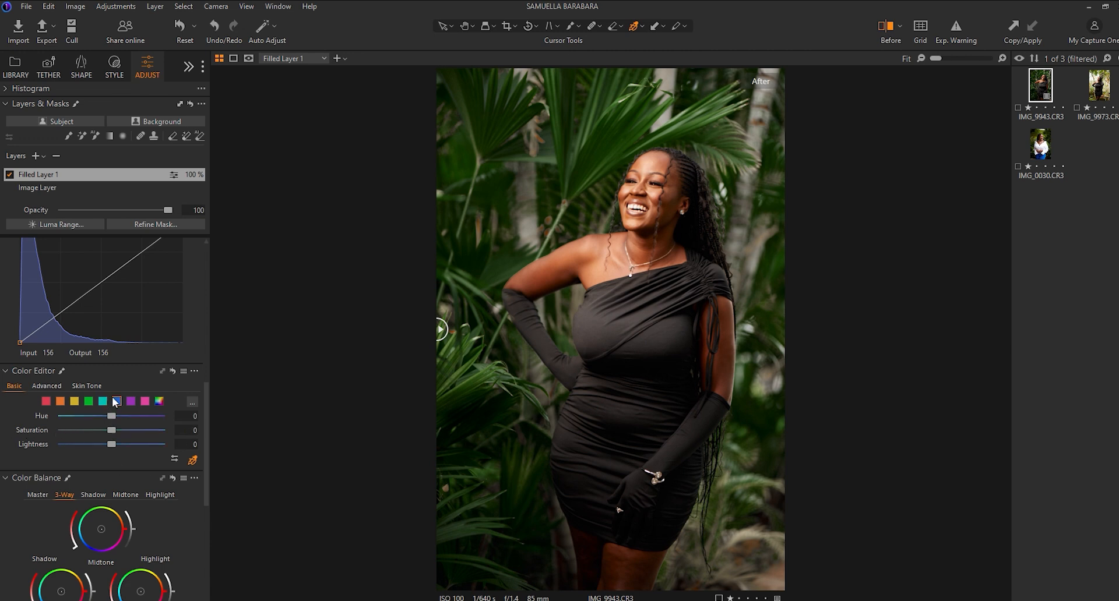
{"action": "left_click_drag", "start_coordinate": [111, 430], "coordinate": [126, 430]}
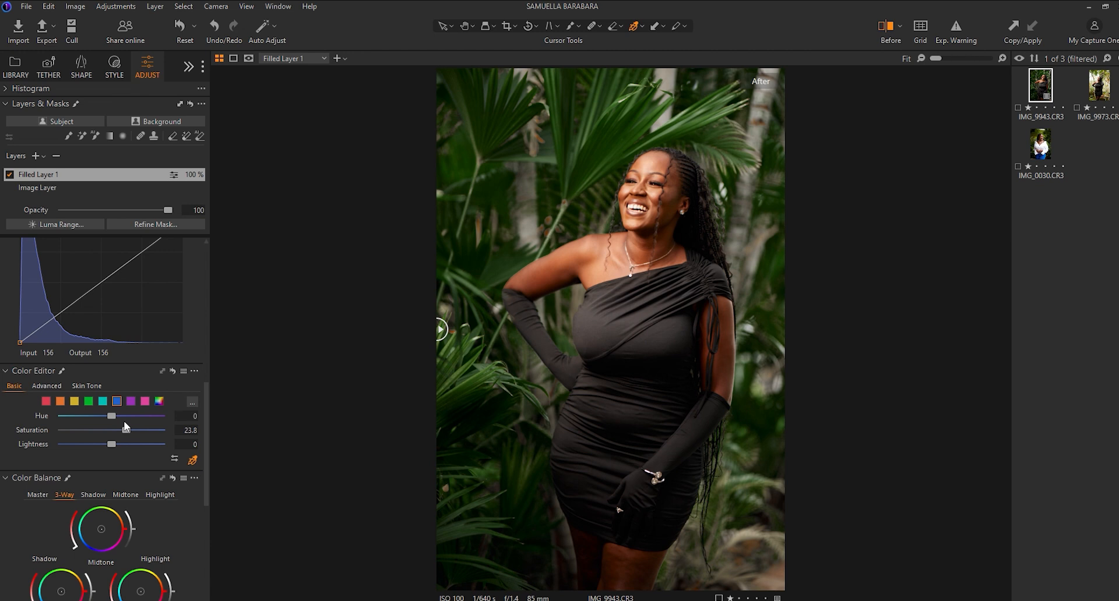
{"action": "left_click", "coordinate": [131, 400]}
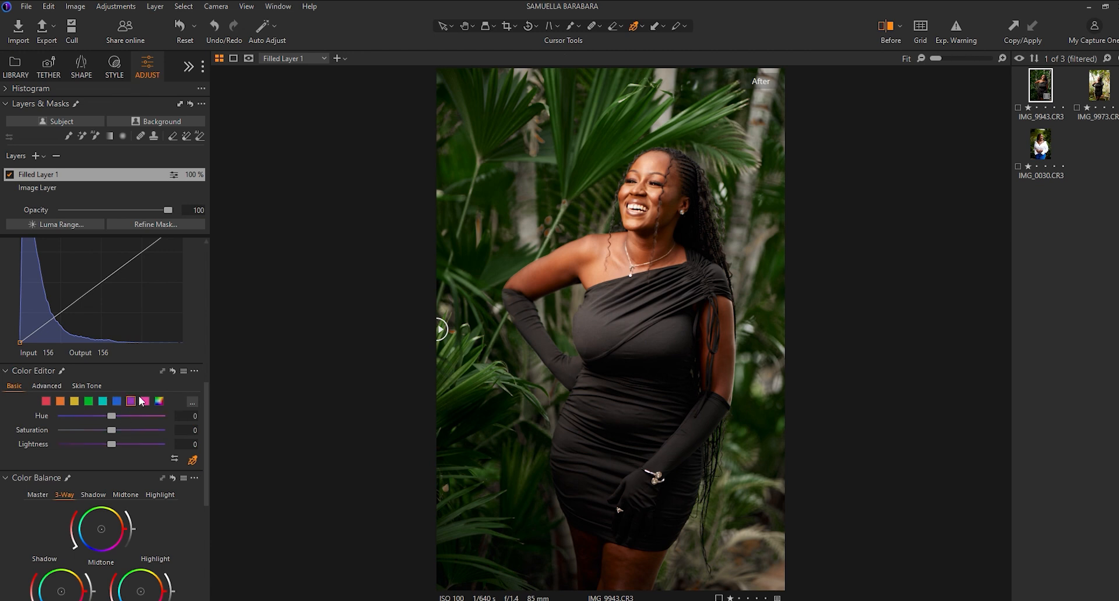
{"action": "left_click", "coordinate": [117, 402]}
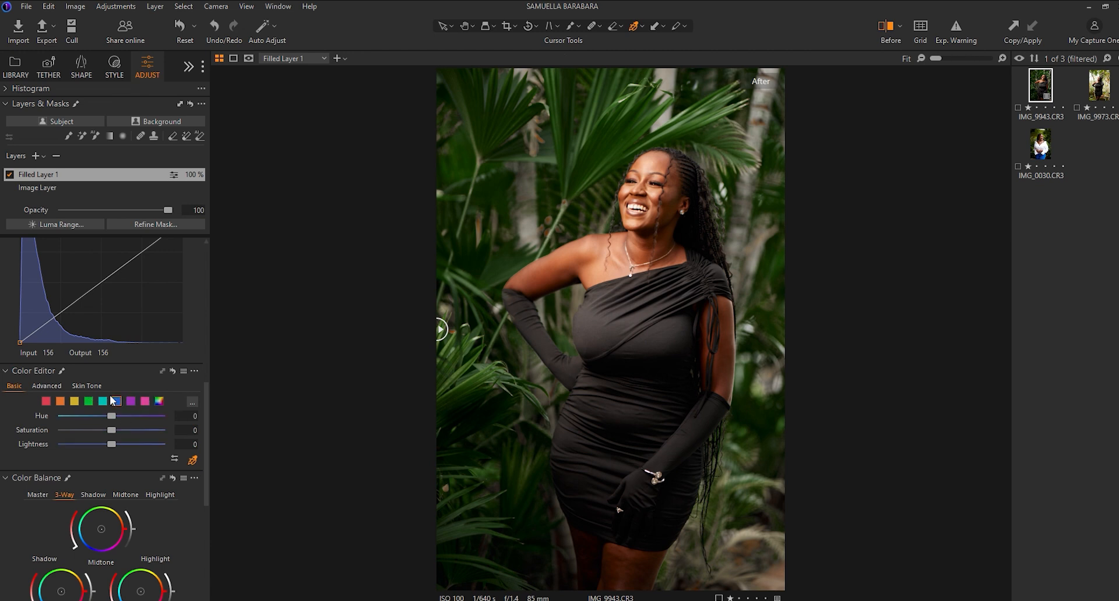
{"action": "left_click", "coordinate": [117, 402]}
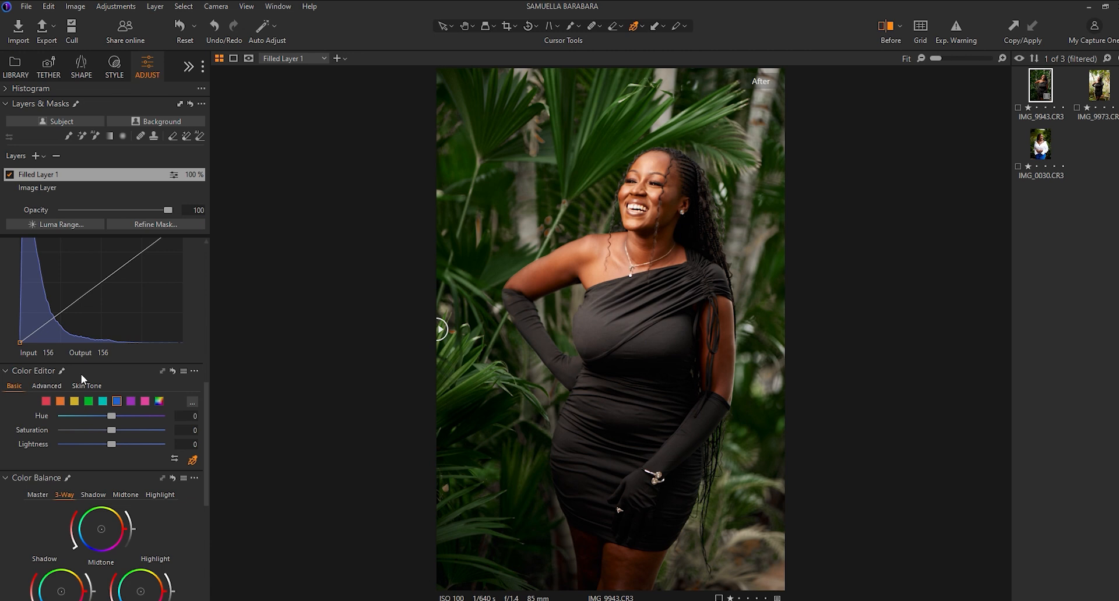
Sample a skin tone from the subject, preview only that range, and set Saturation 20, Lightness -2.
{"action": "left_click", "coordinate": [86, 386]}
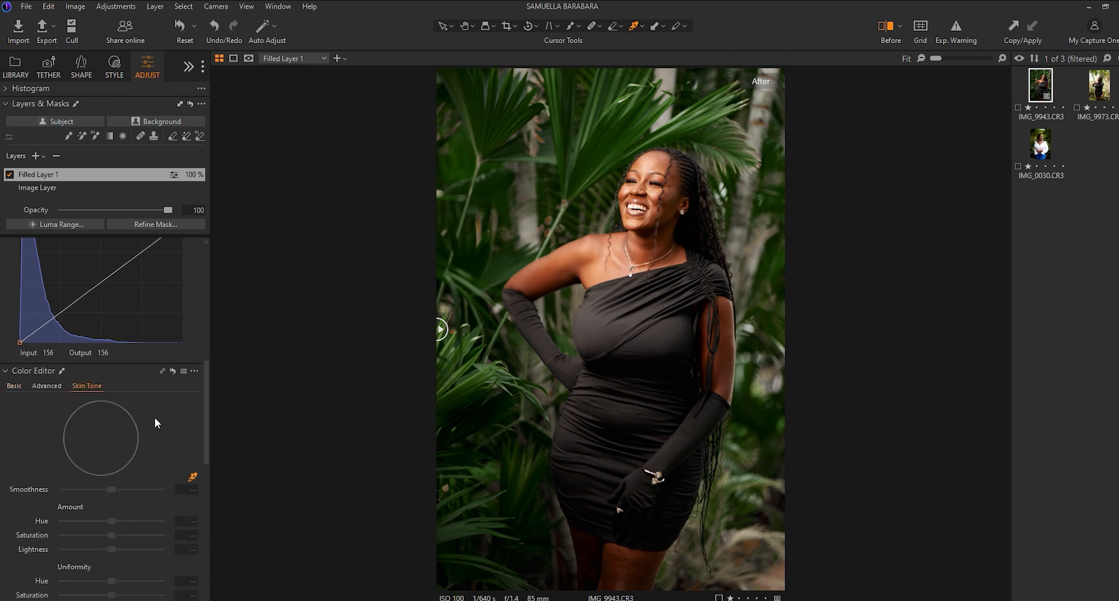
{"action": "mouse_move", "coordinate": [211, 419]}
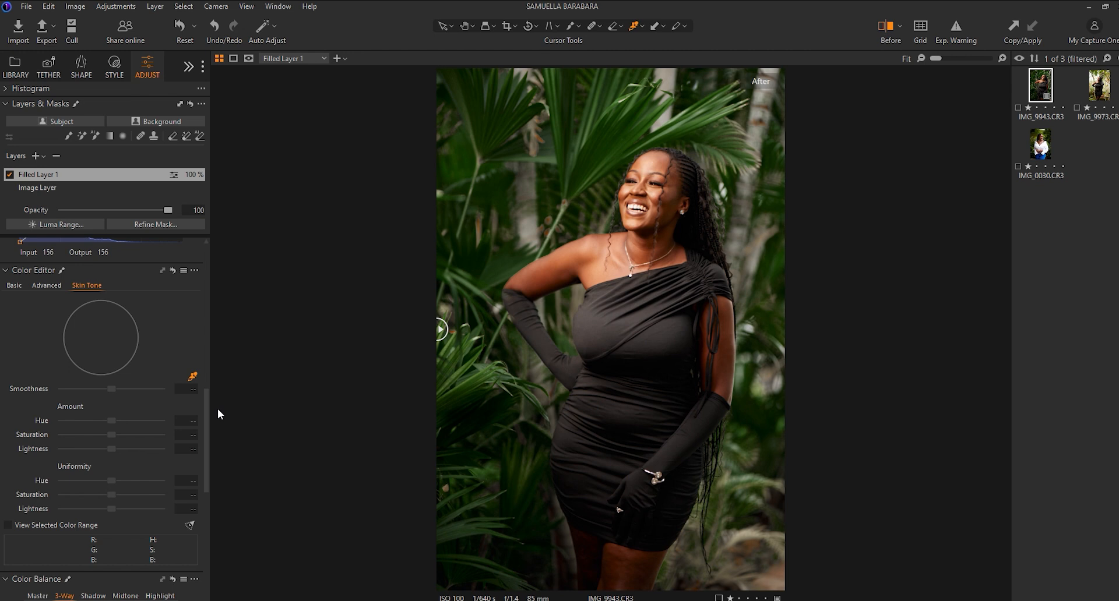
{"action": "left_click", "coordinate": [668, 161]}
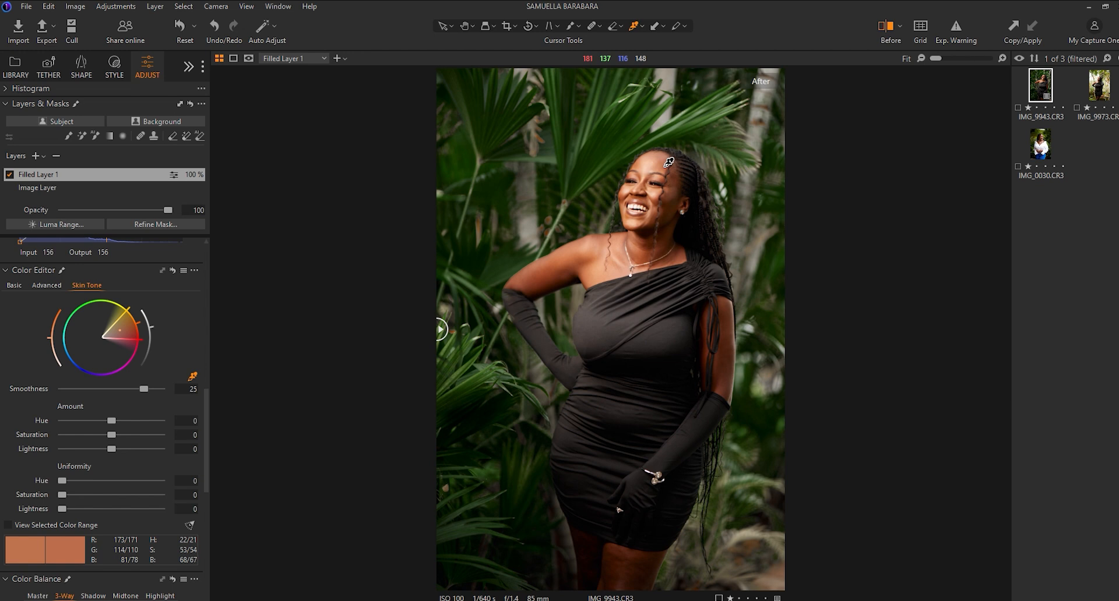
{"action": "mouse_move", "coordinate": [669, 177]}
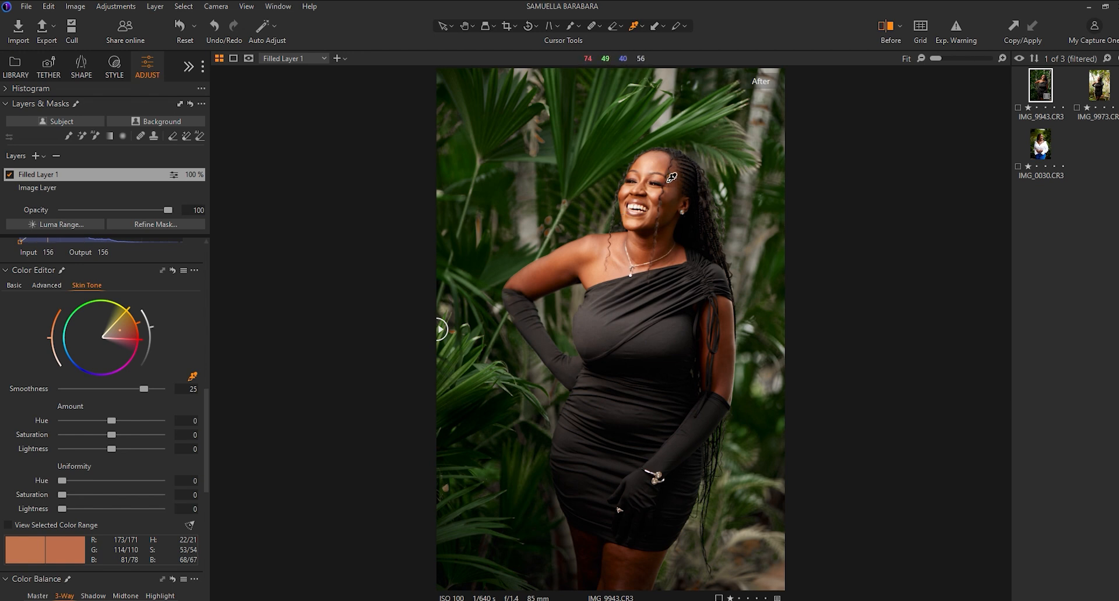
{"action": "mouse_move", "coordinate": [131, 419]}
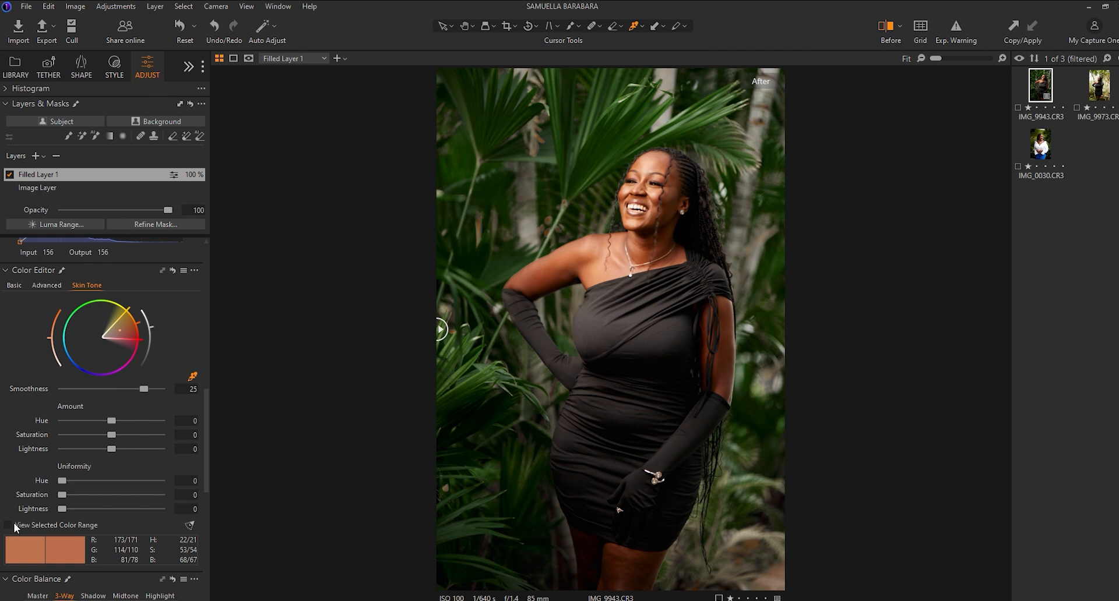
{"action": "left_click", "coordinate": [11, 528]}
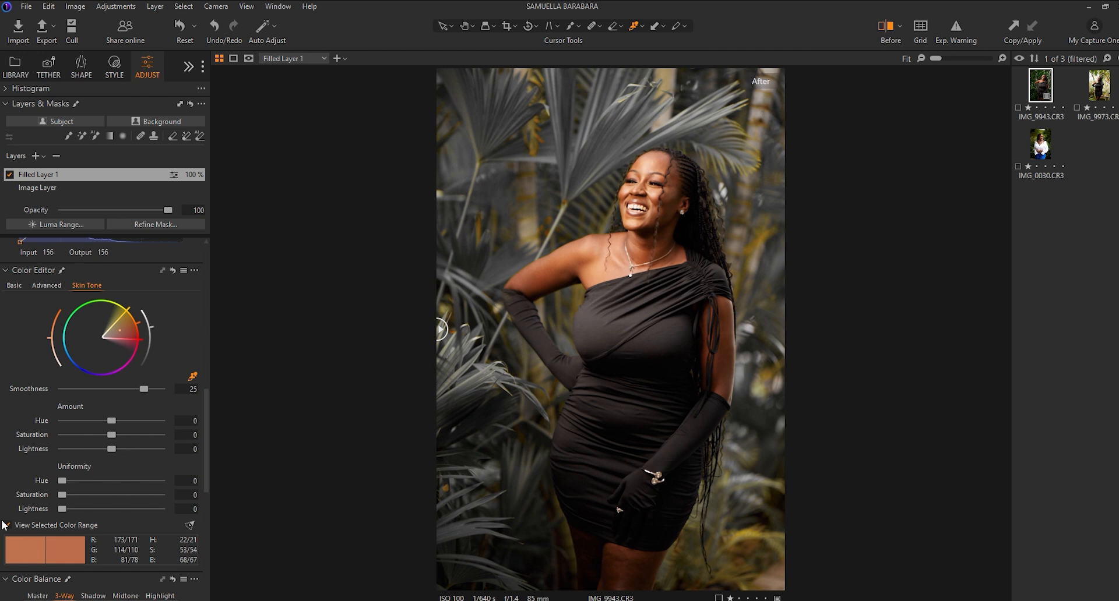
{"action": "mouse_move", "coordinate": [10, 523]}
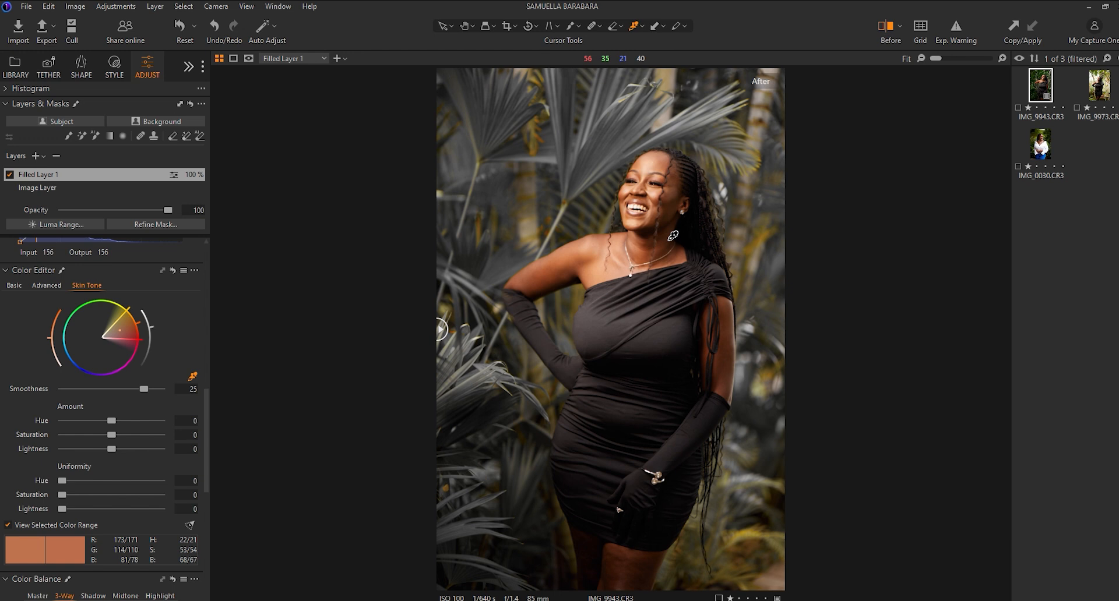
{"action": "mouse_move", "coordinate": [662, 208]}
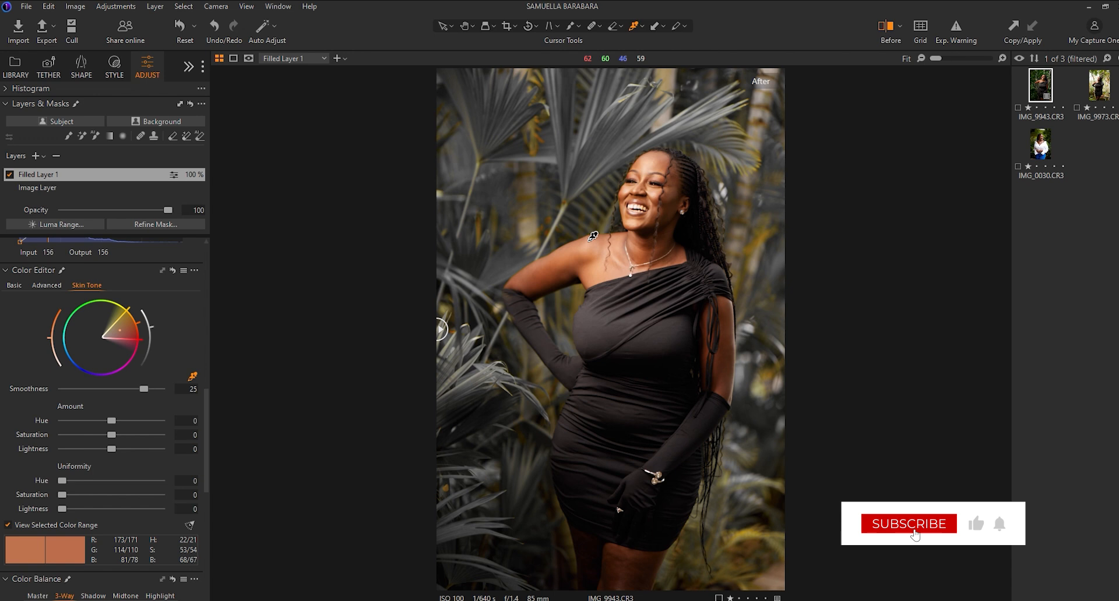
{"action": "left_click", "coordinate": [908, 524]}
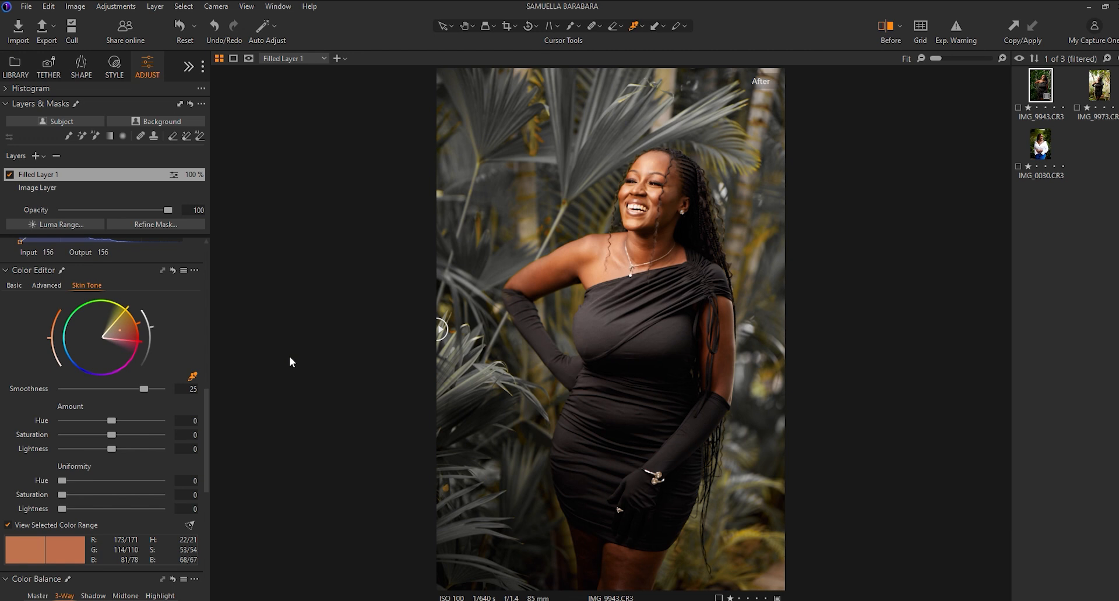
{"action": "mouse_move", "coordinate": [238, 393]}
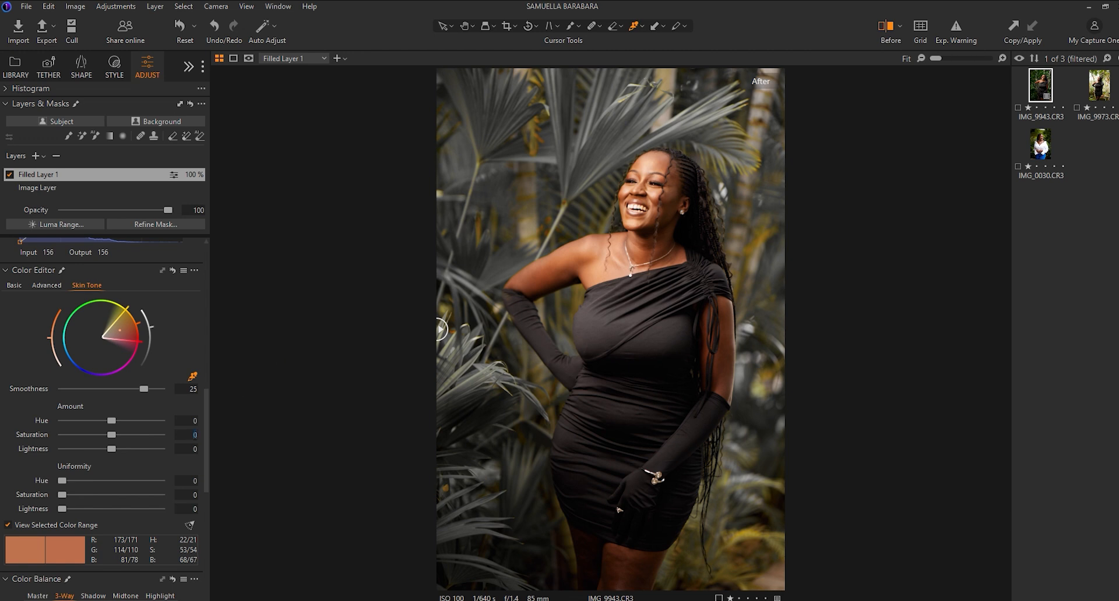
{"action": "left_click_drag", "start_coordinate": [111, 435], "coordinate": [125, 435]}
{"action": "type", "text": "20"}
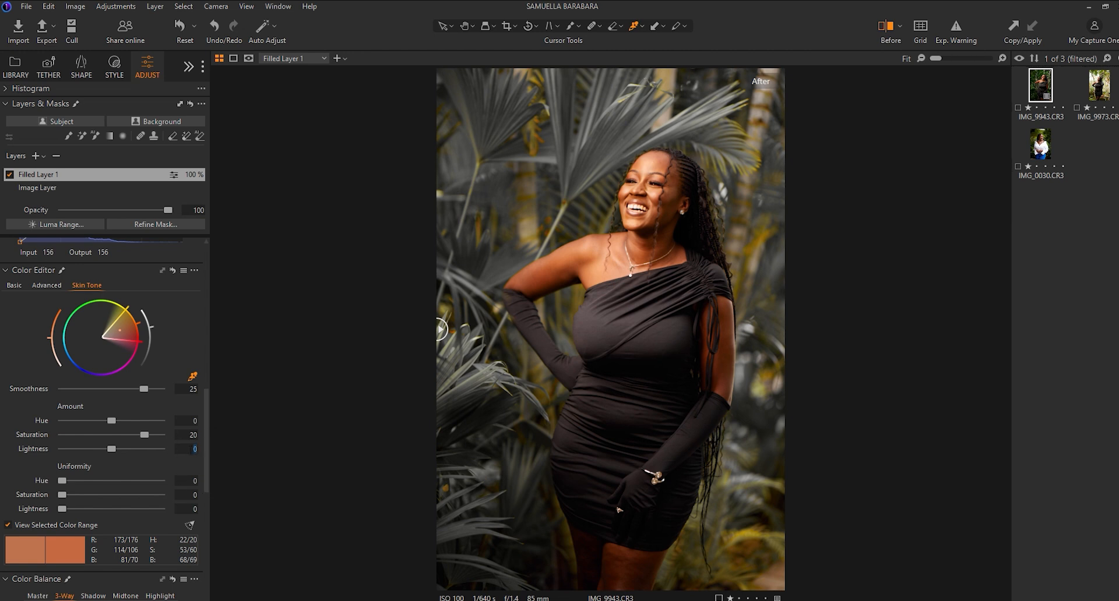
{"action": "left_click_drag", "start_coordinate": [110, 448], "coordinate": [108, 449]}
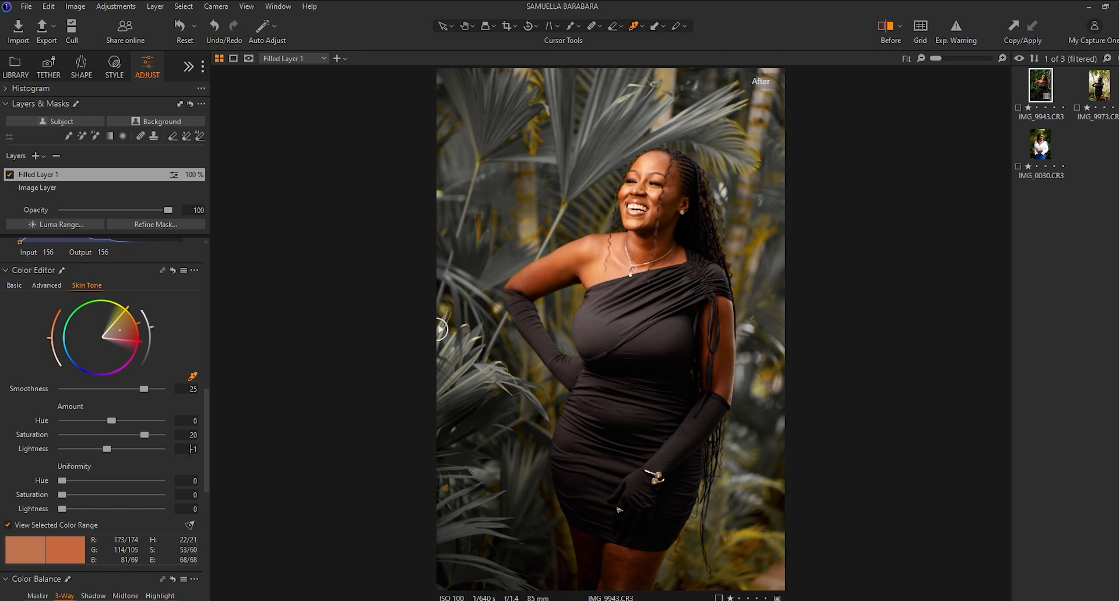
{"action": "left_click_drag", "start_coordinate": [107, 449], "coordinate": [100, 449]}
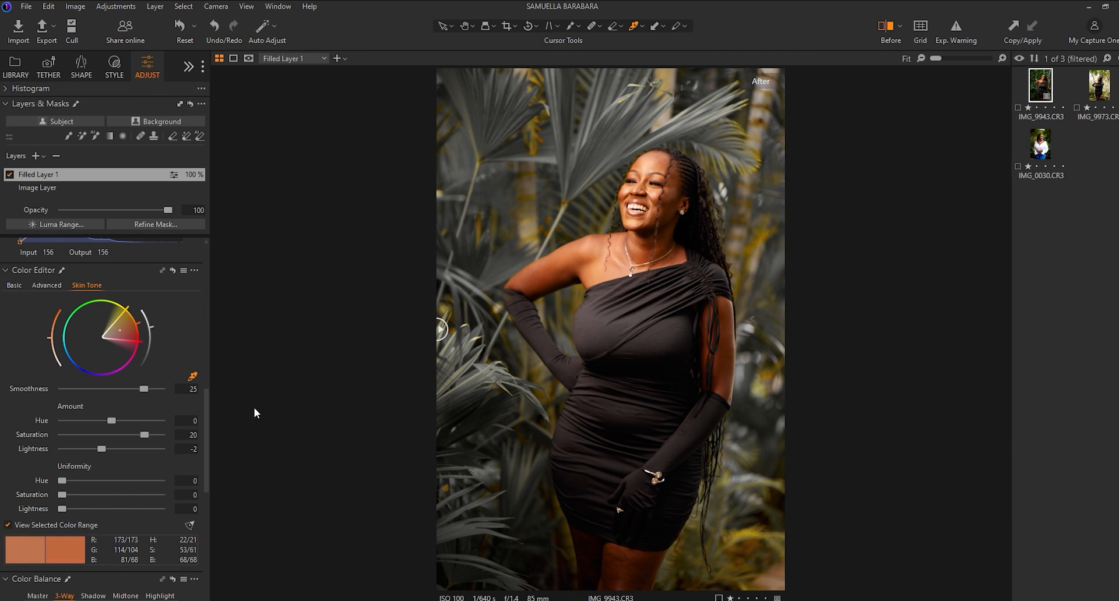
{"action": "mouse_move", "coordinate": [54, 445]}
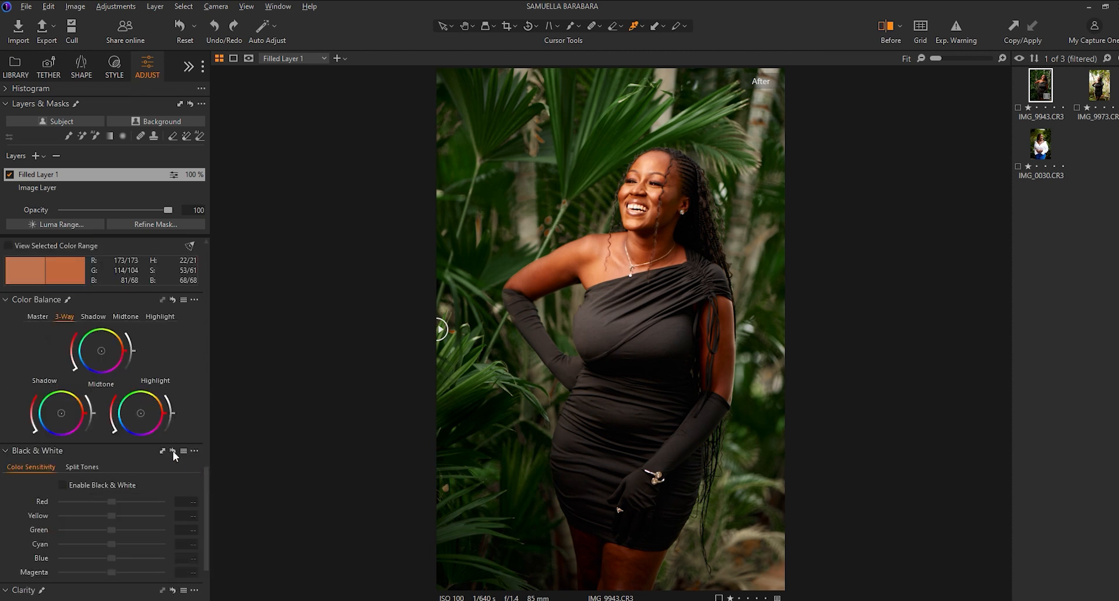
{"action": "mouse_move", "coordinate": [17, 420]}
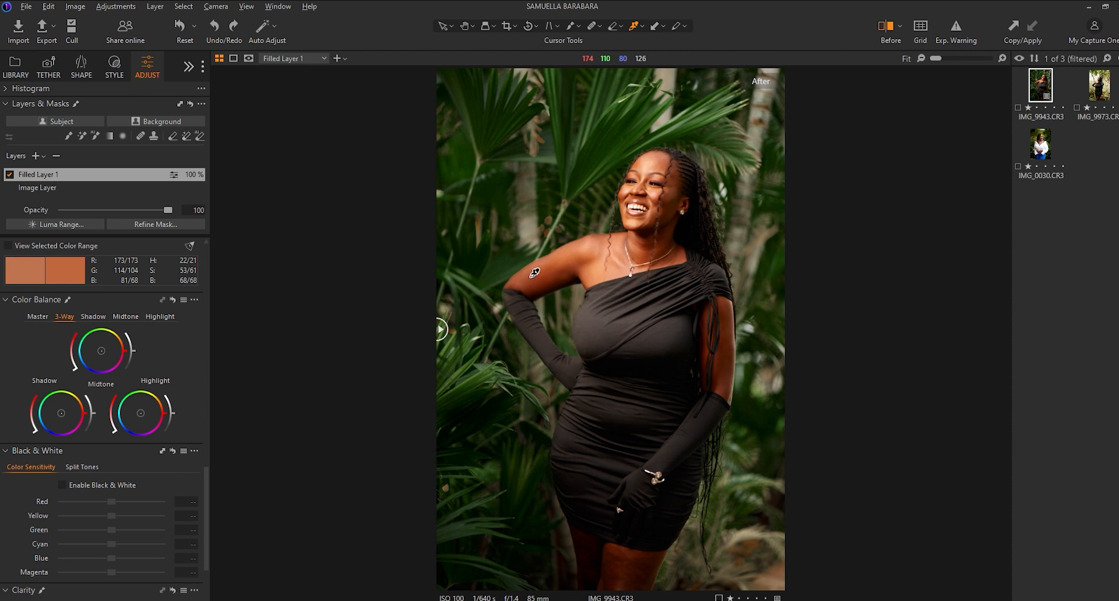
{"action": "mouse_move", "coordinate": [78, 422]}
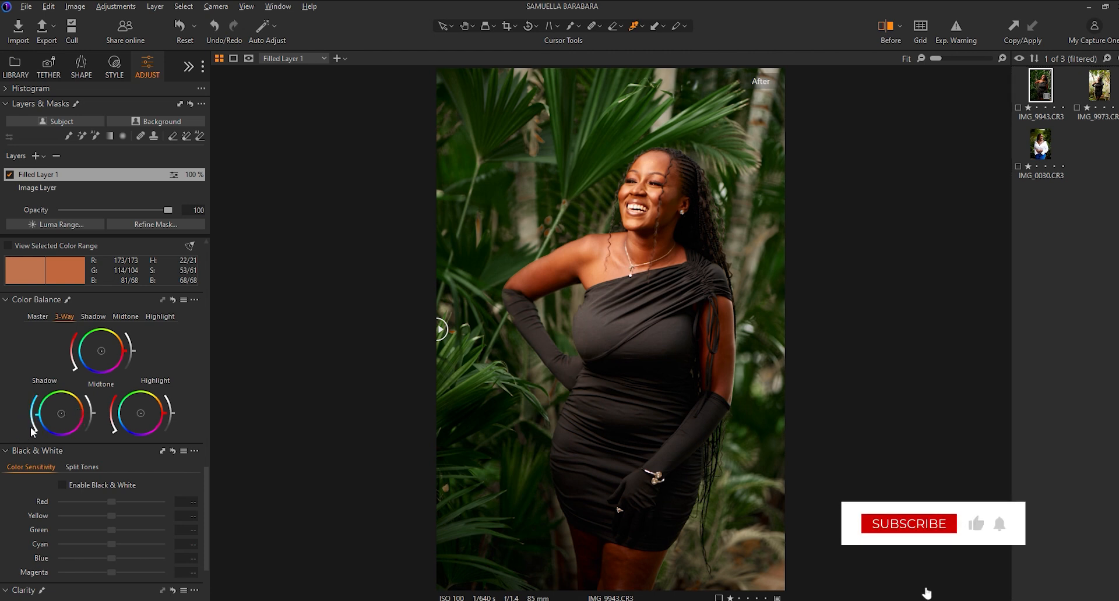
Push the Color Balance shadow wheel toward cyan and compare the full grade against the original.
{"action": "left_click", "coordinate": [908, 523]}
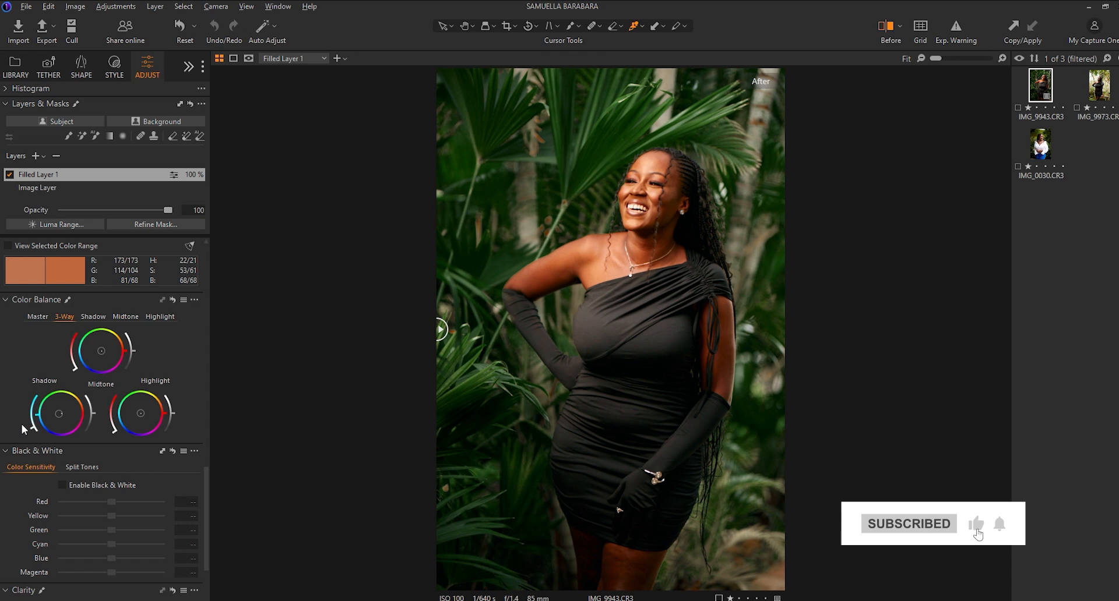
{"action": "mouse_move", "coordinate": [1008, 569]}
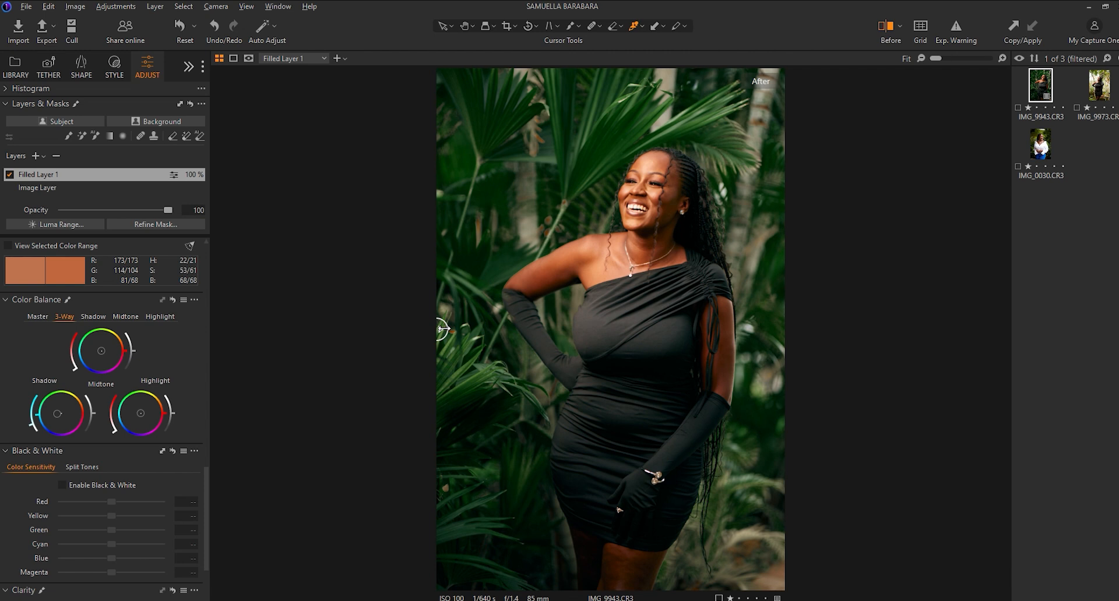
{"action": "left_click_drag", "start_coordinate": [440, 330], "coordinate": [457, 330]}
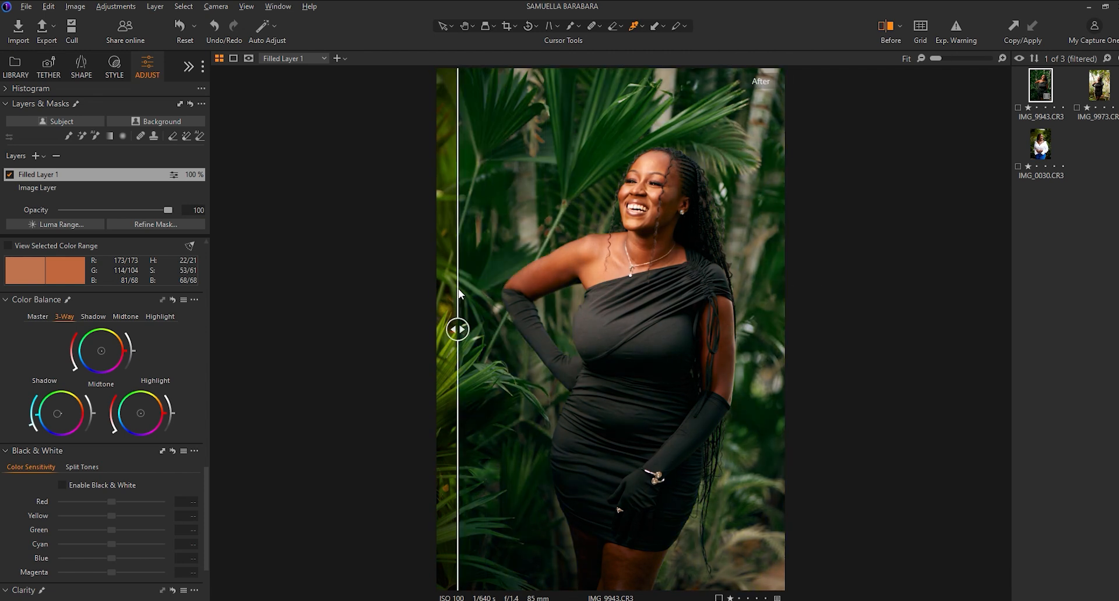
{"action": "left_click_drag", "start_coordinate": [457, 329], "coordinate": [469, 329]}
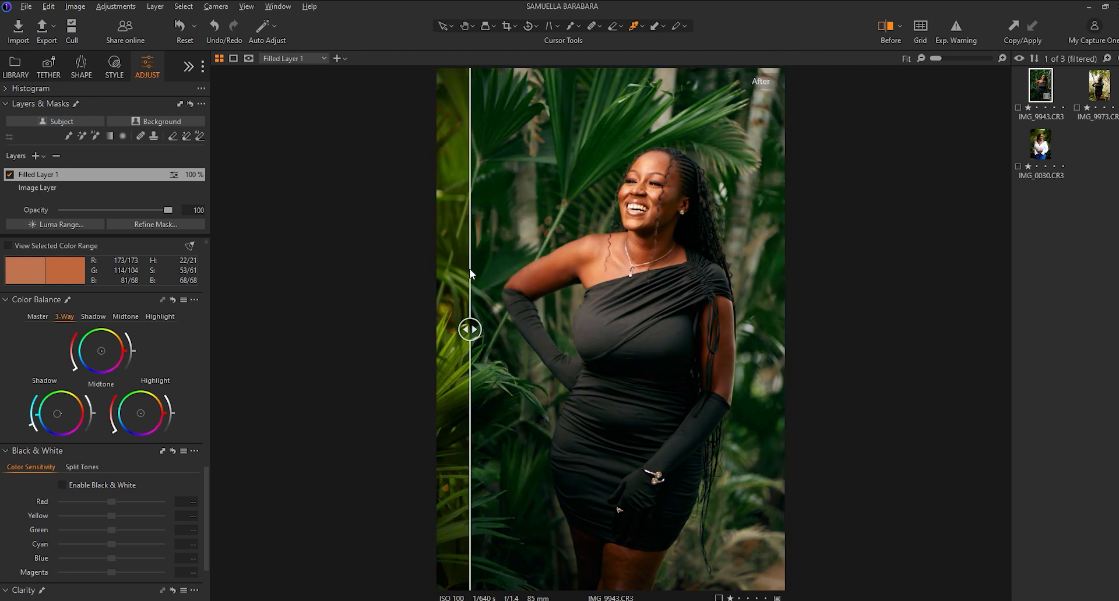
{"action": "left_click_drag", "start_coordinate": [470, 330], "coordinate": [440, 329]}
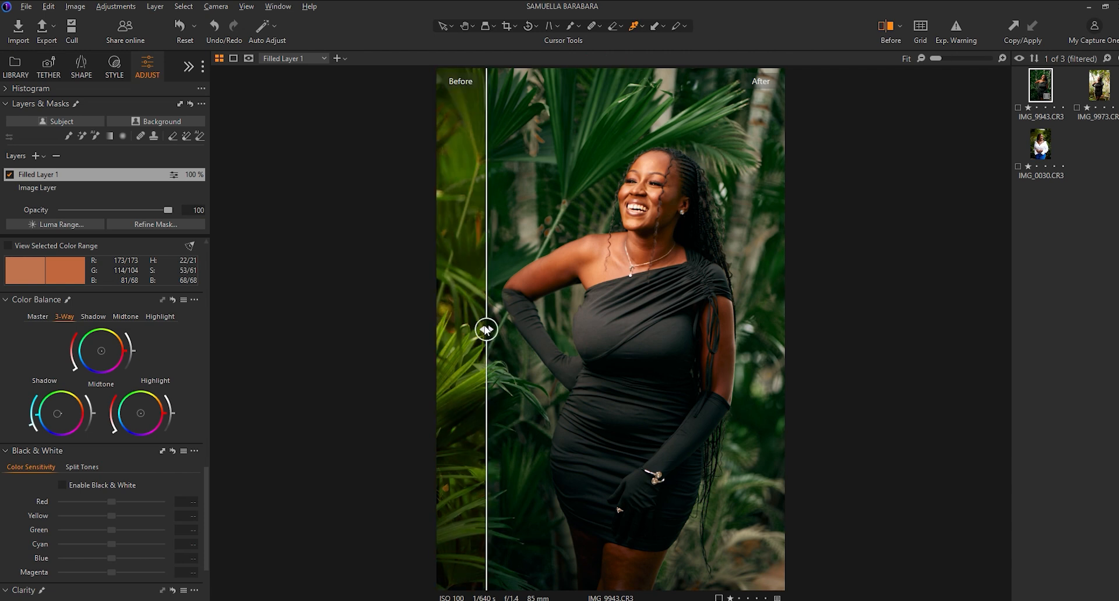
{"action": "left_click_drag", "start_coordinate": [485, 330], "coordinate": [439, 330]}
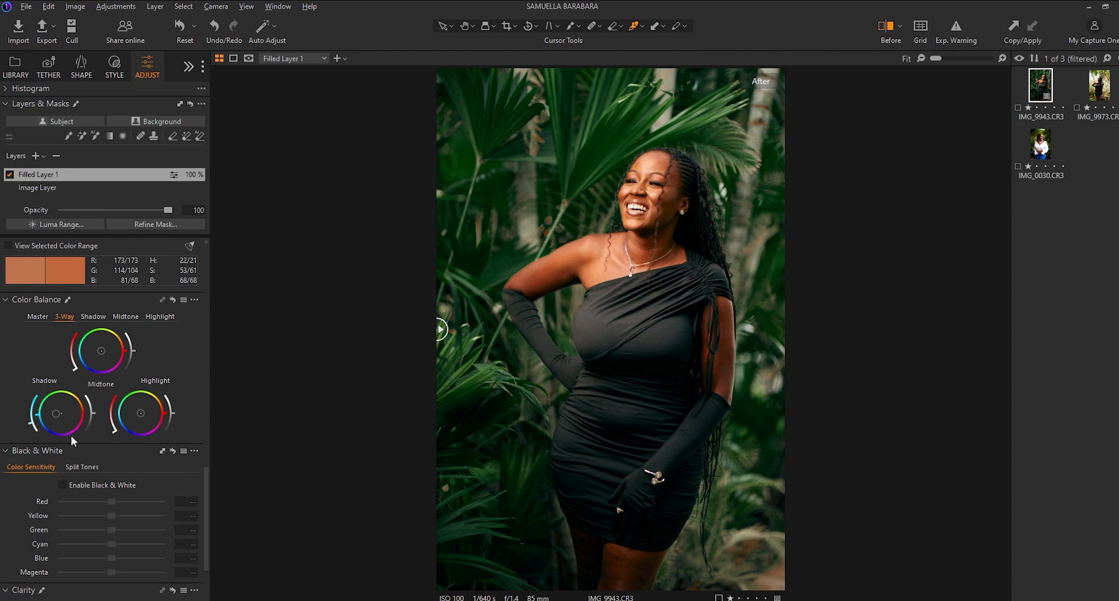
{"action": "scroll", "scroll_direction": "down", "scroll_amount": 3}
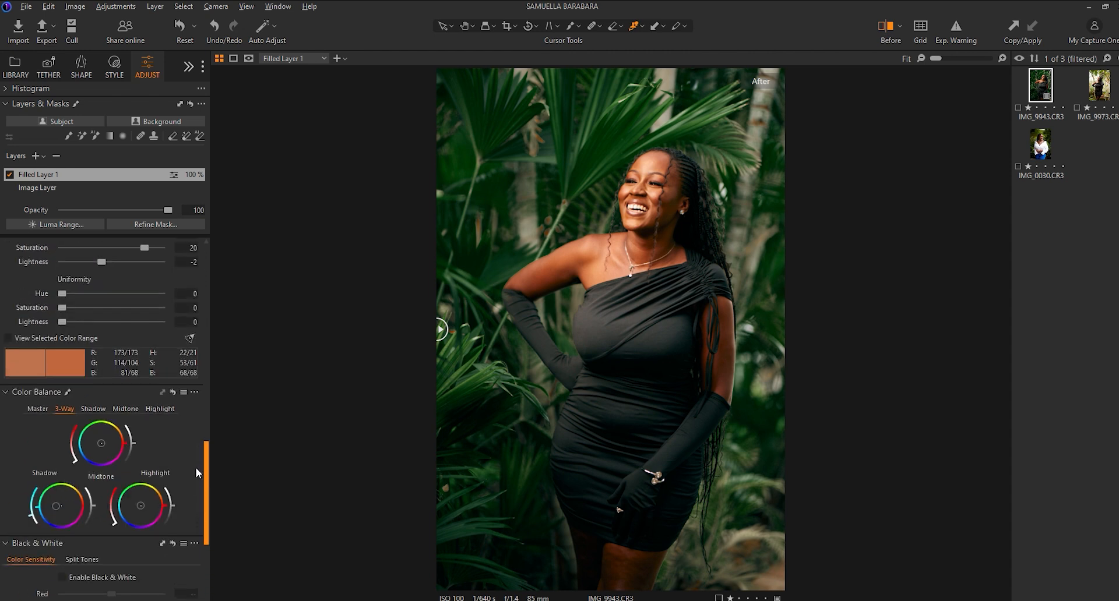
{"action": "scroll", "scroll_direction": "down", "scroll_amount": 3}
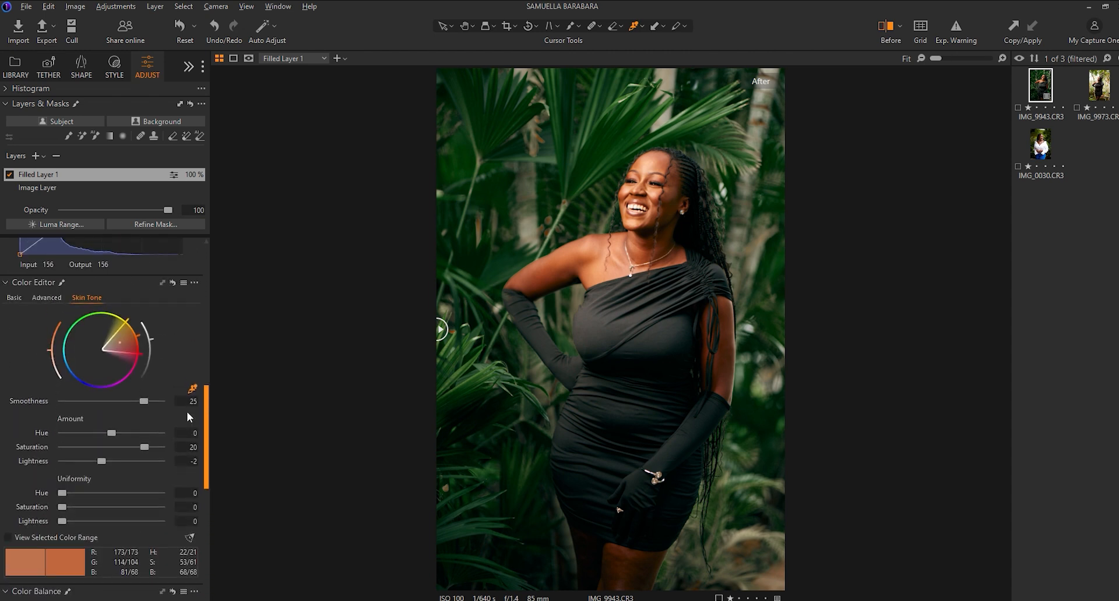
{"action": "left_click", "coordinate": [14, 381]}
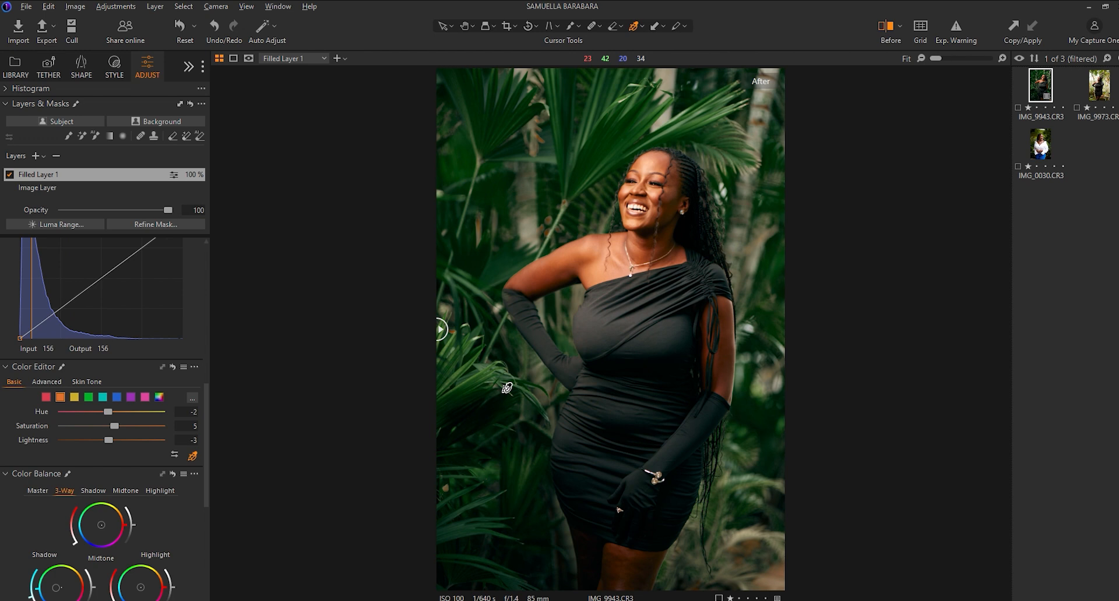
{"action": "mouse_move", "coordinate": [482, 342]}
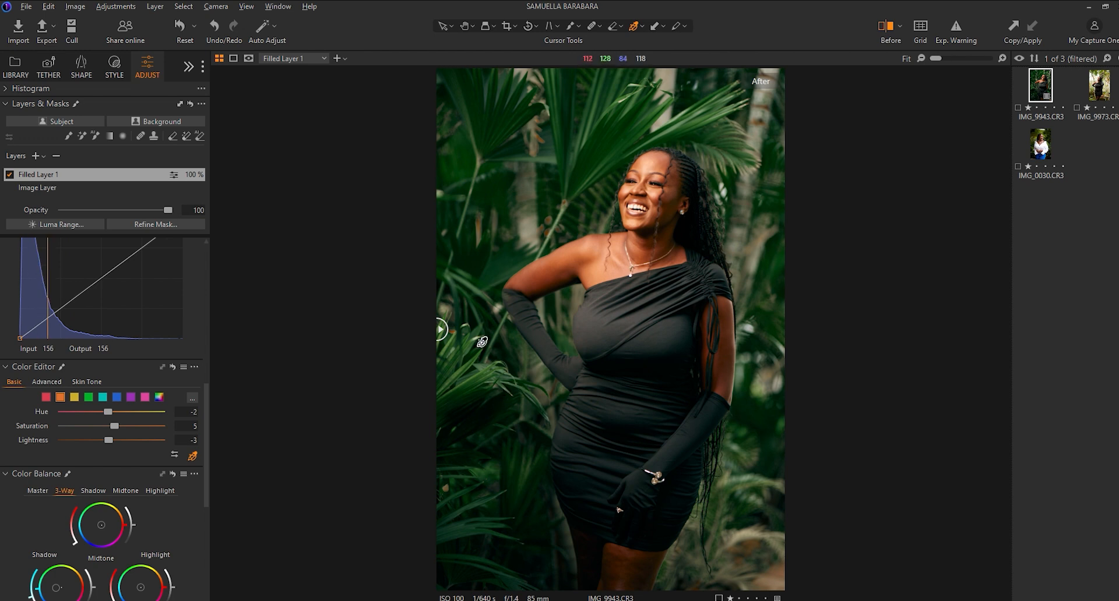
{"action": "left_click_drag", "start_coordinate": [441, 330], "coordinate": [780, 329]}
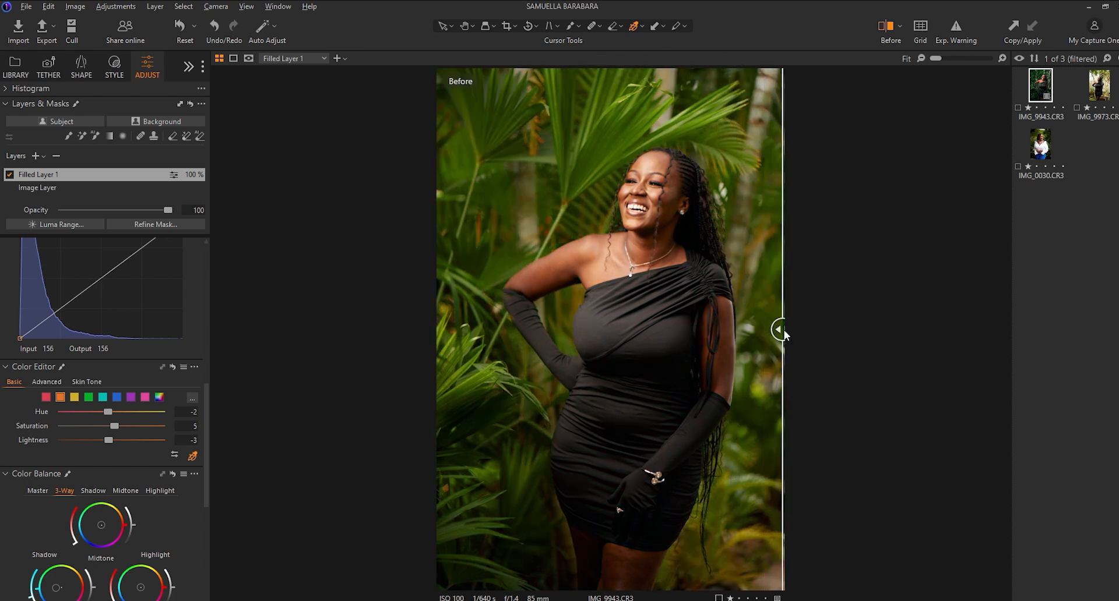
{"action": "left_click_drag", "start_coordinate": [783, 330], "coordinate": [774, 330]}
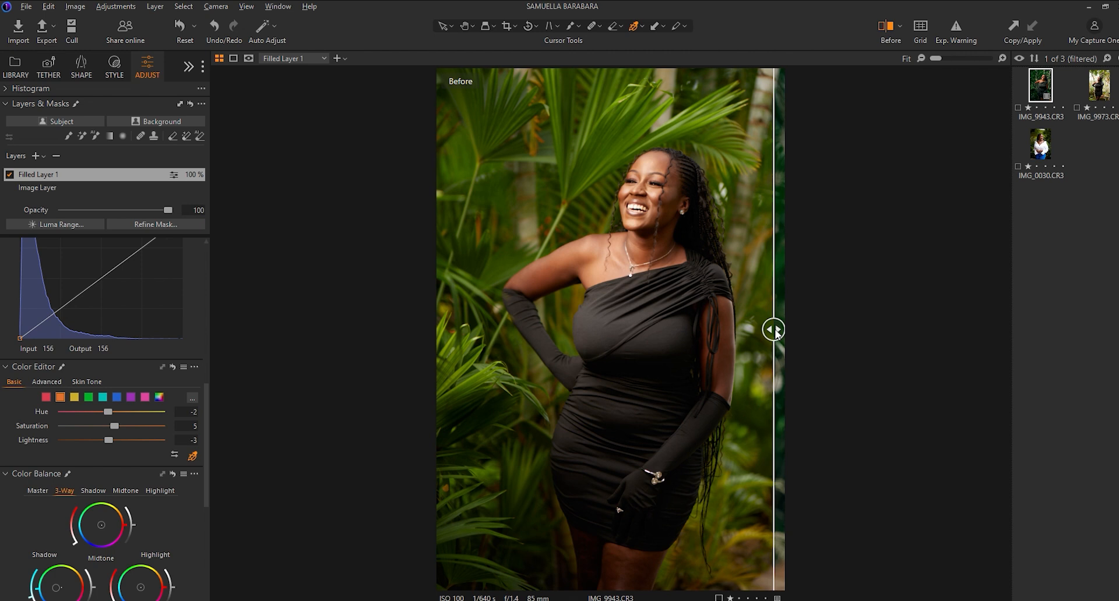
{"action": "left_click_drag", "start_coordinate": [774, 330], "coordinate": [460, 329]}
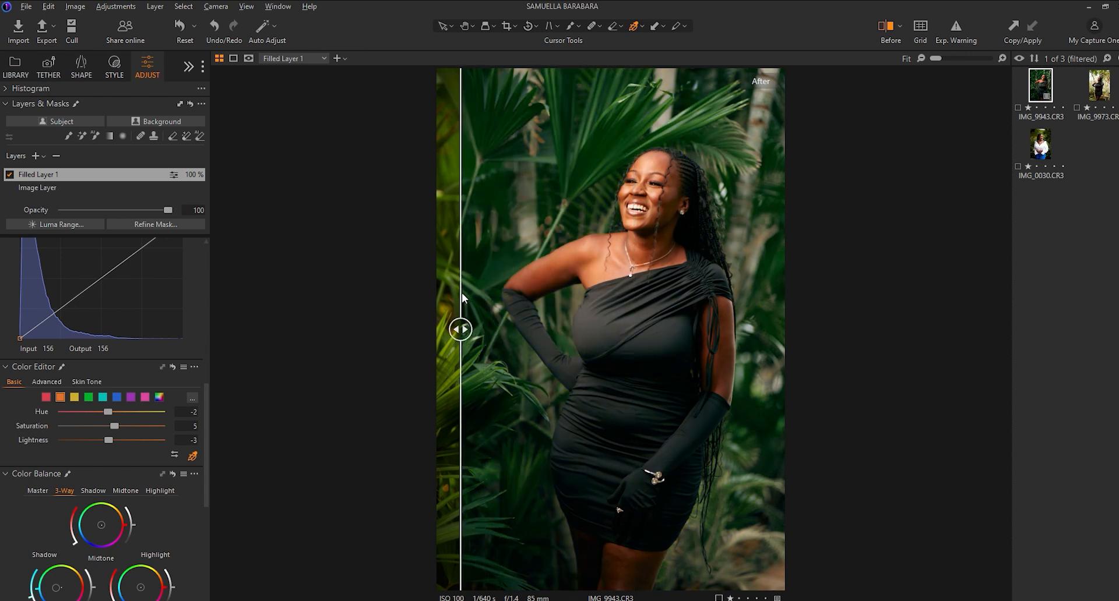
{"action": "left_click_drag", "start_coordinate": [460, 329], "coordinate": [440, 329]}
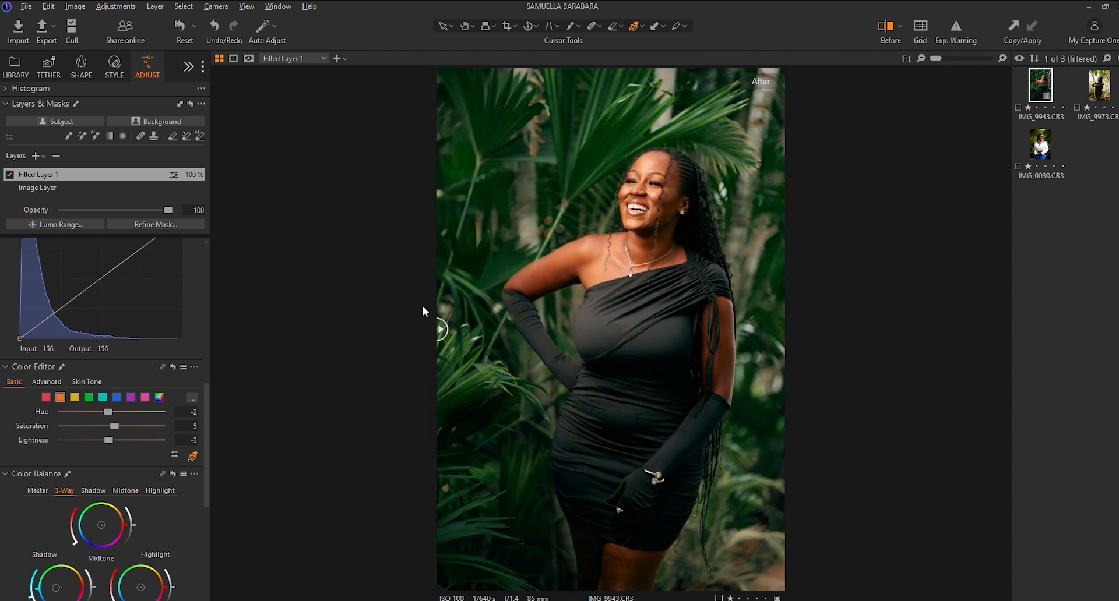
{"action": "mouse_move", "coordinate": [446, 326]}
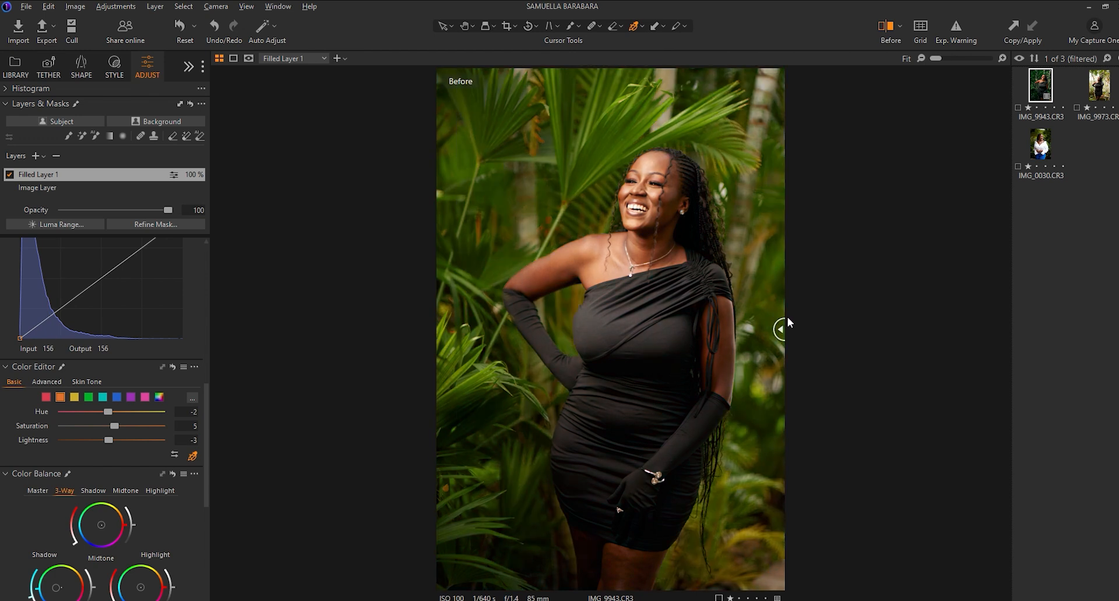
{"action": "left_click_drag", "start_coordinate": [779, 328], "coordinate": [608, 329]}
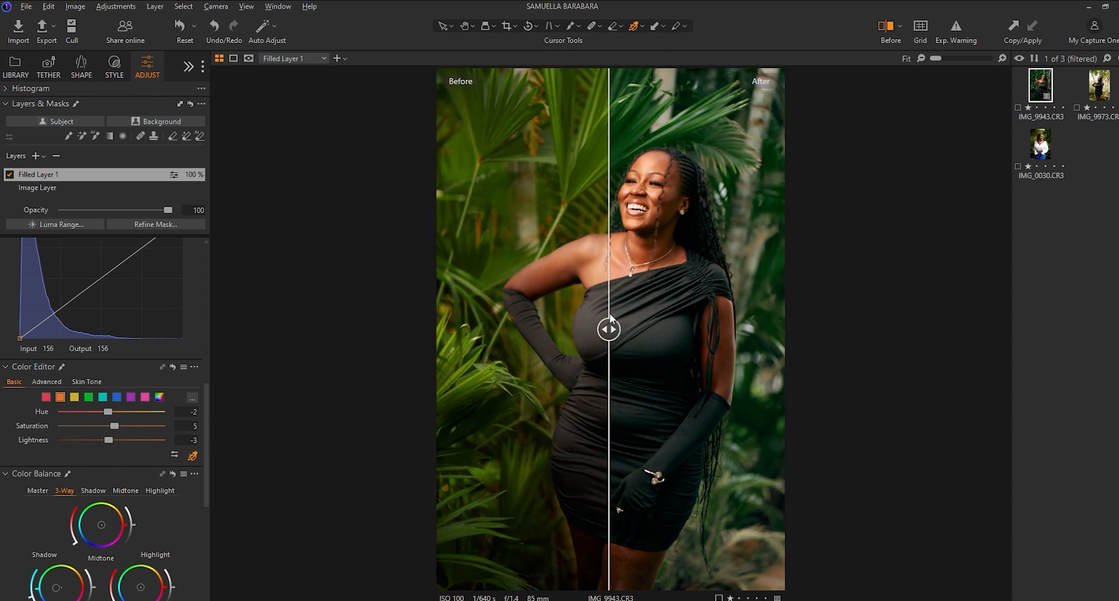
{"action": "left_click_drag", "start_coordinate": [609, 329], "coordinate": [439, 329]}
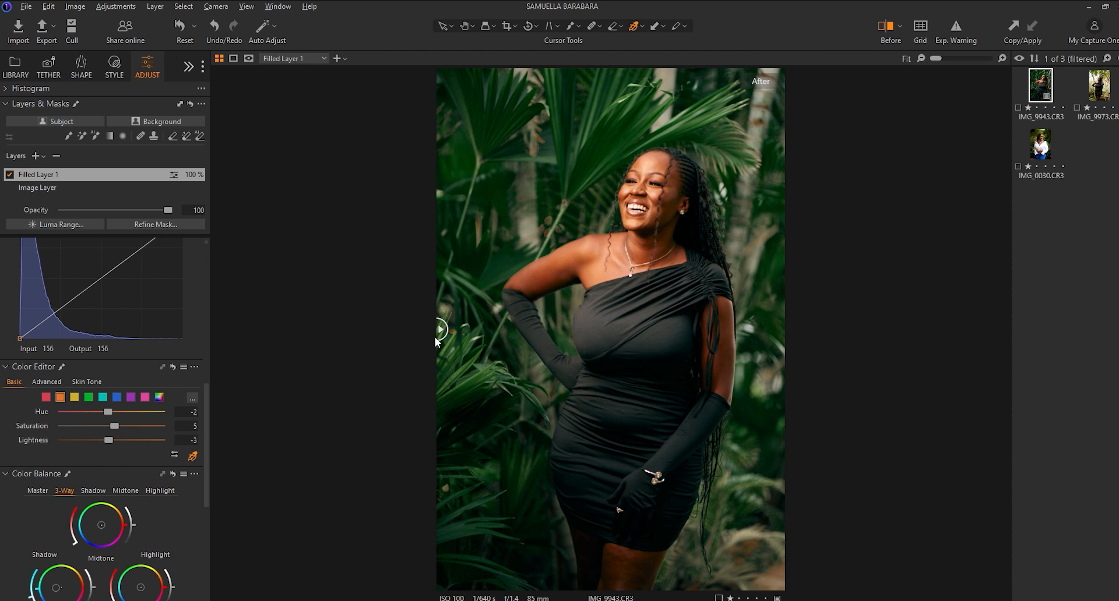
{"action": "left_click_drag", "start_coordinate": [439, 330], "coordinate": [478, 330]}
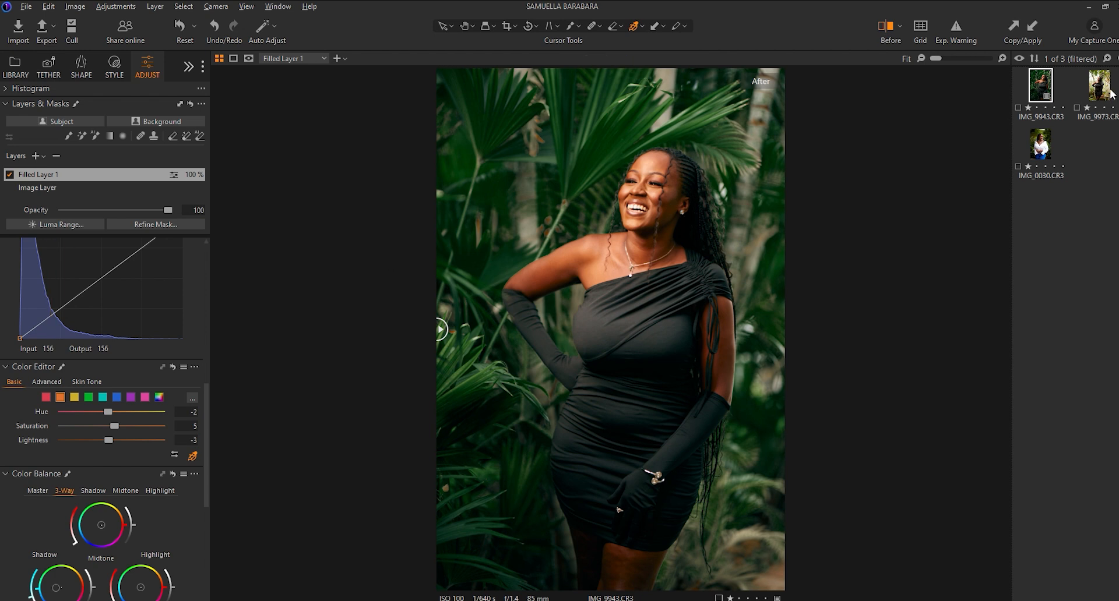
Switch to the third white-blouse portrait and make its Filled Layer 1 active for editing.
{"action": "left_click", "coordinate": [1099, 85]}
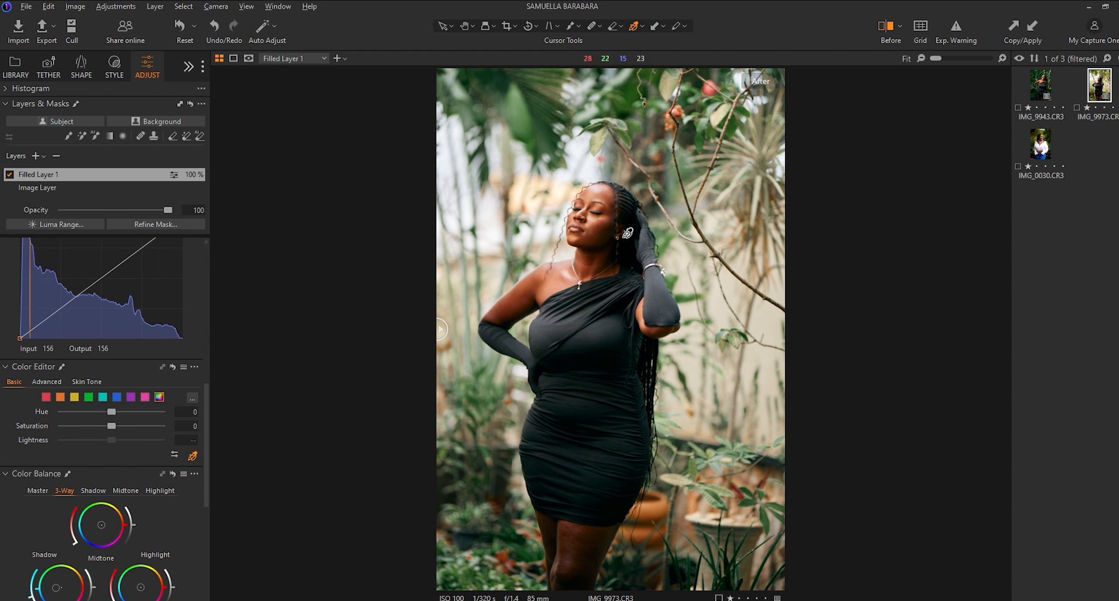
{"action": "left_click", "coordinate": [1040, 143]}
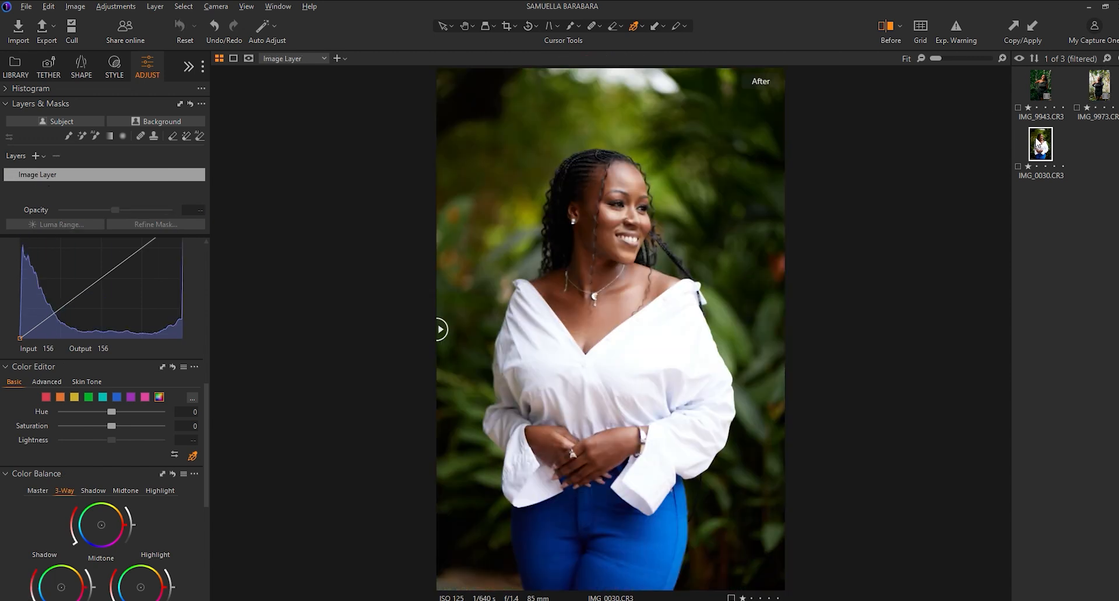
{"action": "left_click", "coordinate": [35, 156]}
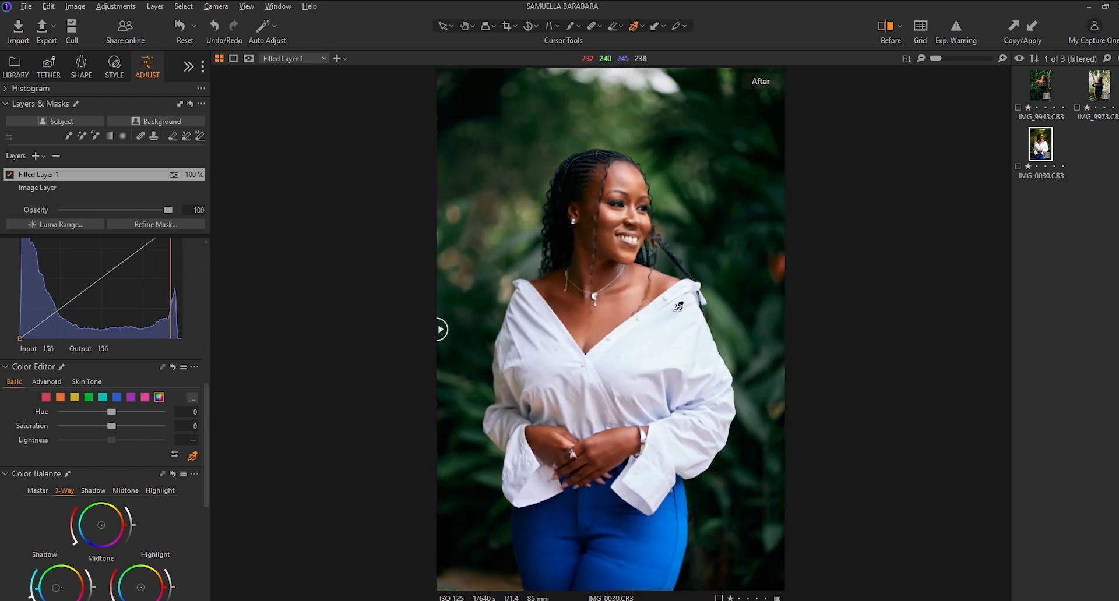
{"action": "left_click_drag", "start_coordinate": [440, 330], "coordinate": [458, 330]}
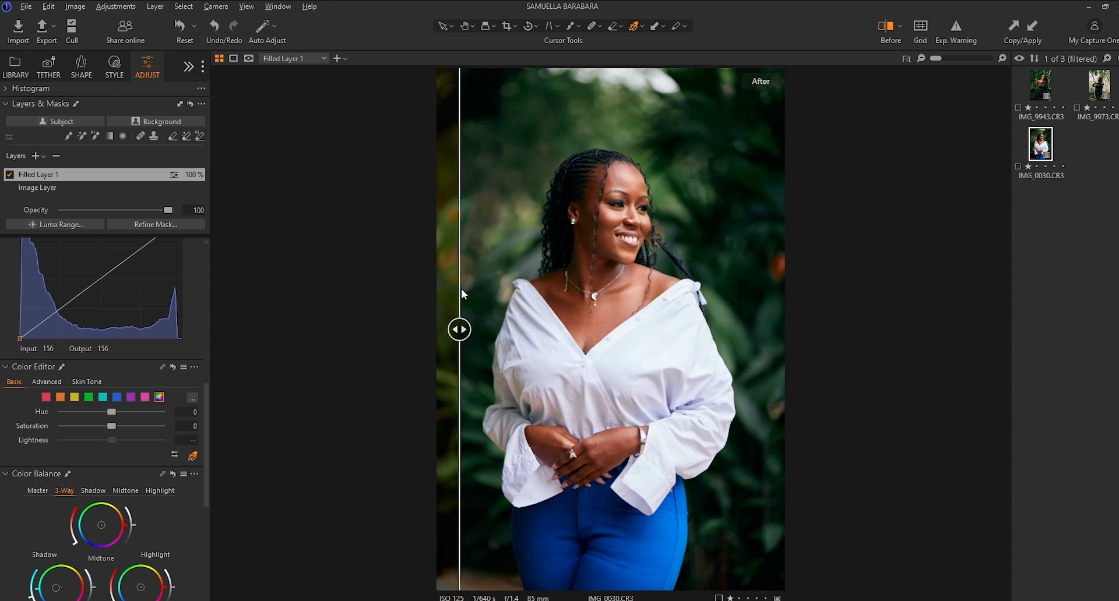
{"action": "left_click_drag", "start_coordinate": [459, 330], "coordinate": [438, 330]}
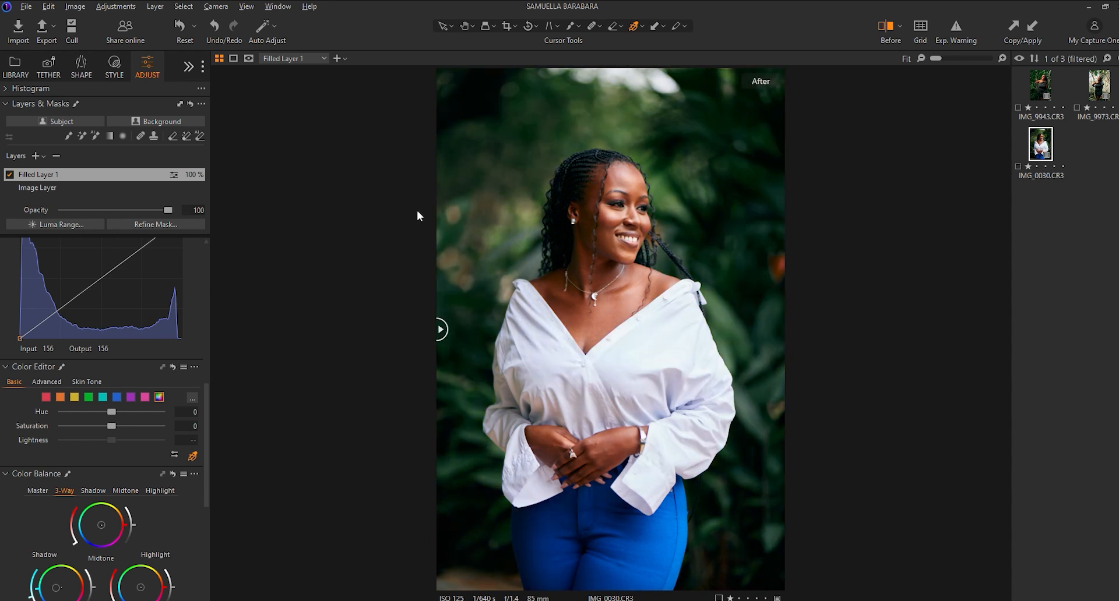
{"action": "mouse_move", "coordinate": [372, 196]}
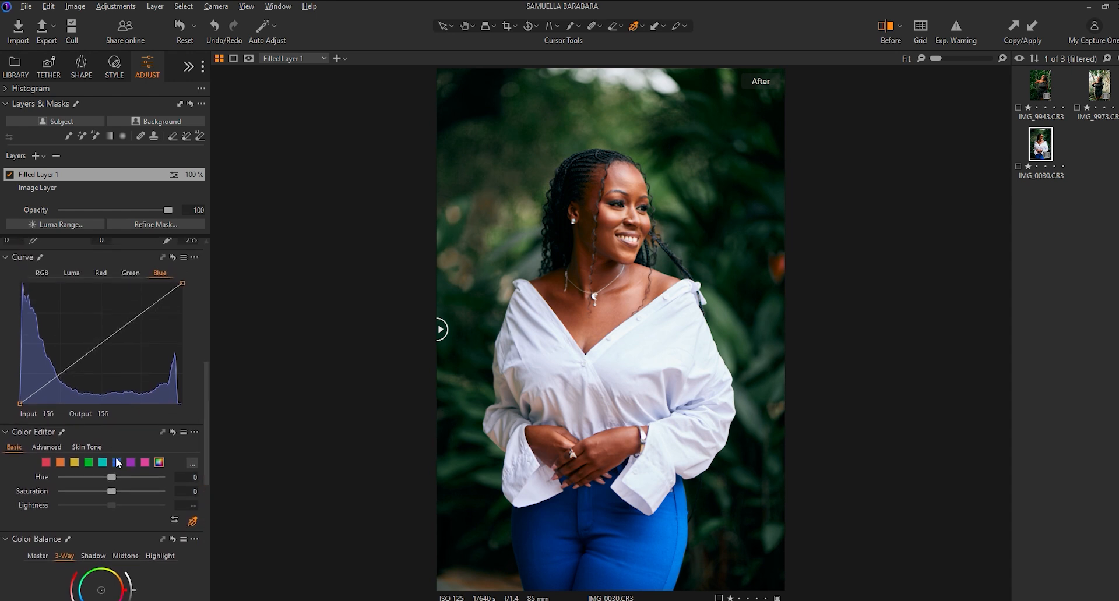
Set the blue range to hue -20, saturation -30 and lightness -10, checking the trousers before/after.
{"action": "left_click", "coordinate": [117, 463]}
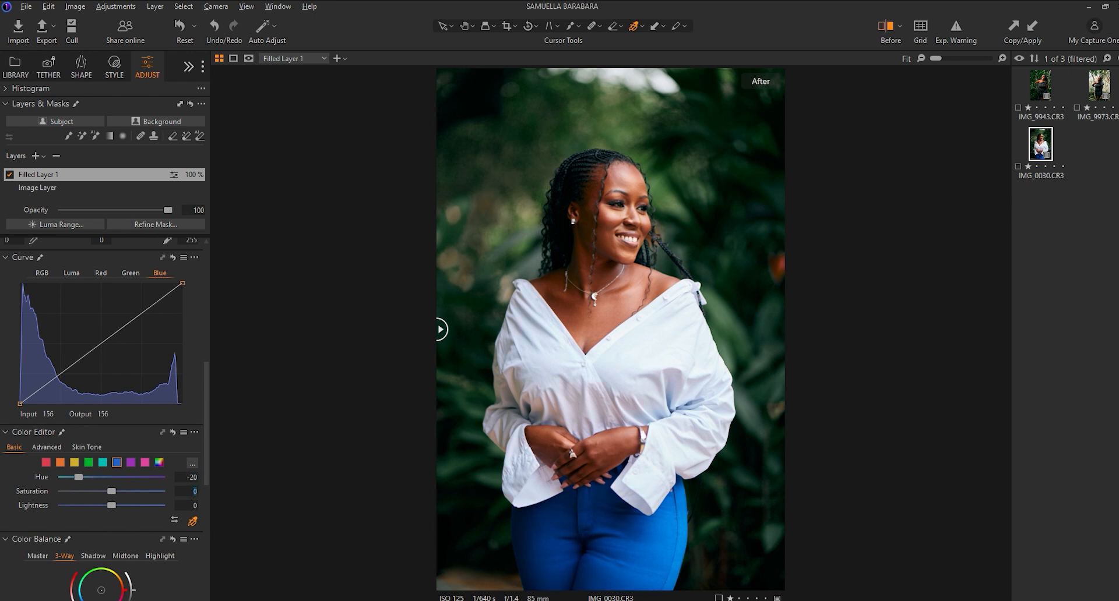
{"action": "left_click_drag", "start_coordinate": [110, 492], "coordinate": [99, 492]}
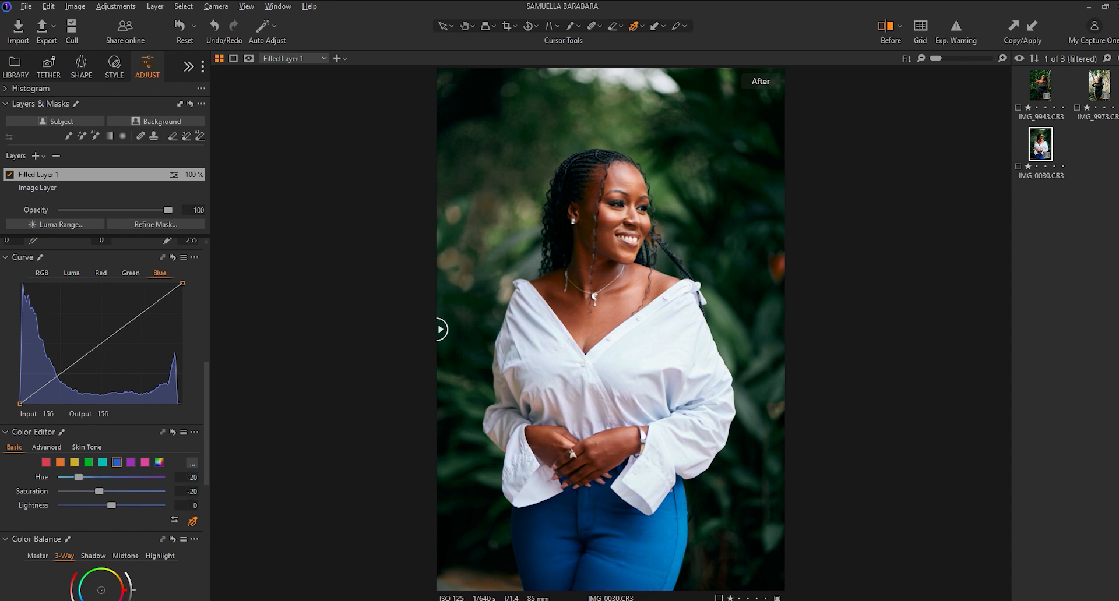
{"action": "left_click_drag", "start_coordinate": [111, 491], "coordinate": [99, 490]}
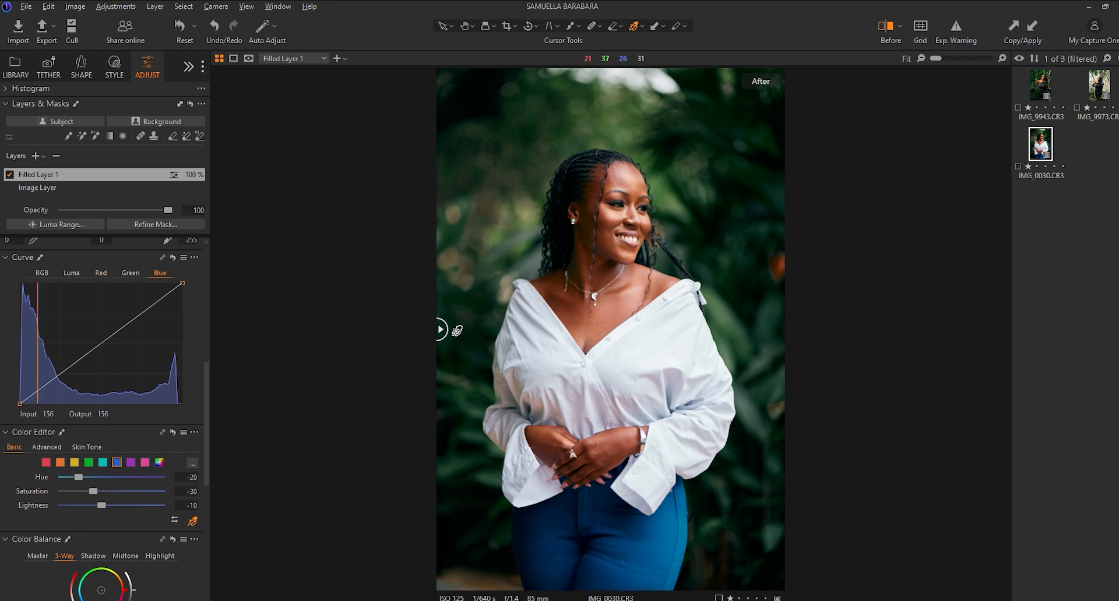
{"action": "left_click_drag", "start_coordinate": [441, 330], "coordinate": [500, 329]}
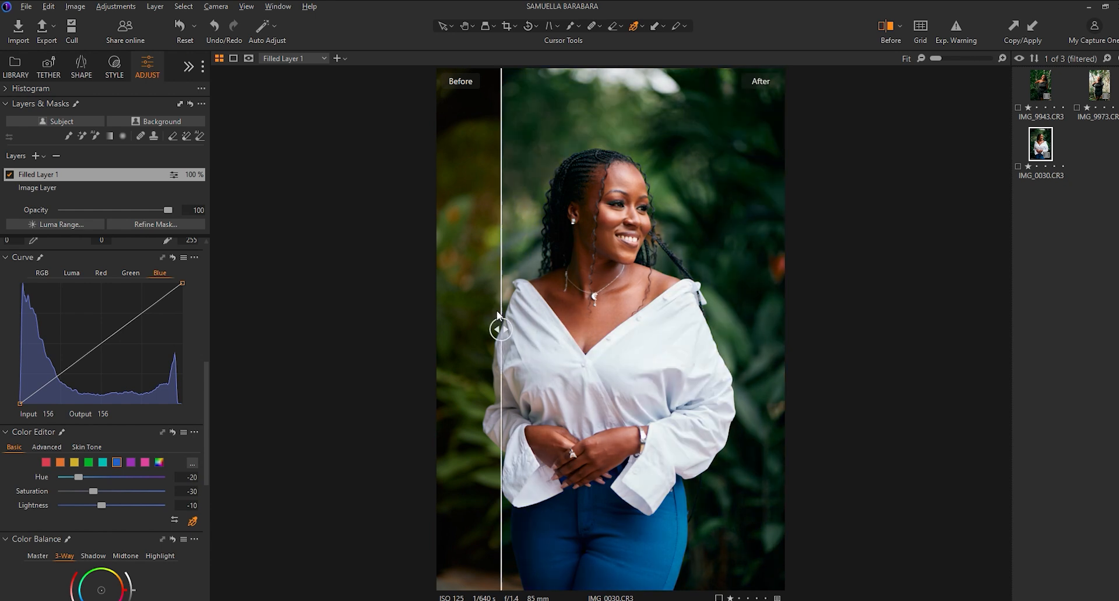
{"action": "left_click_drag", "start_coordinate": [500, 329], "coordinate": [510, 329]}
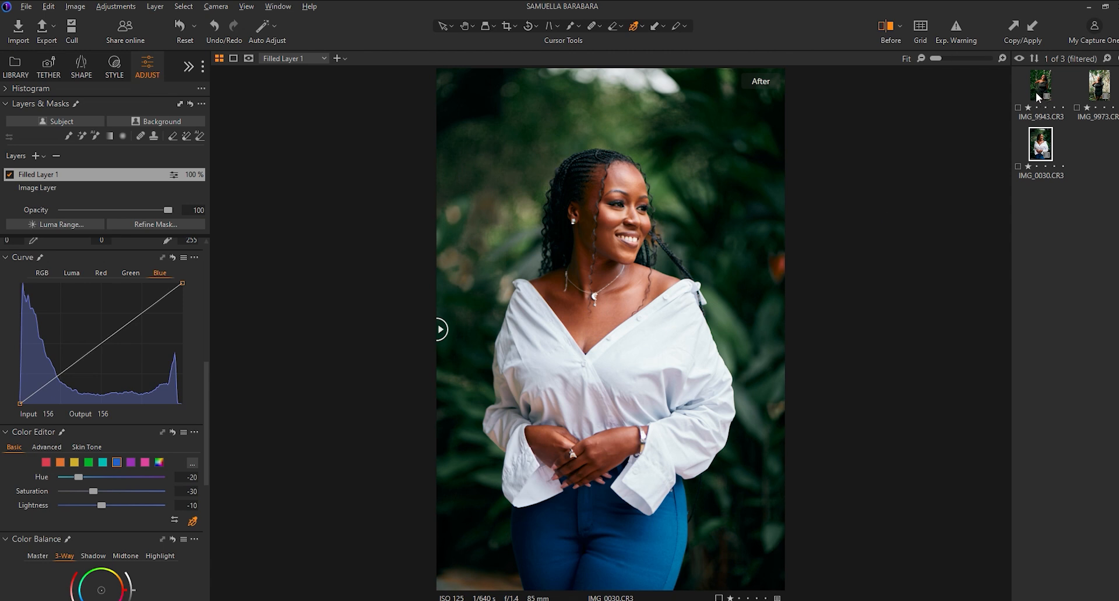
Review the finished grade on the first, second and third portraits in turn.
{"action": "left_click", "coordinate": [1040, 85]}
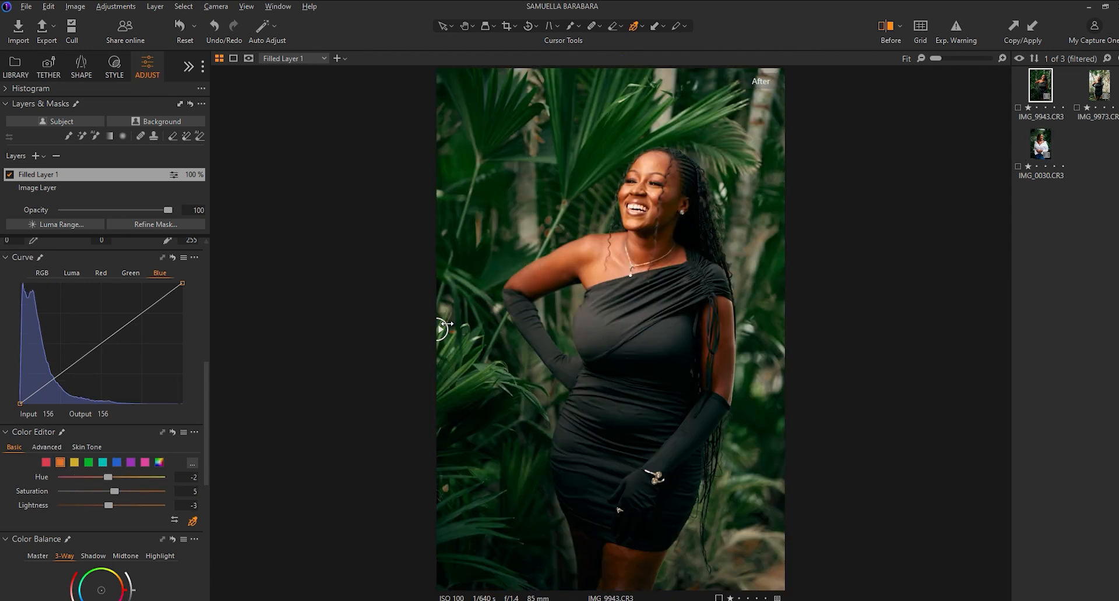
{"action": "left_click_drag", "start_coordinate": [443, 328], "coordinate": [513, 329]}
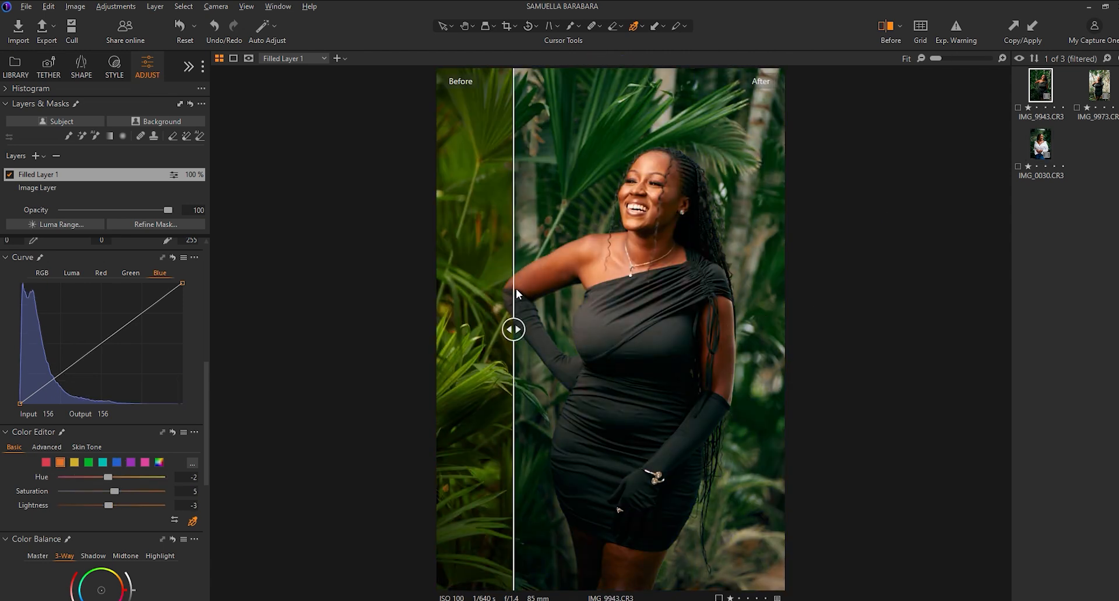
{"action": "left_click_drag", "start_coordinate": [514, 330], "coordinate": [439, 330]}
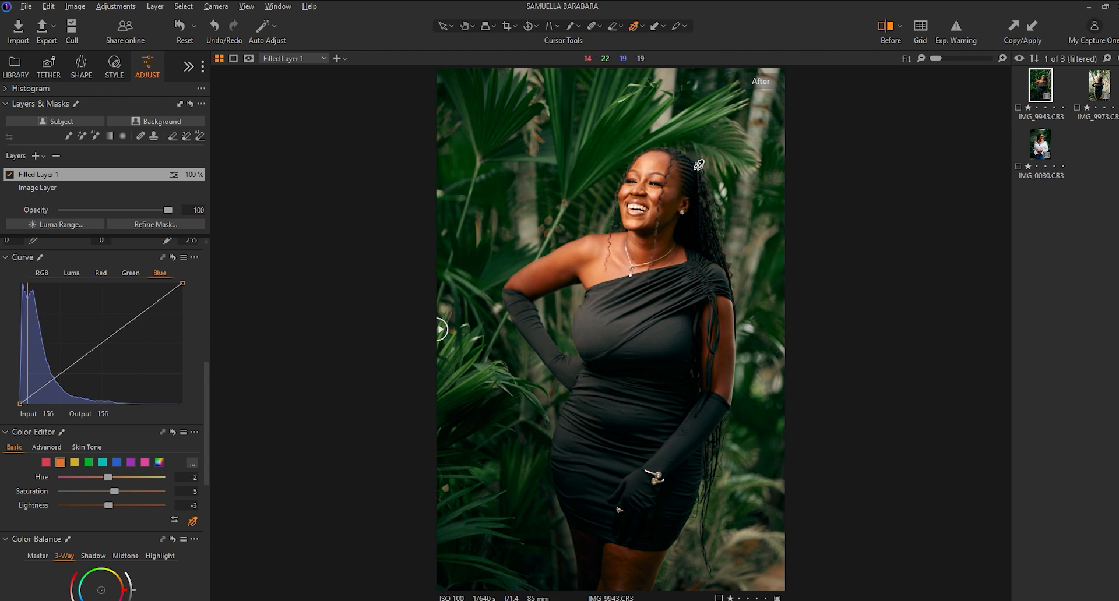
{"action": "left_click", "coordinate": [1082, 85]}
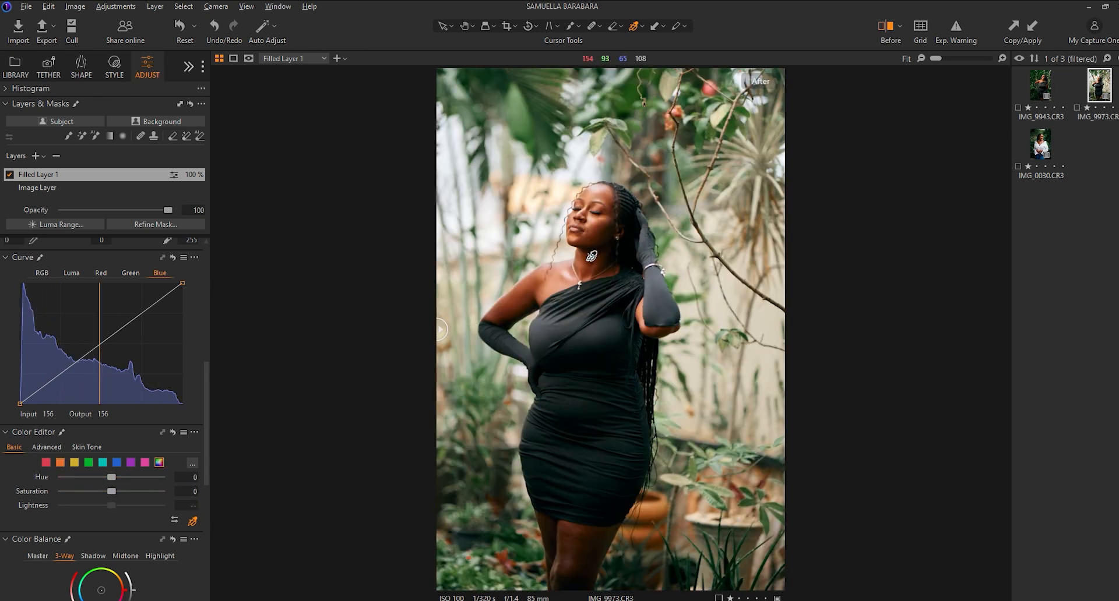
{"action": "left_click", "coordinate": [1040, 143]}
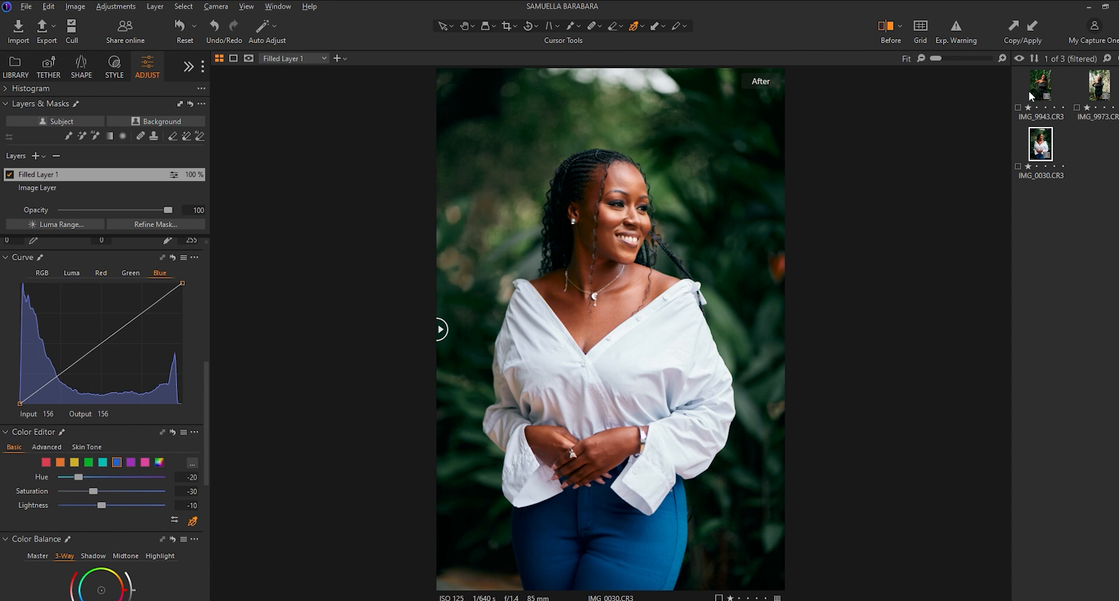
Return to the first palm-background portrait and compare its grade half-and-half against the original.
{"action": "left_click", "coordinate": [1041, 84]}
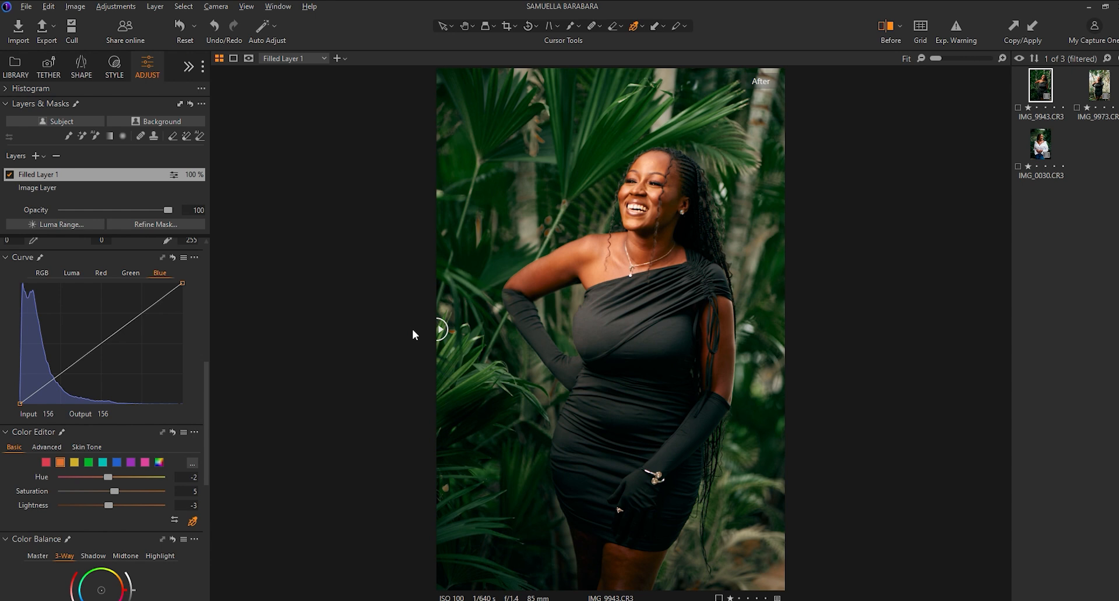
{"action": "mouse_move", "coordinate": [441, 332]}
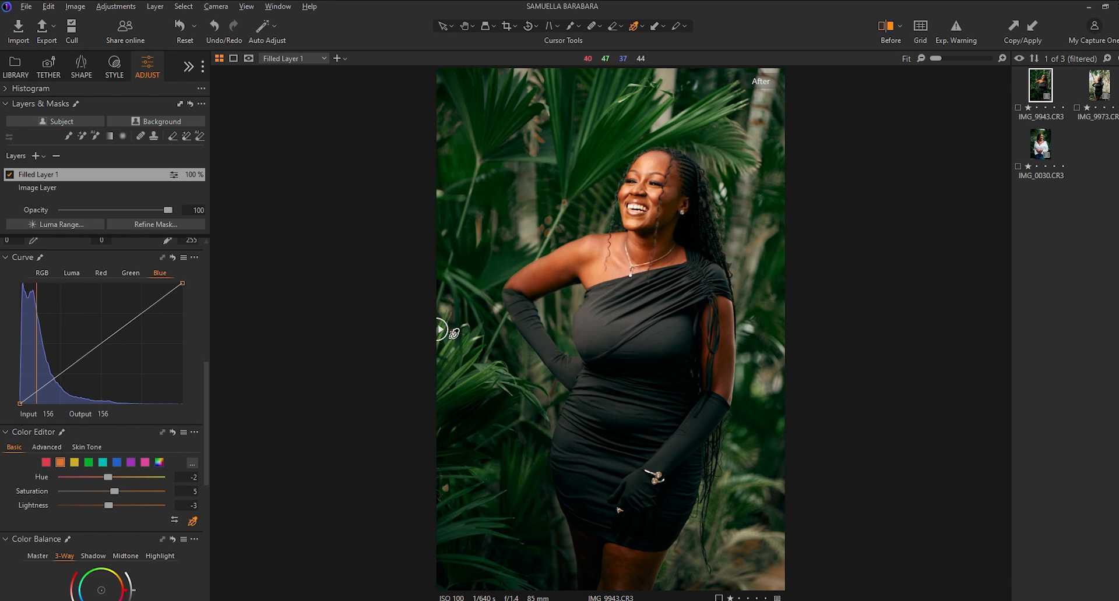
{"action": "left_click_drag", "start_coordinate": [441, 330], "coordinate": [762, 330]}
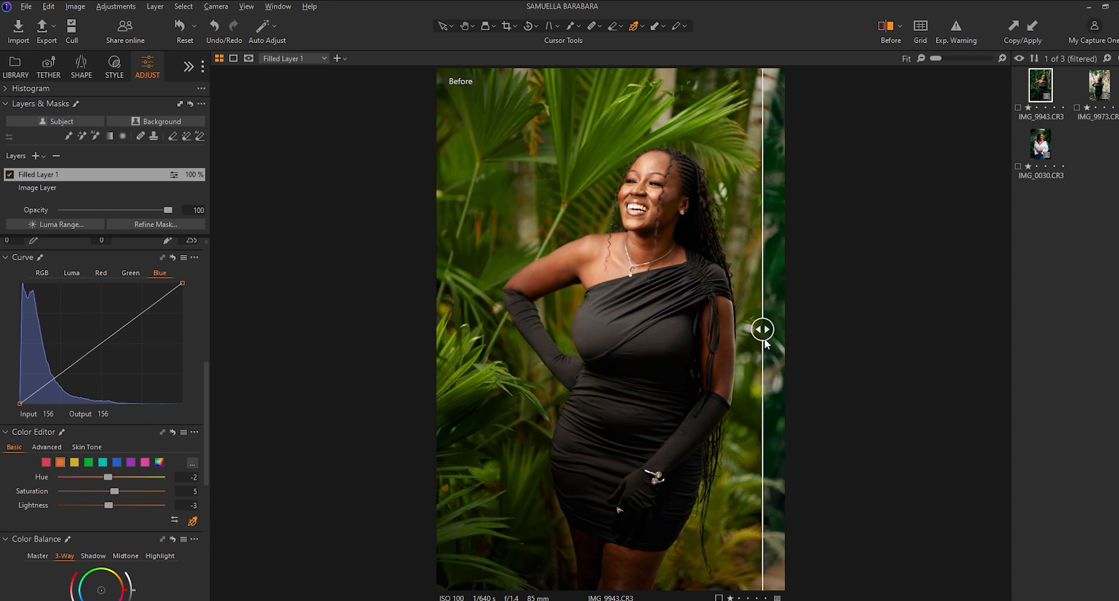
{"action": "left_click_drag", "start_coordinate": [762, 329], "coordinate": [439, 329]}
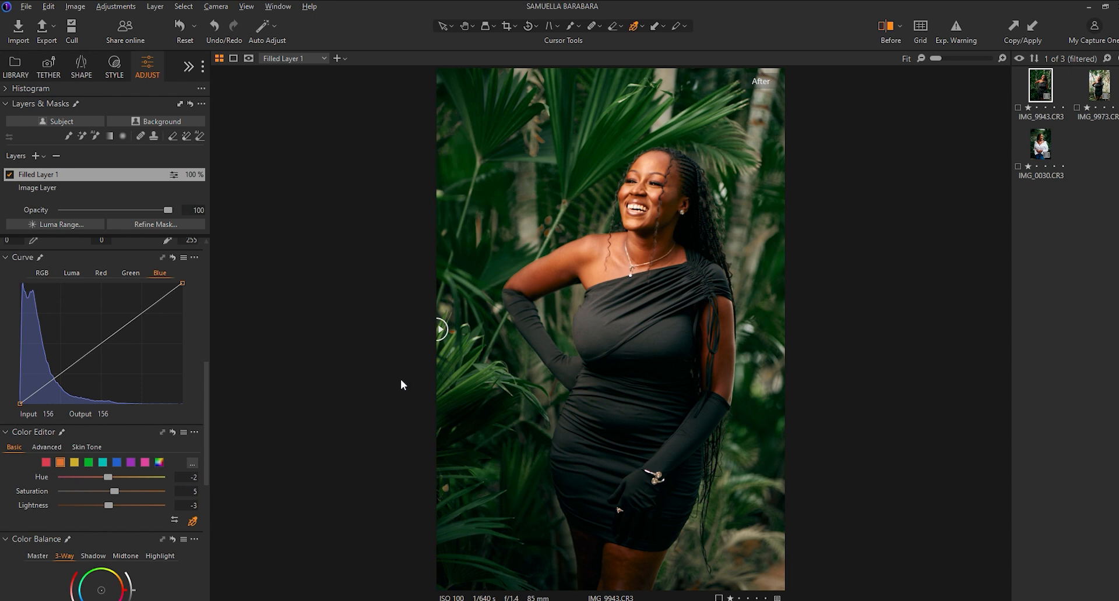
{"action": "mouse_move", "coordinate": [446, 346]}
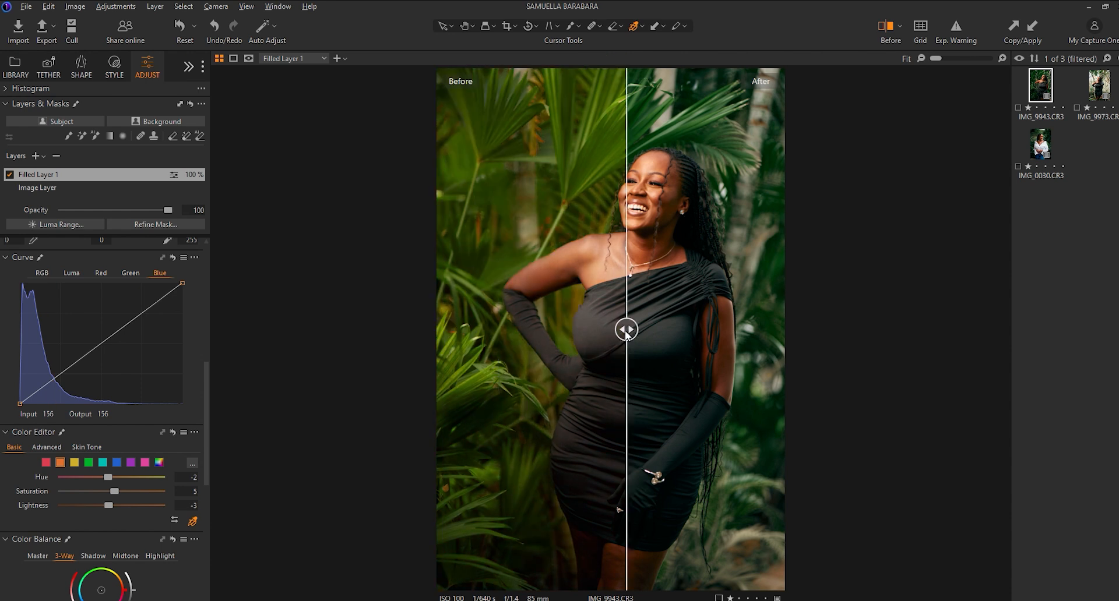
{"action": "left_click_drag", "start_coordinate": [625, 330], "coordinate": [446, 330]}
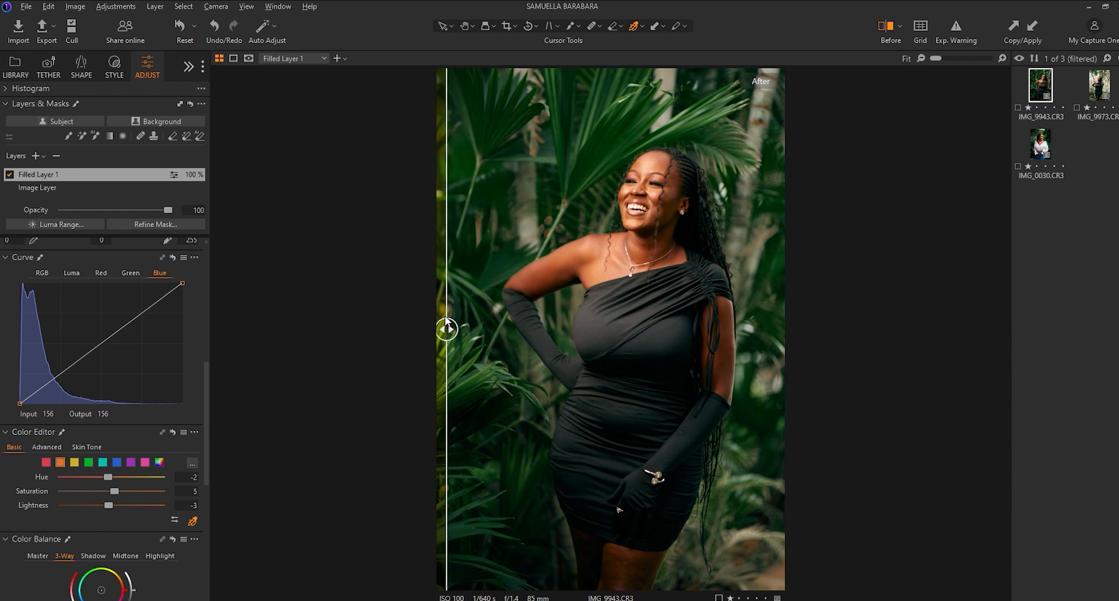